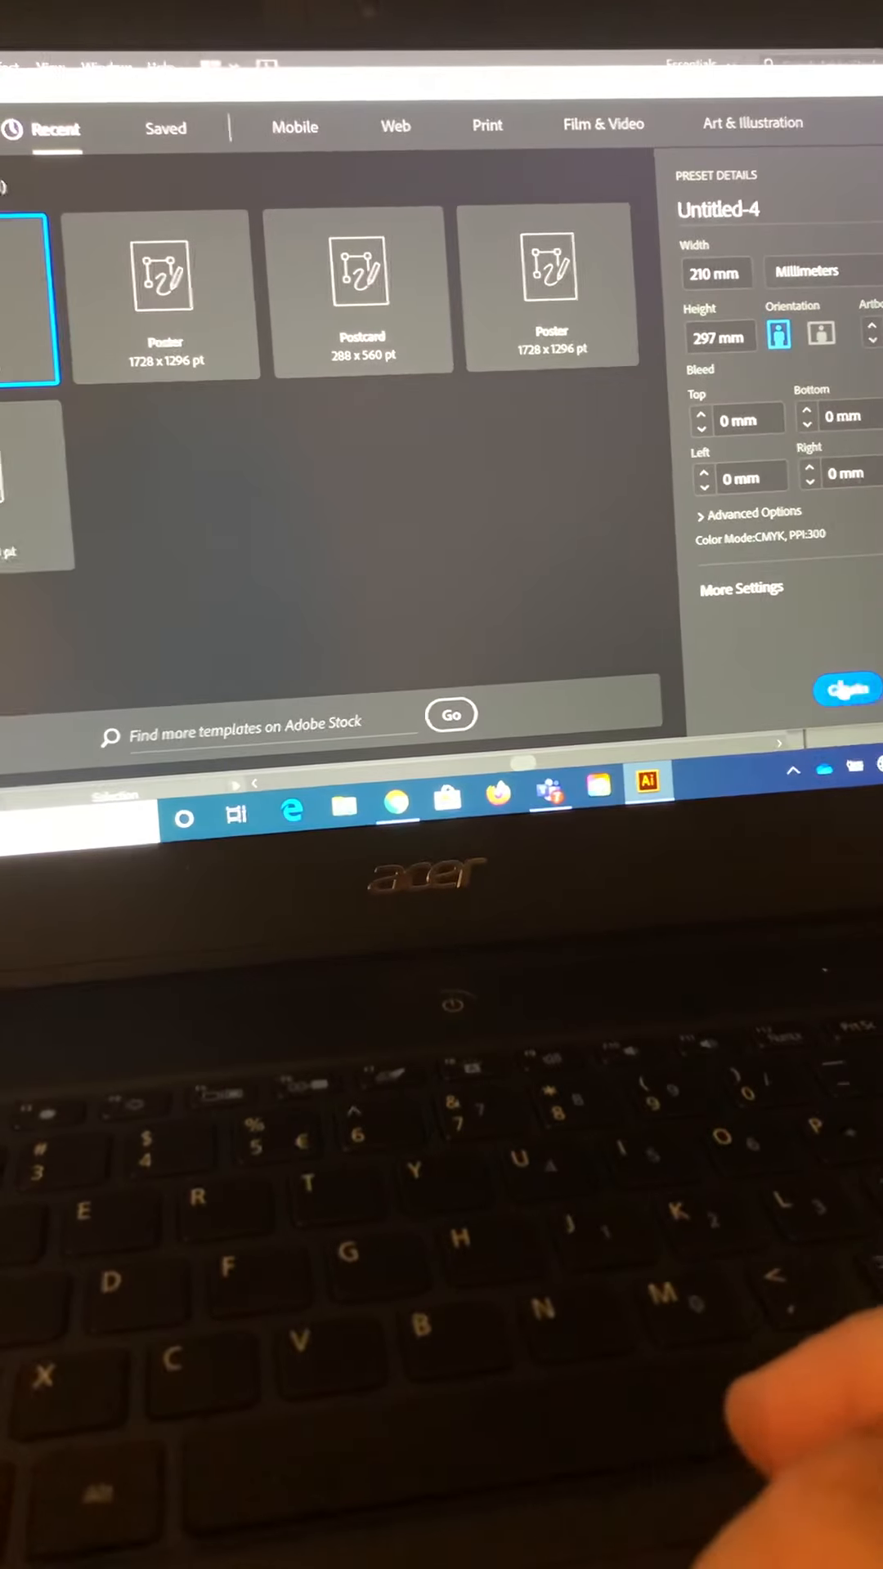
Create the new blank A4 portrait document, 210 × 297 mm
left_click(845, 689)
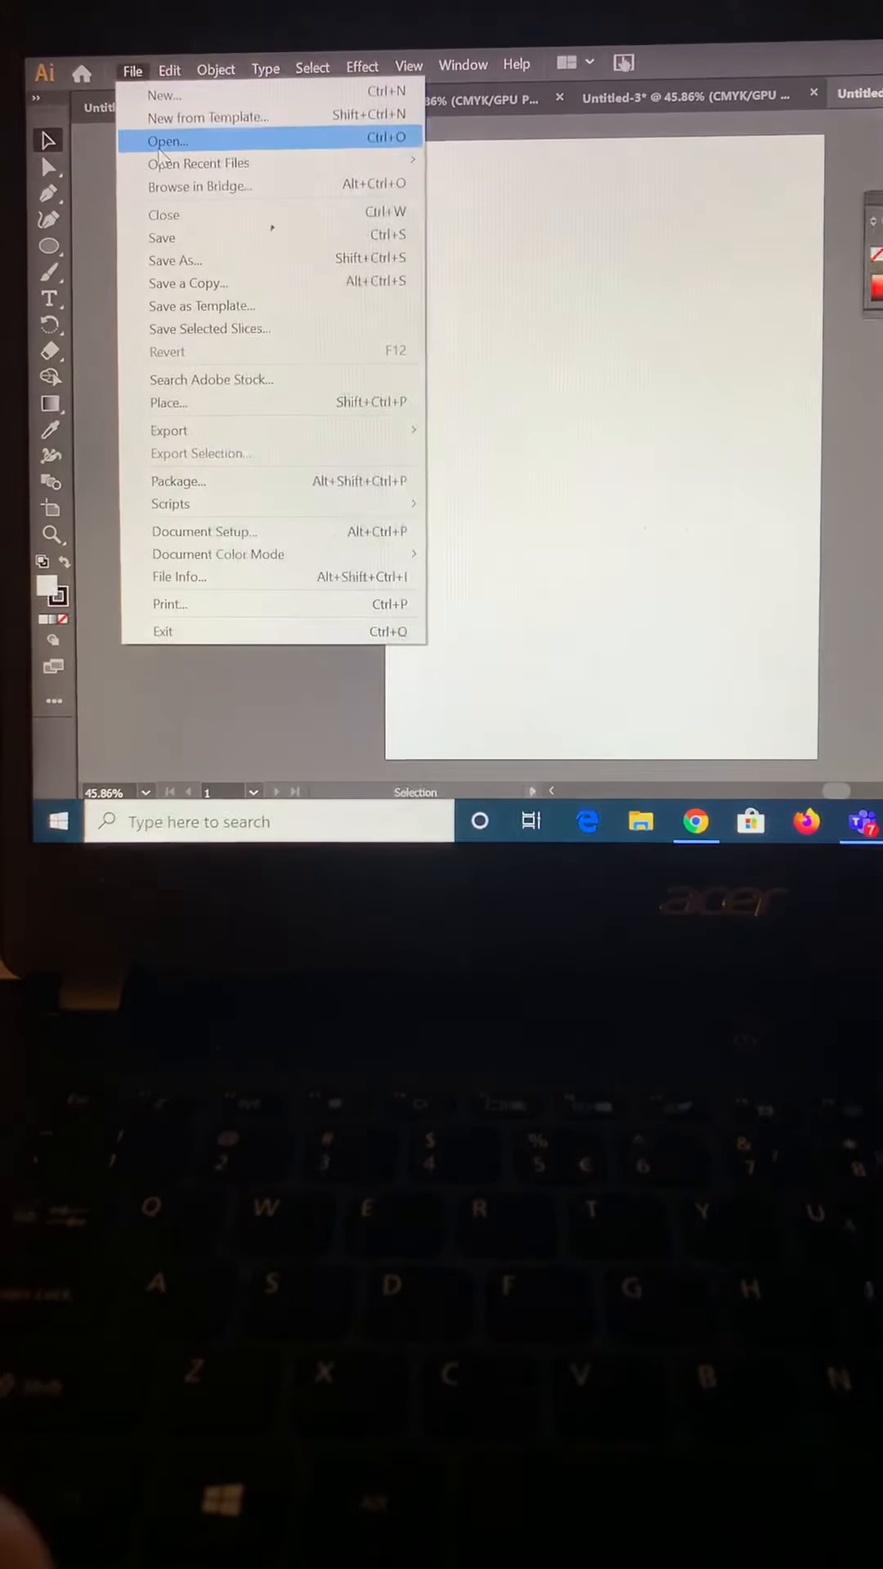
mouse_move(199, 305)
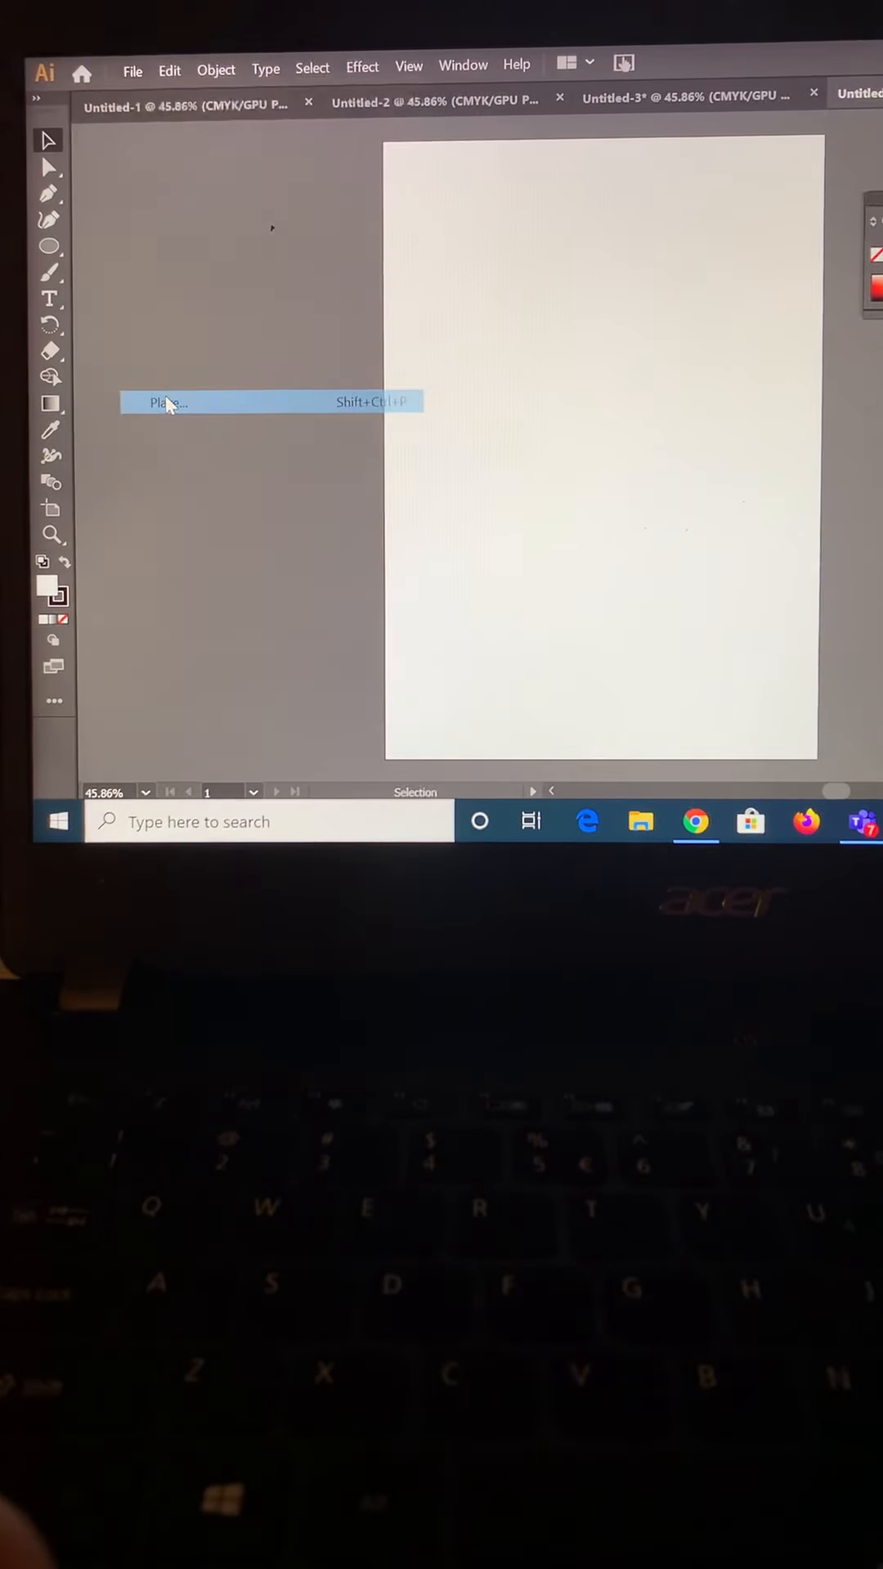
Place the 'Drawing 2' piggy-bank photo from Downloads near the top of the artboard
left_click(164, 402)
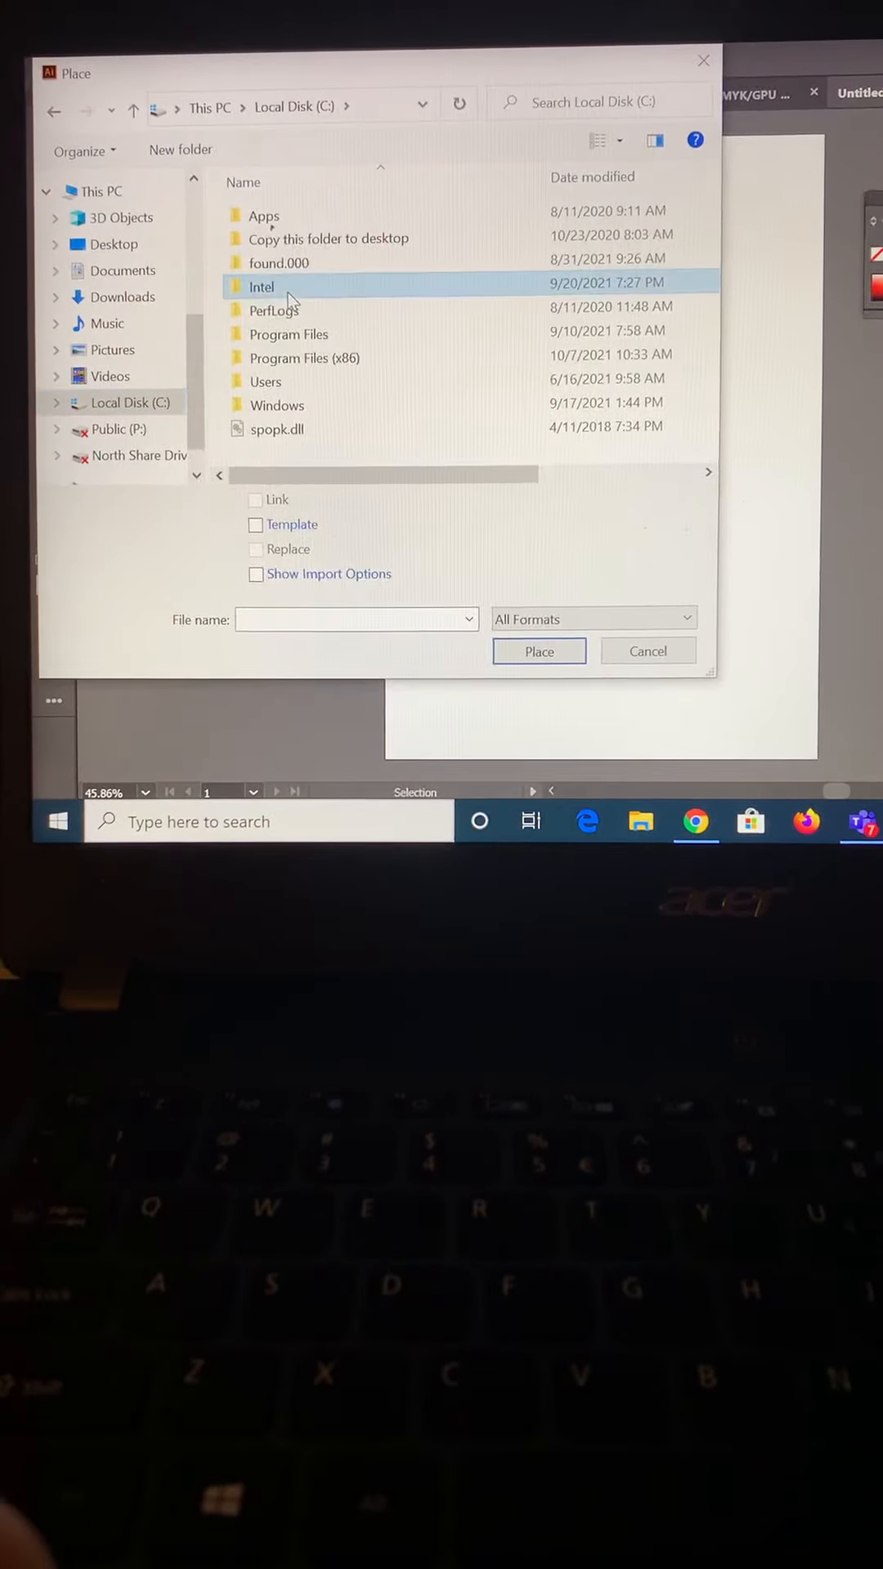
left_click(121, 296)
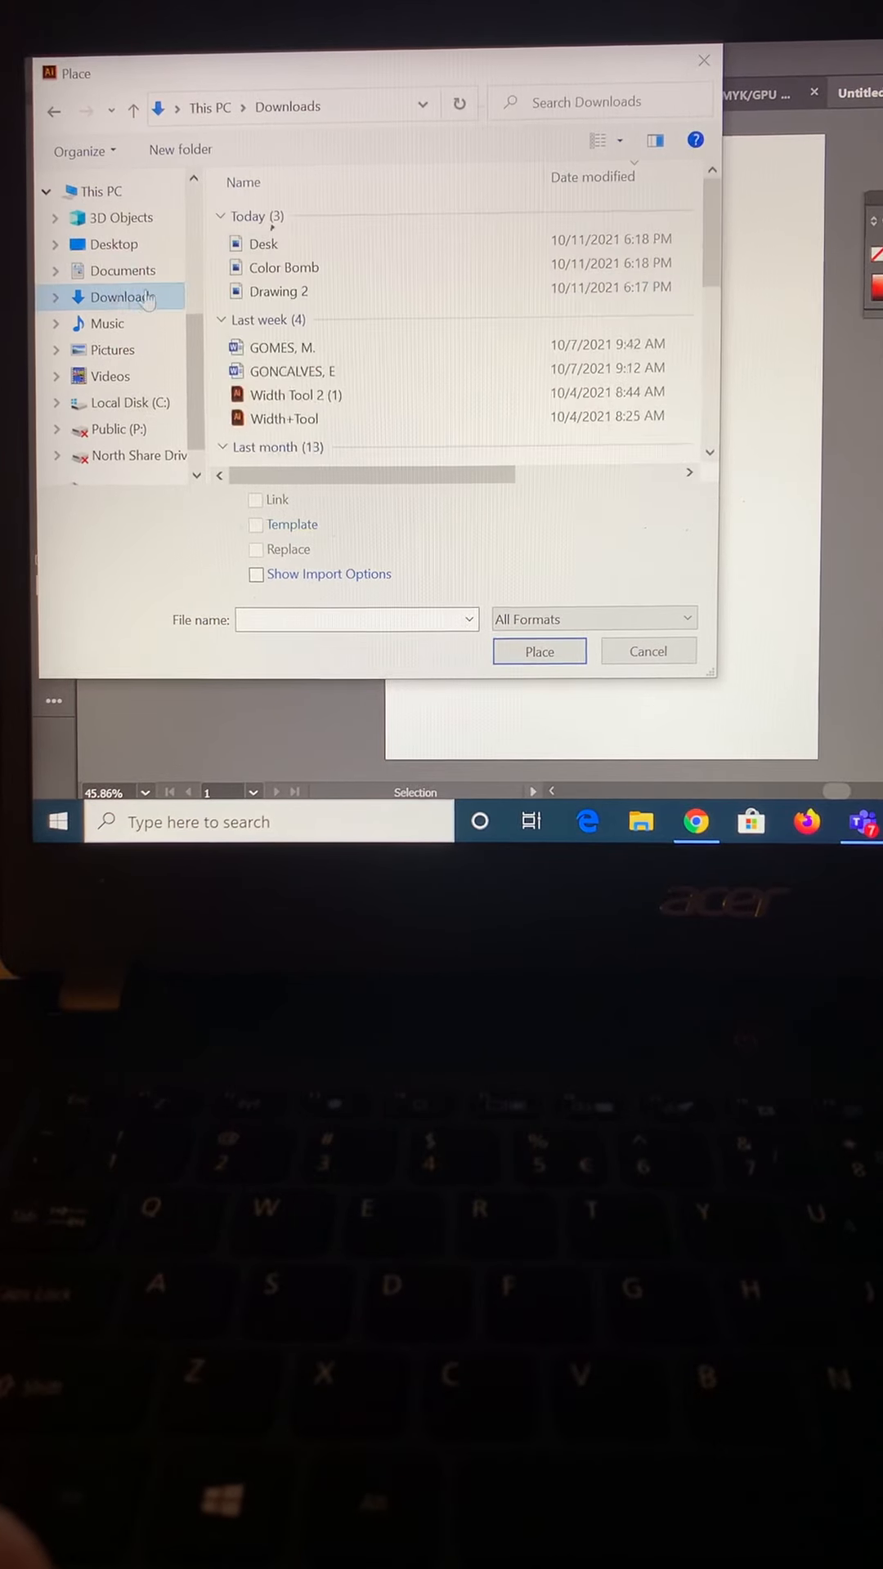
left_click(282, 291)
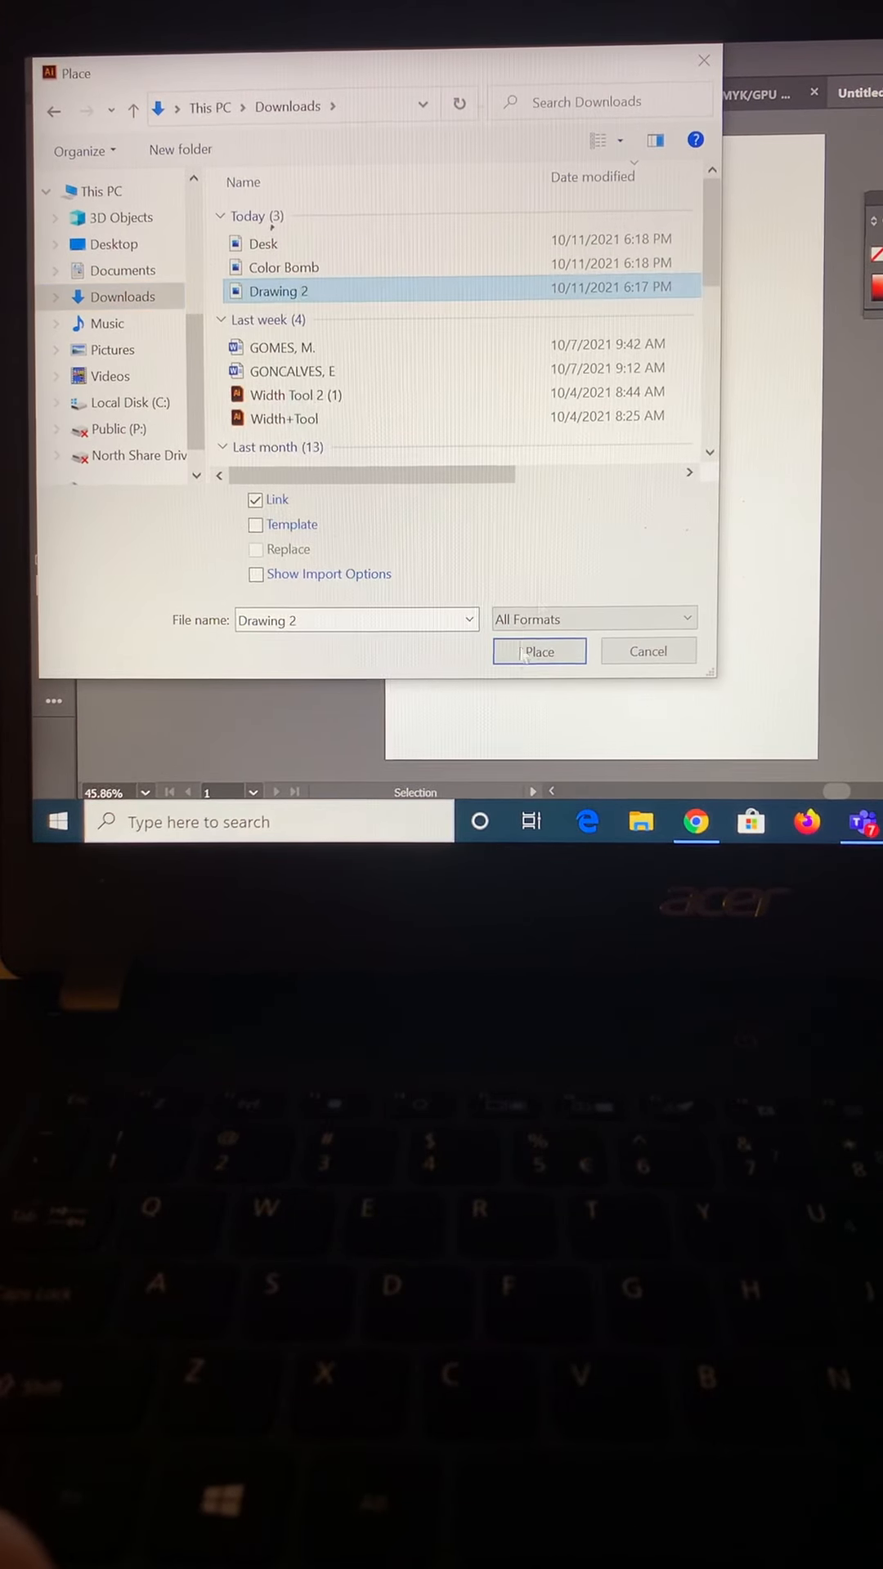
left_click(538, 652)
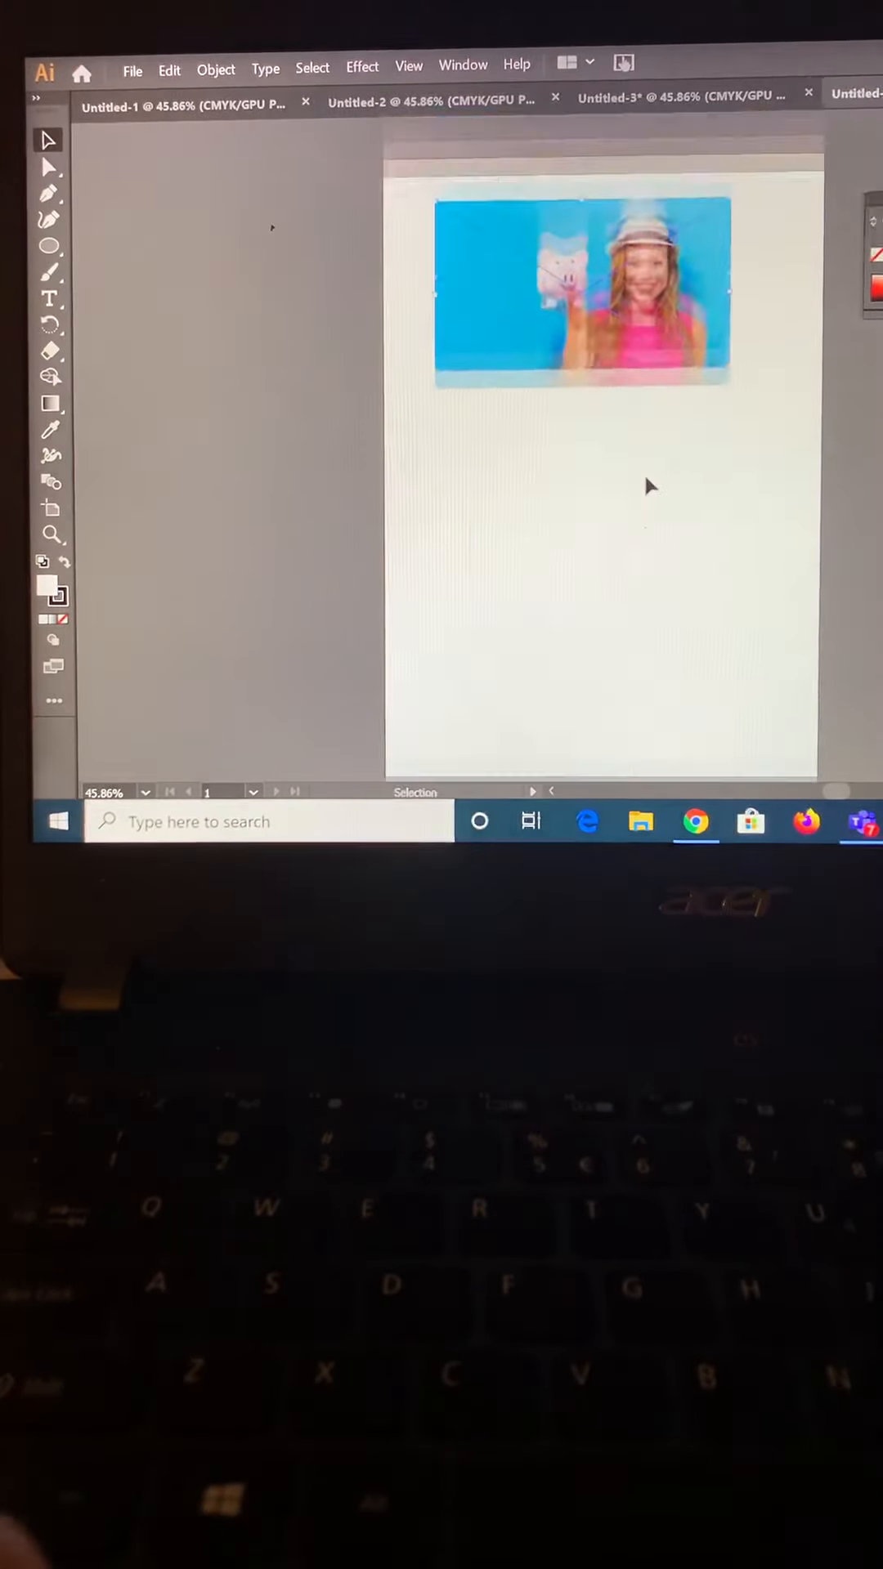
left_click(581, 291)
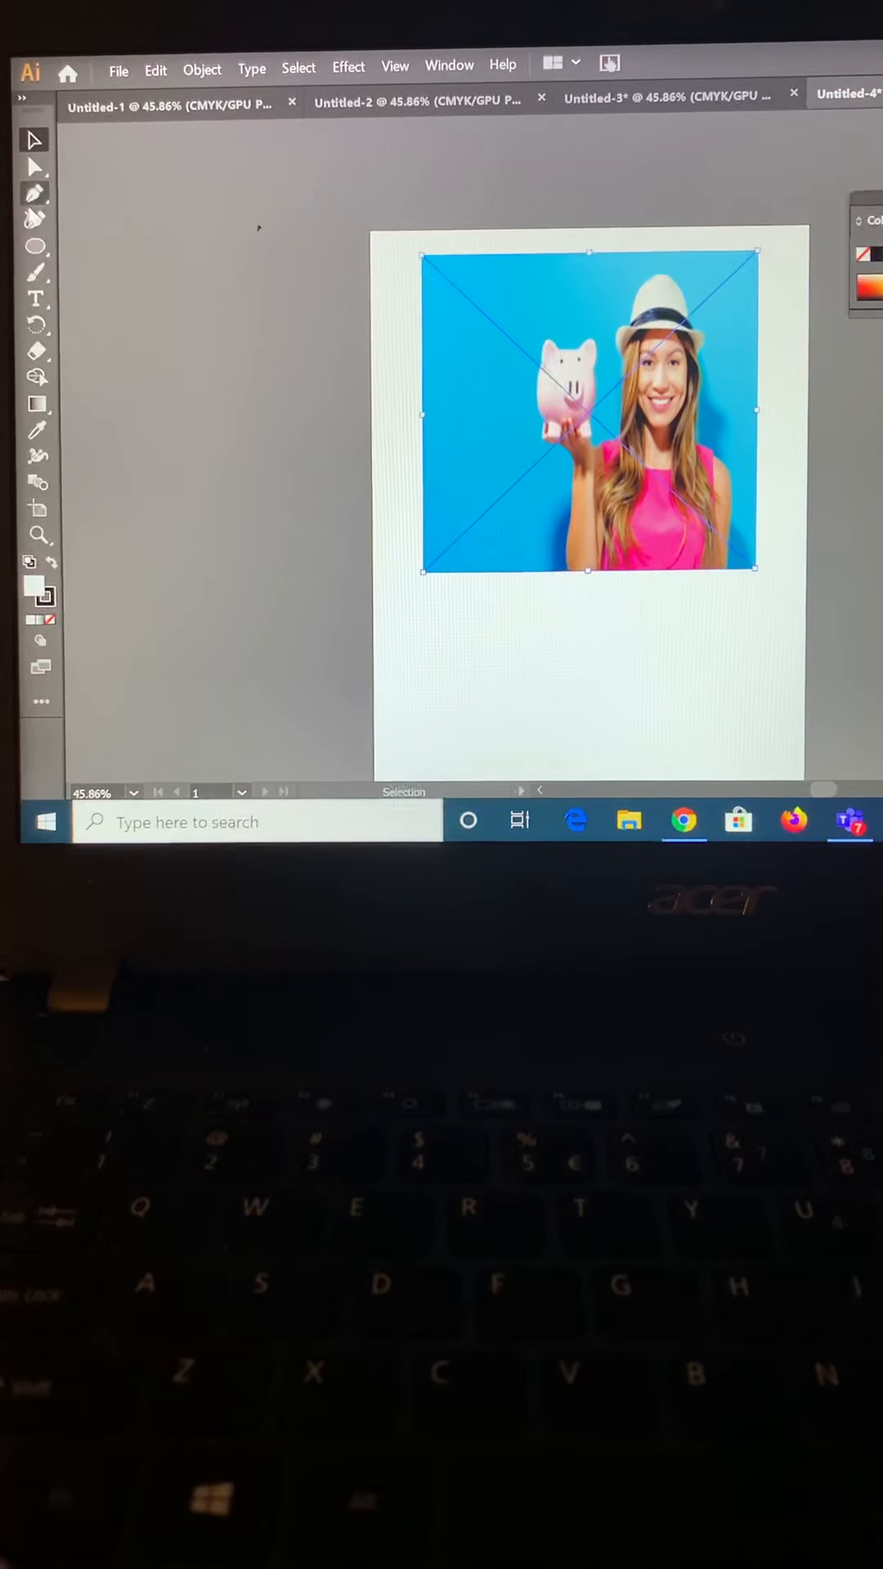
Draw a roughly 133 × 135 mm circle over the photo and select it together with the photo
left_click(37, 247)
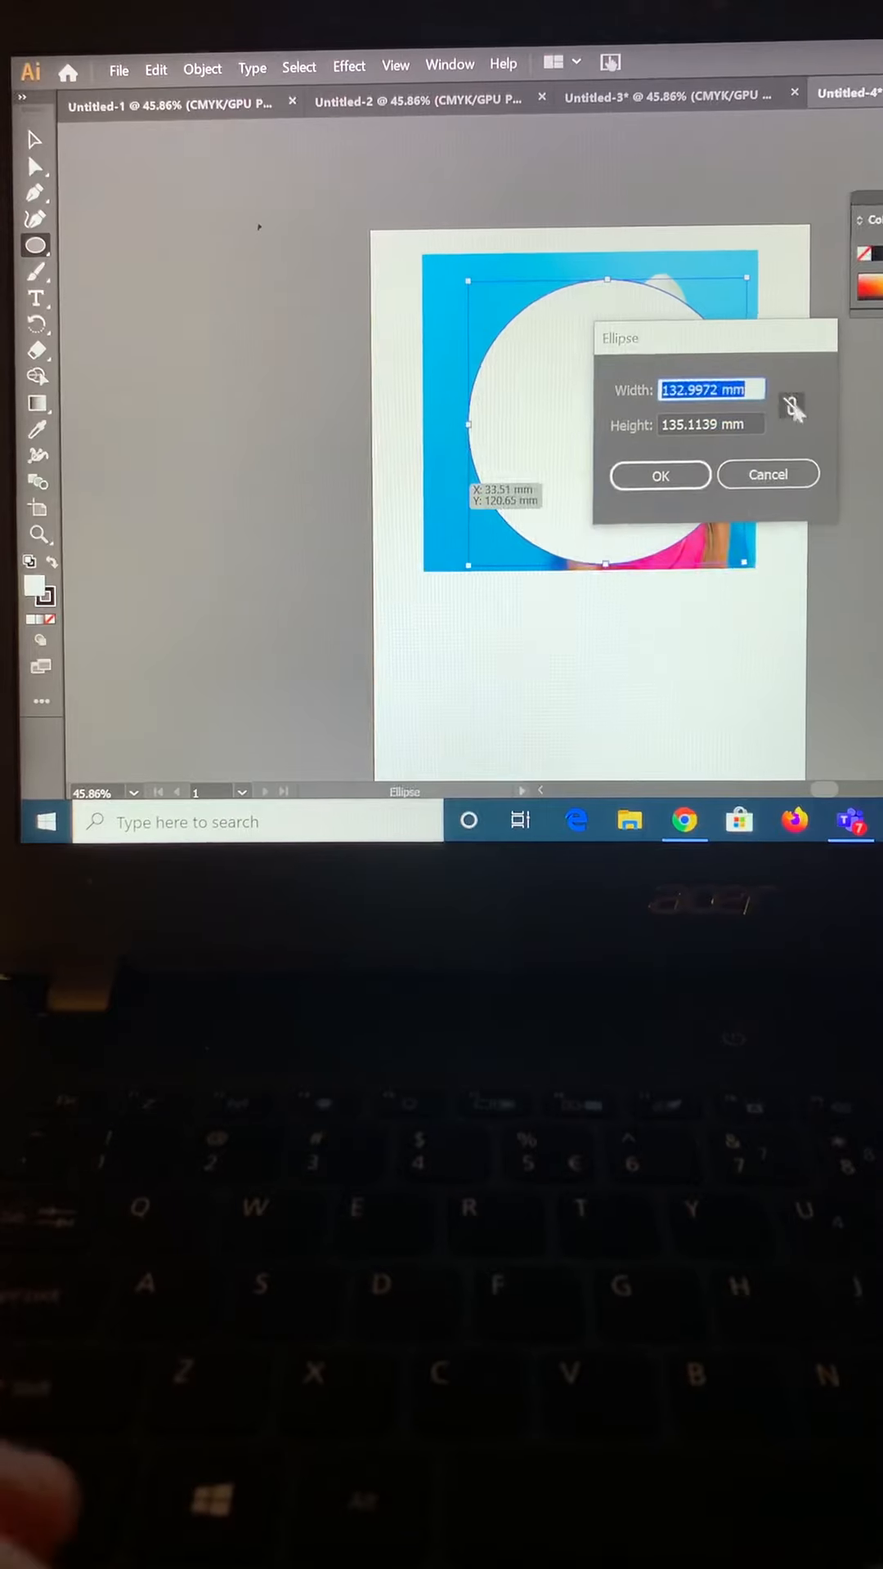
left_click(659, 474)
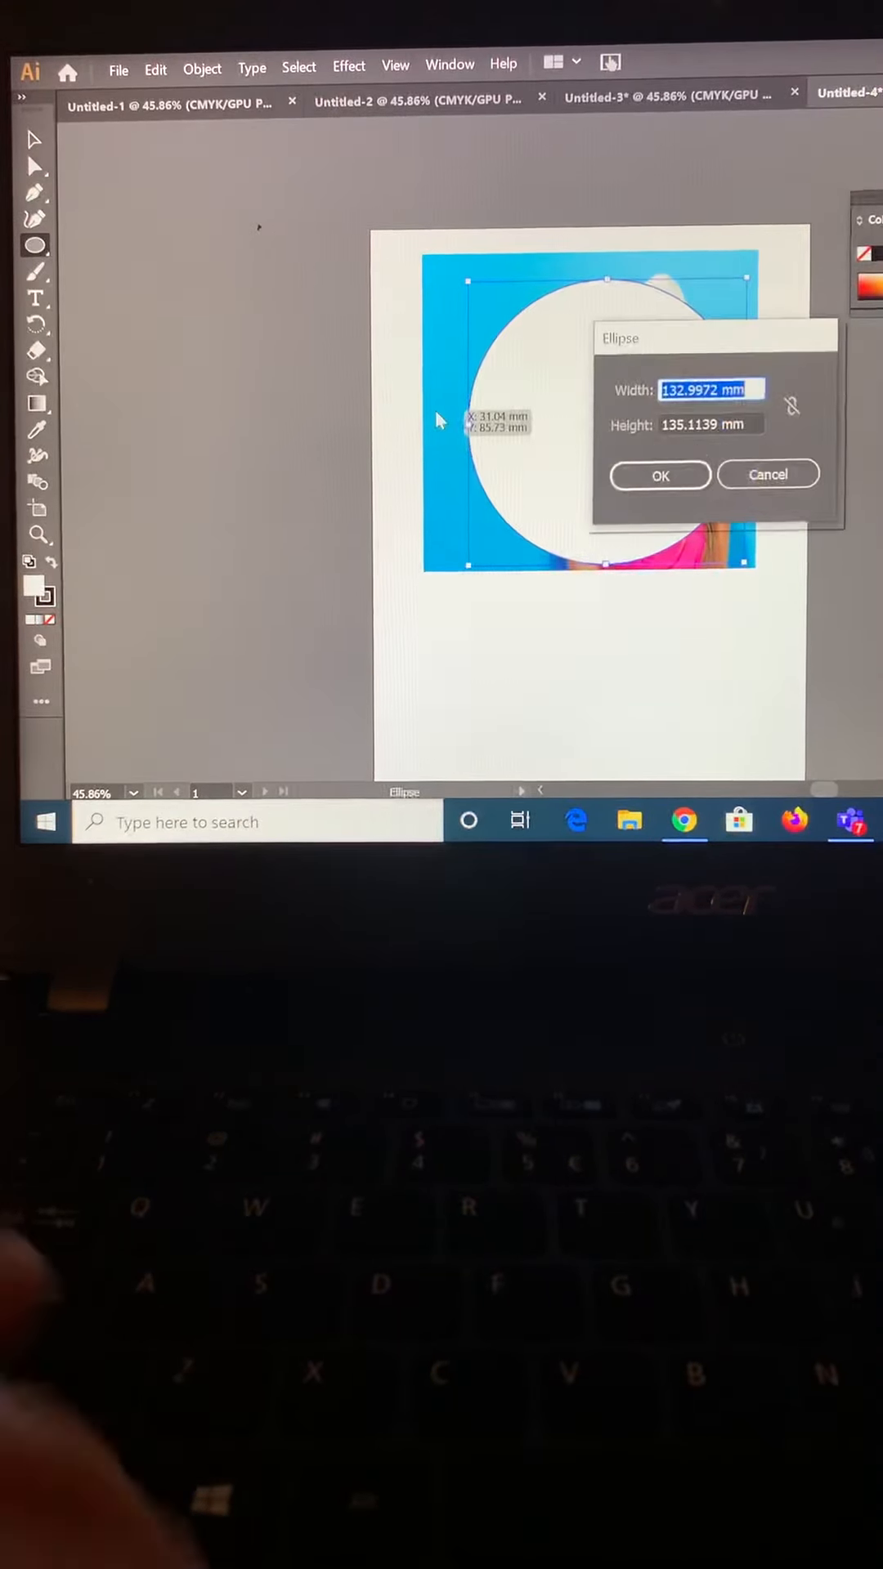
left_click(659, 474)
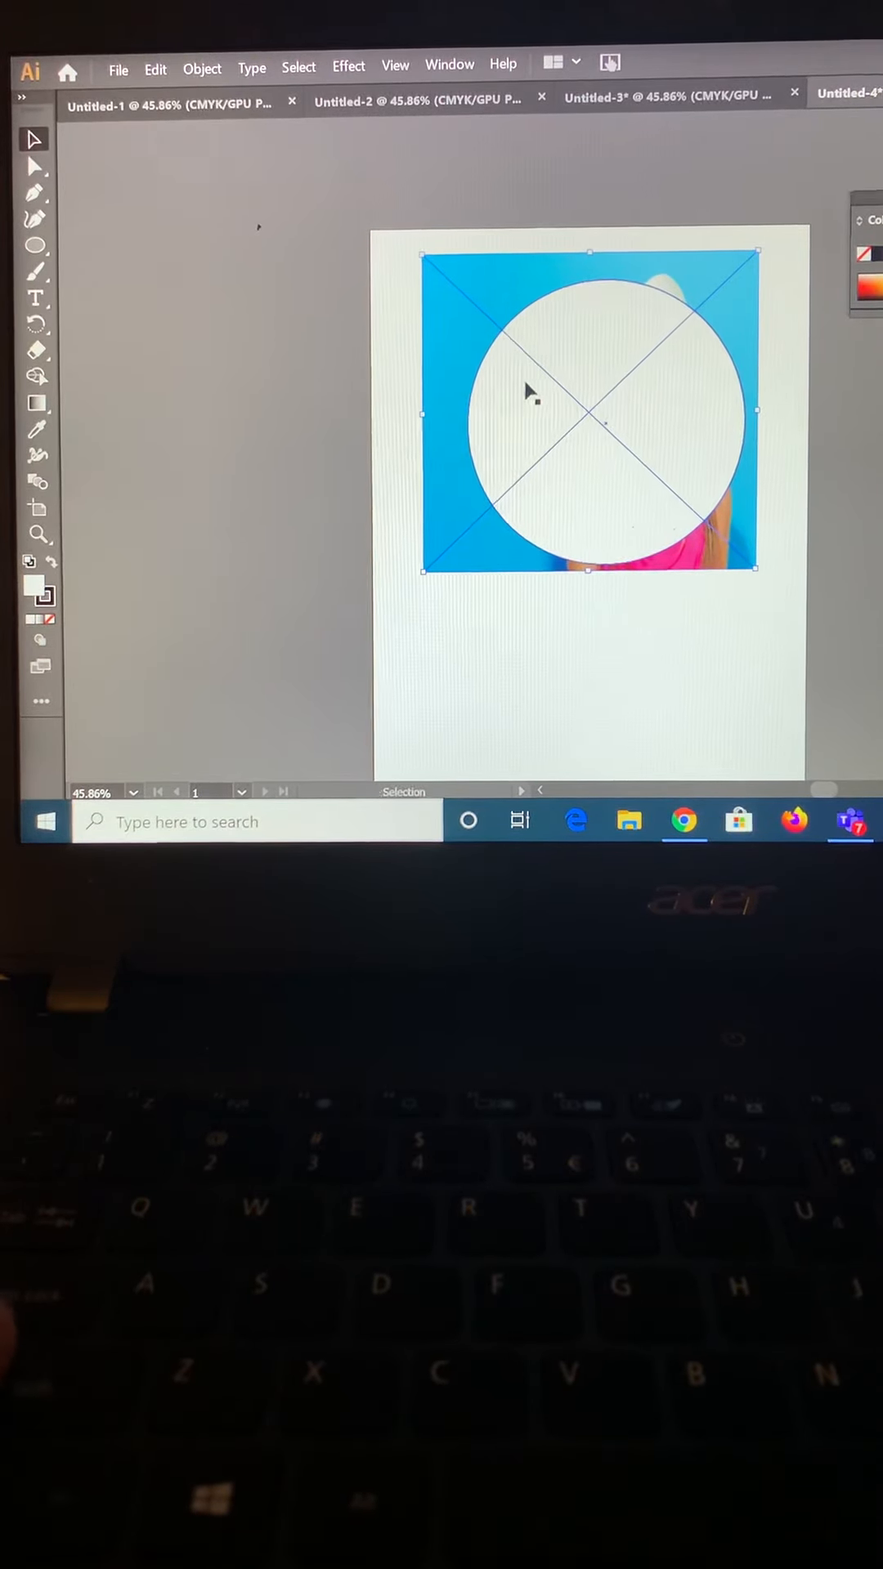
key("shift")
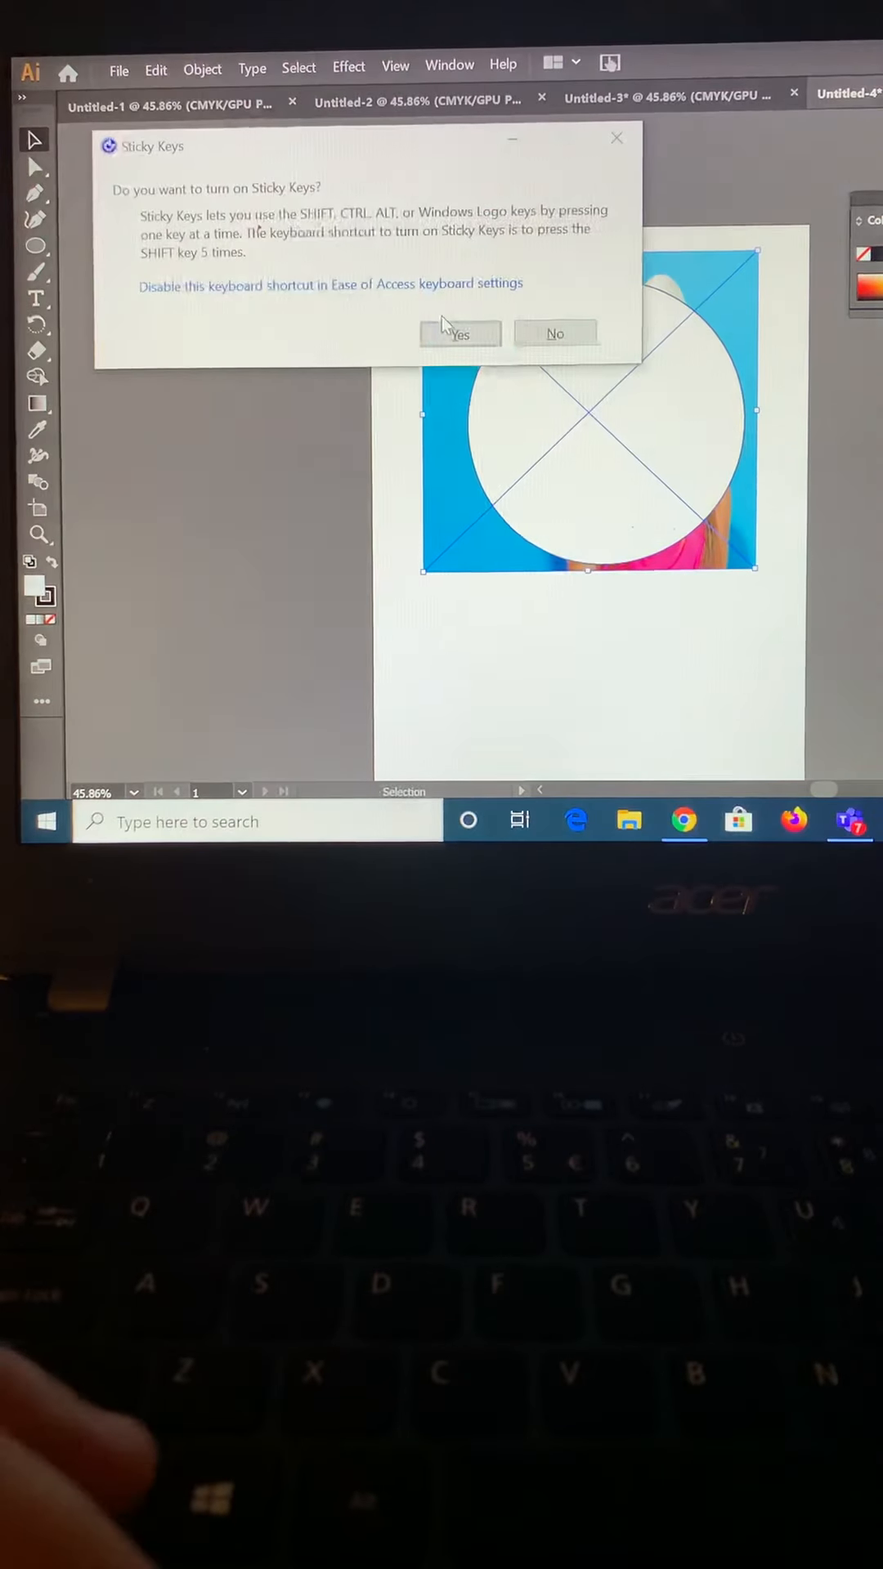
left_click(554, 332)
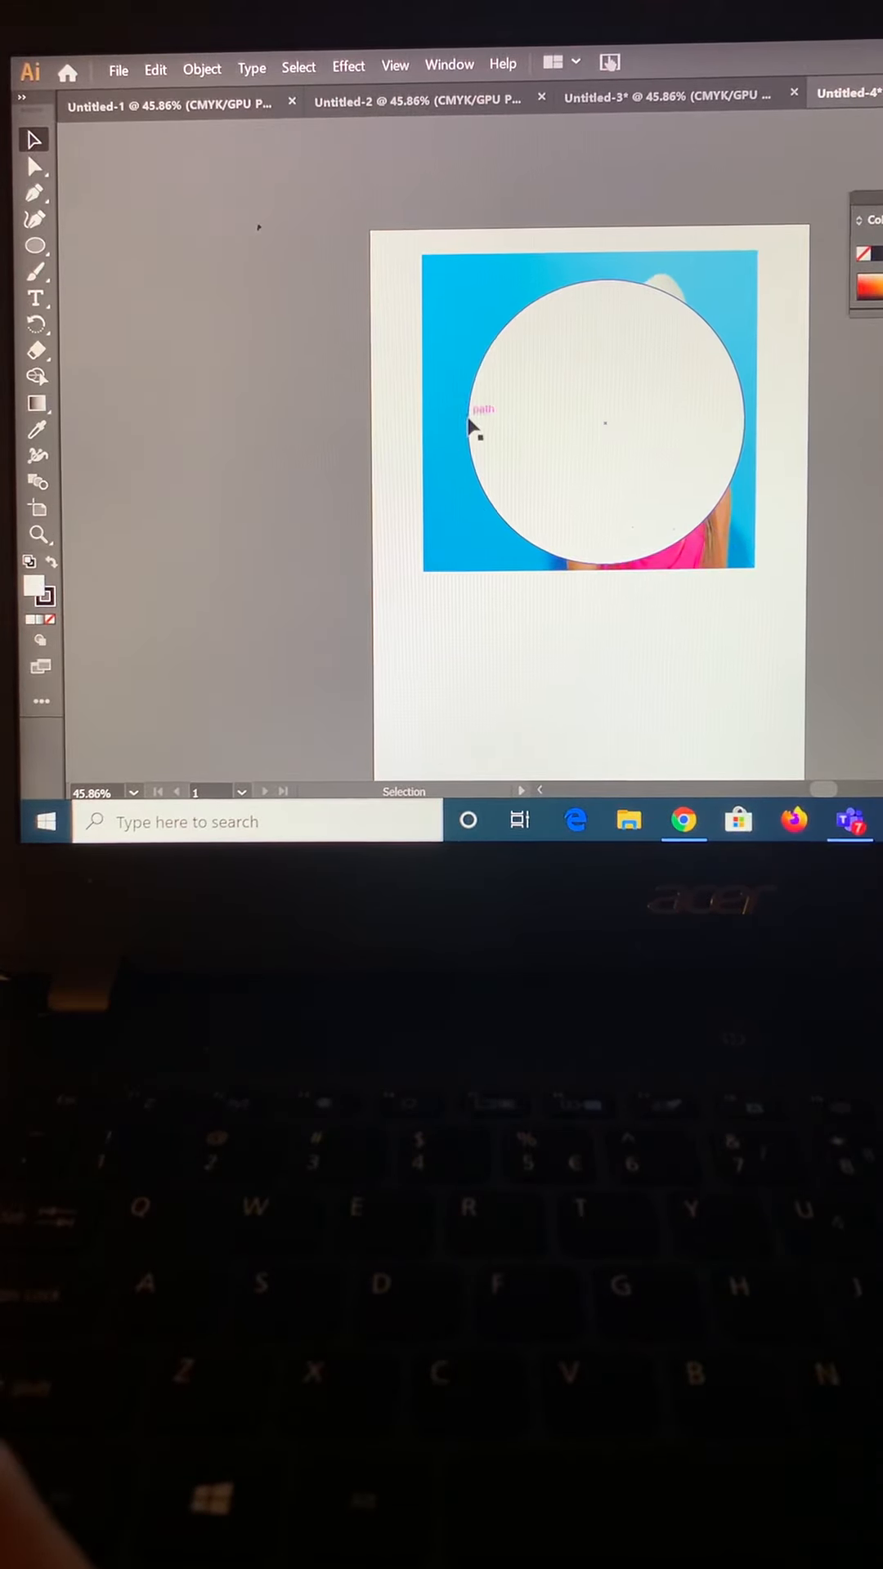
left_click(481, 425)
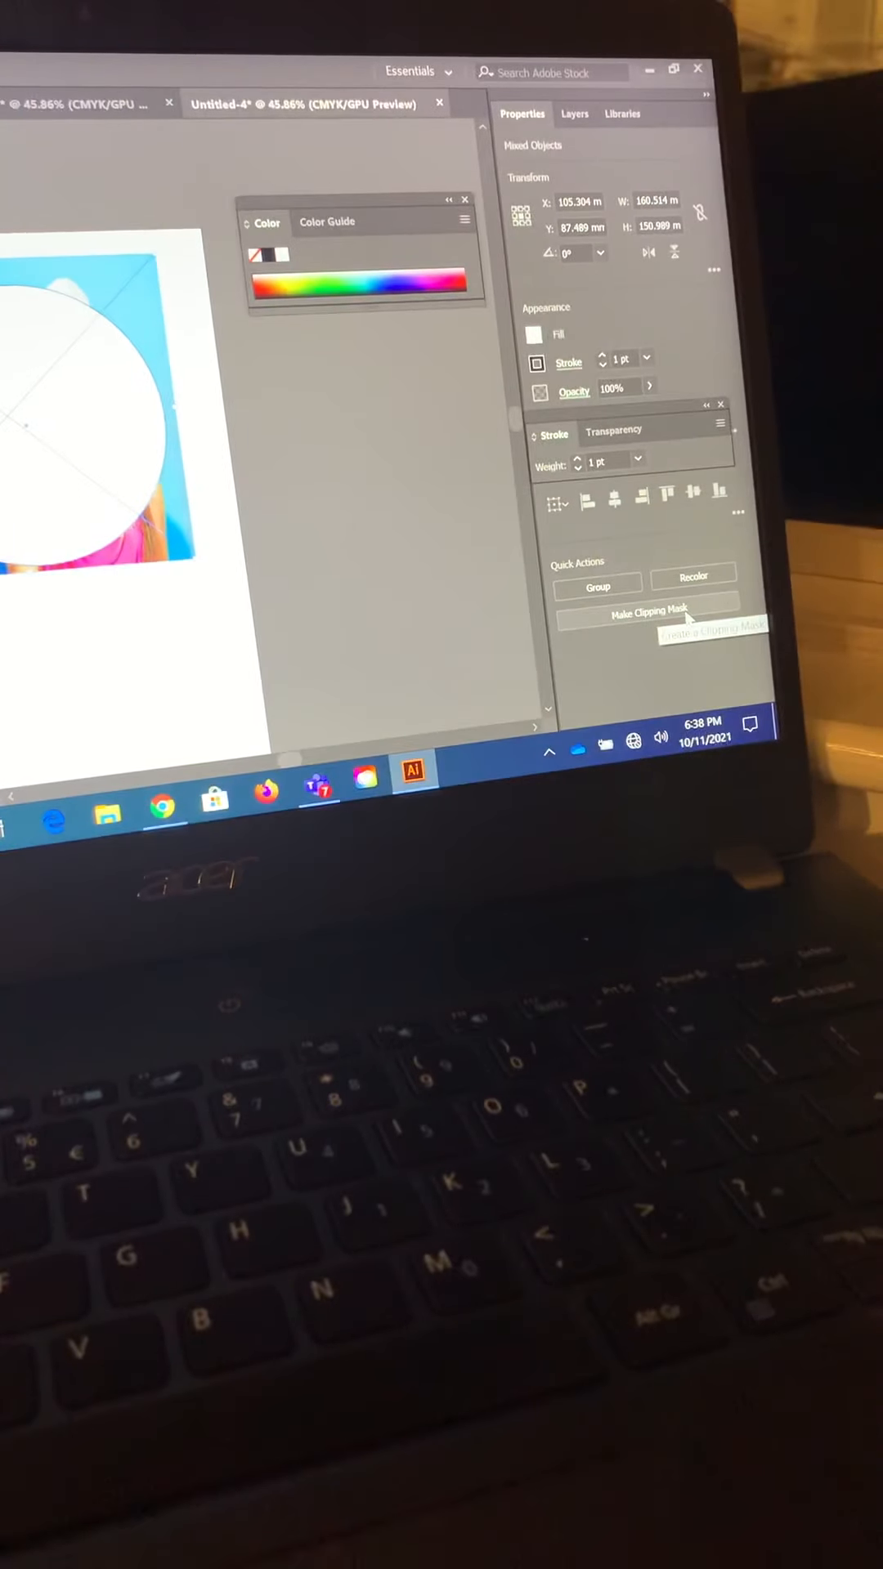
Make a clipping mask so the photo shows only inside the circle, then deselect
left_click(645, 610)
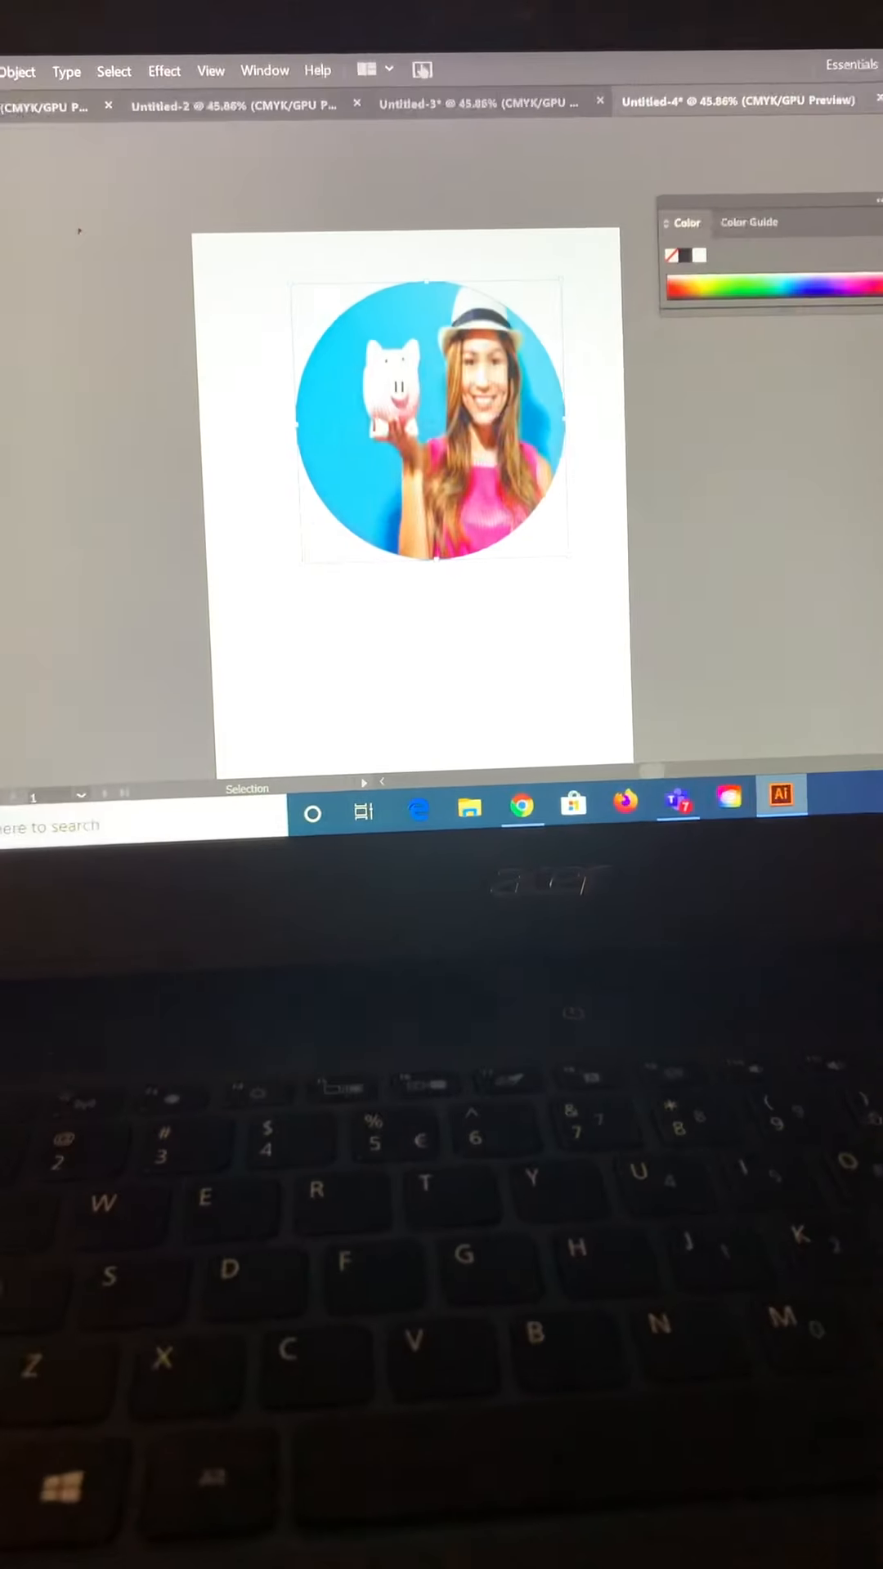
left_click(432, 420)
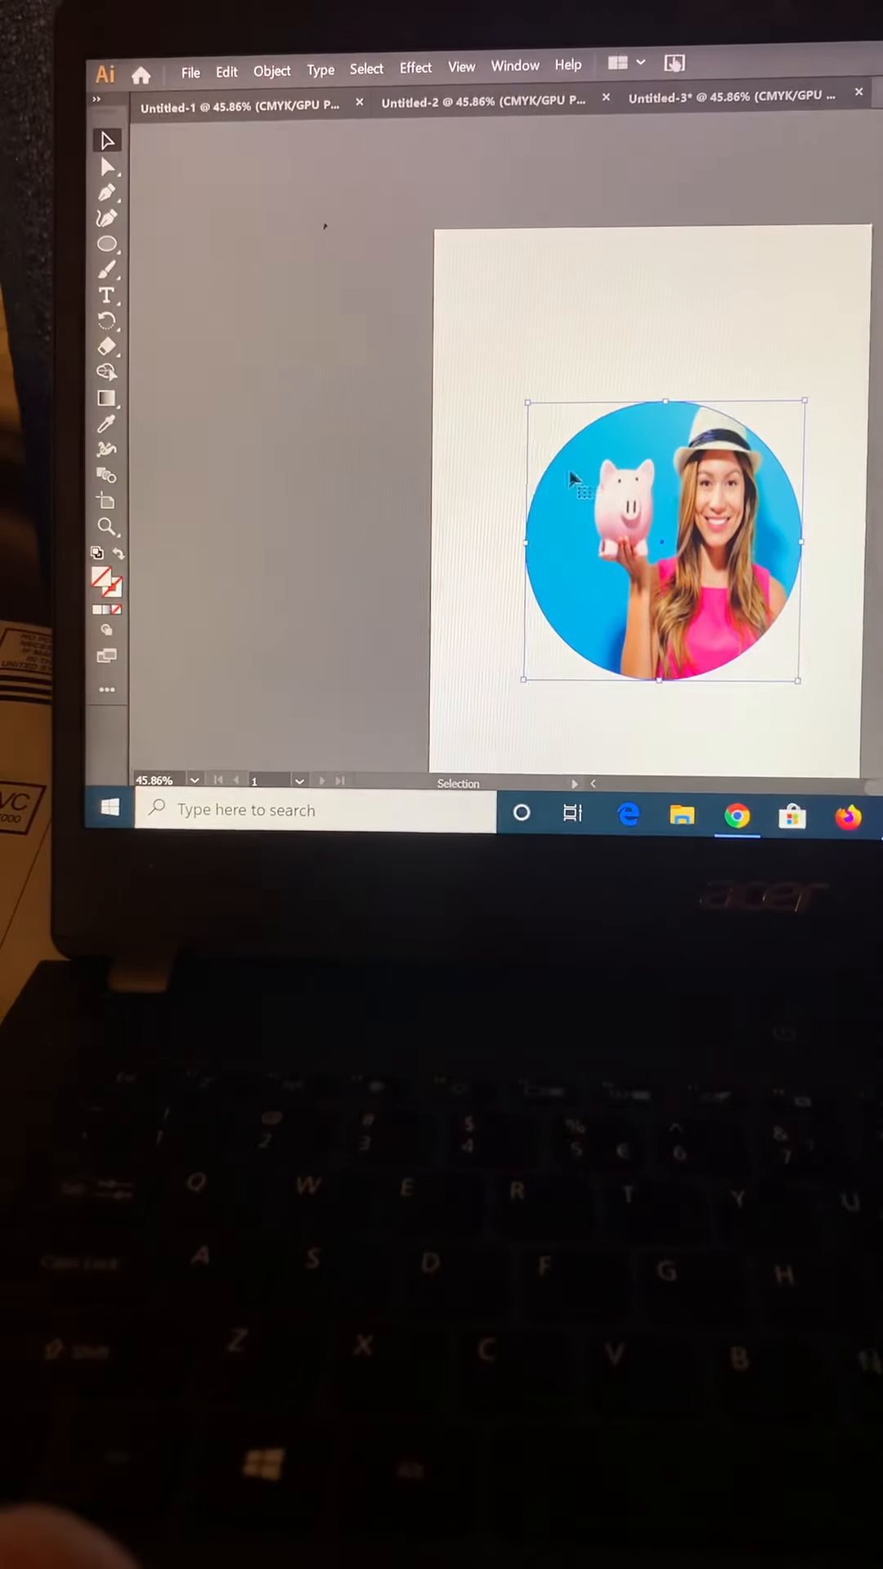
mouse_move(108, 167)
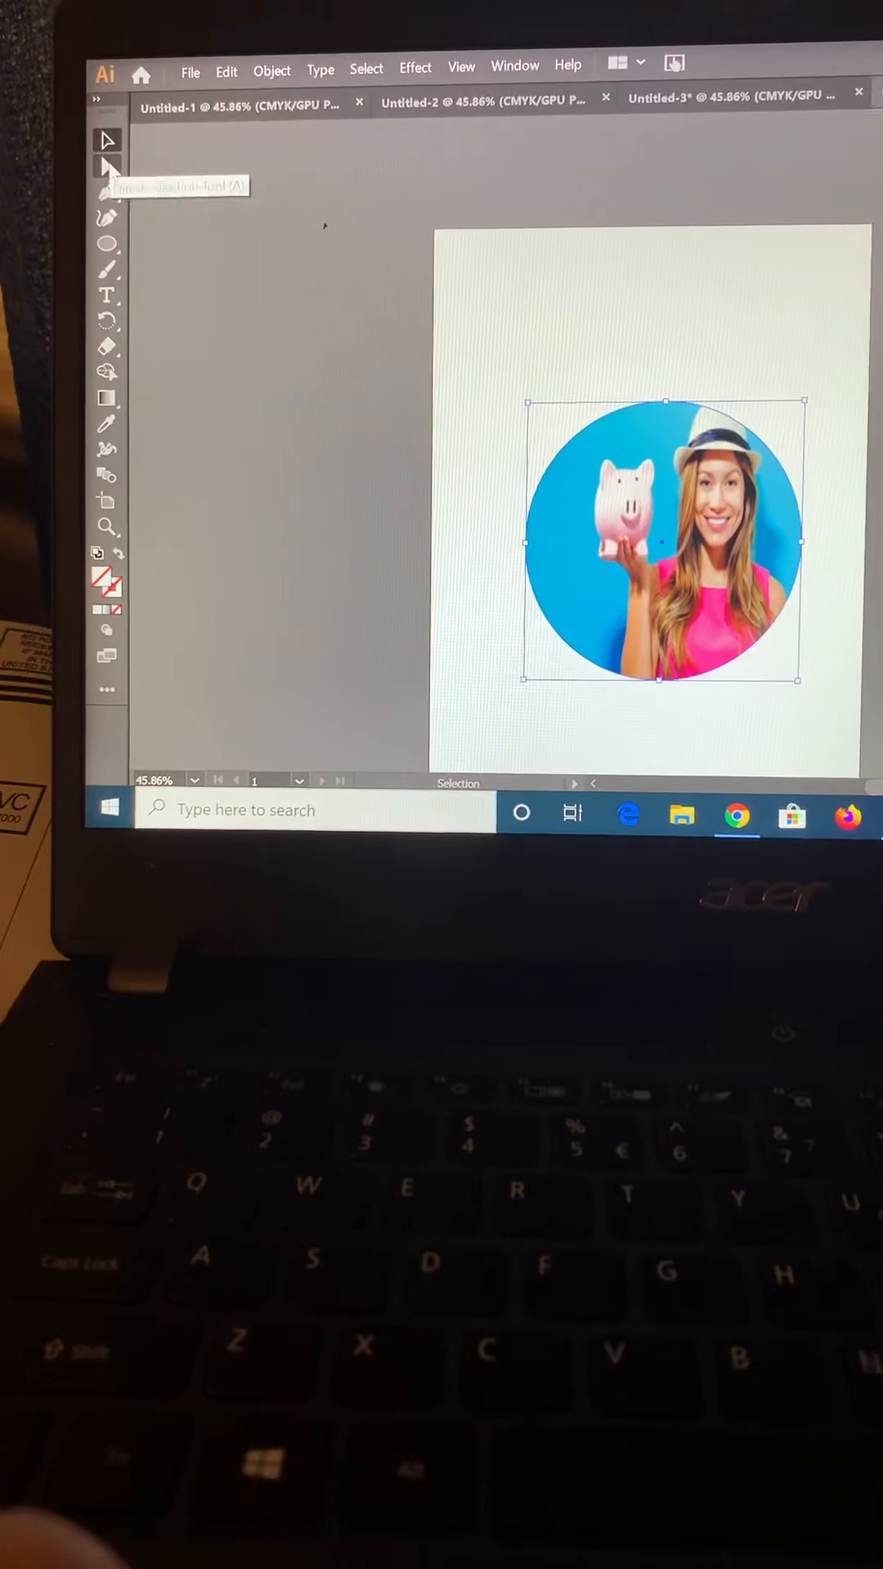
Scale down the round portrait and drag it to the lower-left of the artboard
left_click(108, 167)
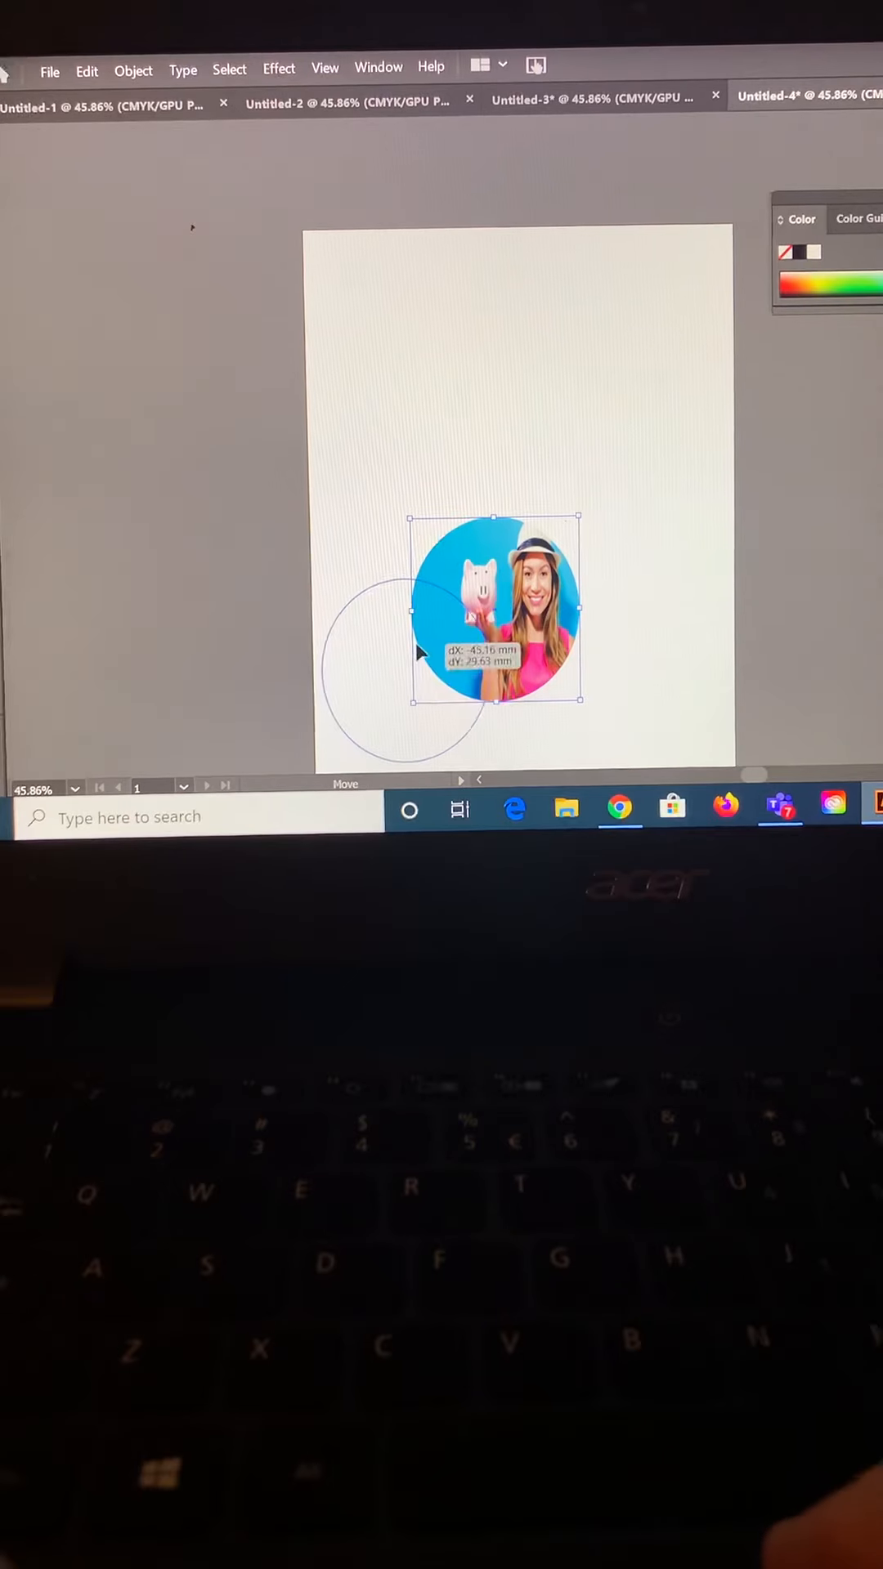
left_click_drag(491, 610, 406, 661)
type("BOXER")
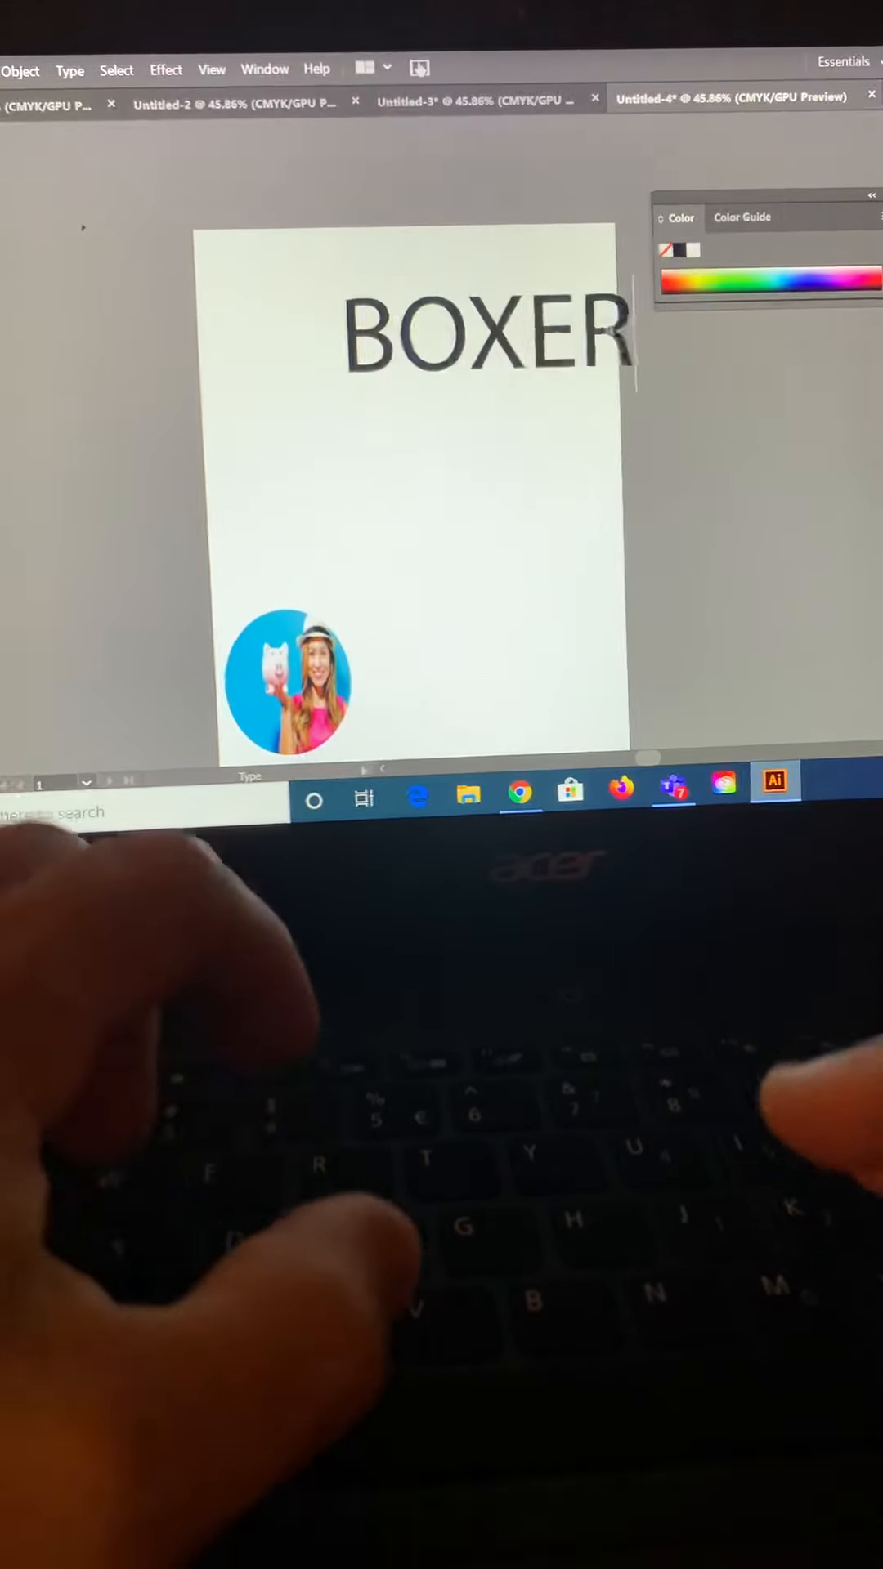
Finish the heading so it reads 'BOXERS' near the top of the page
type("S")
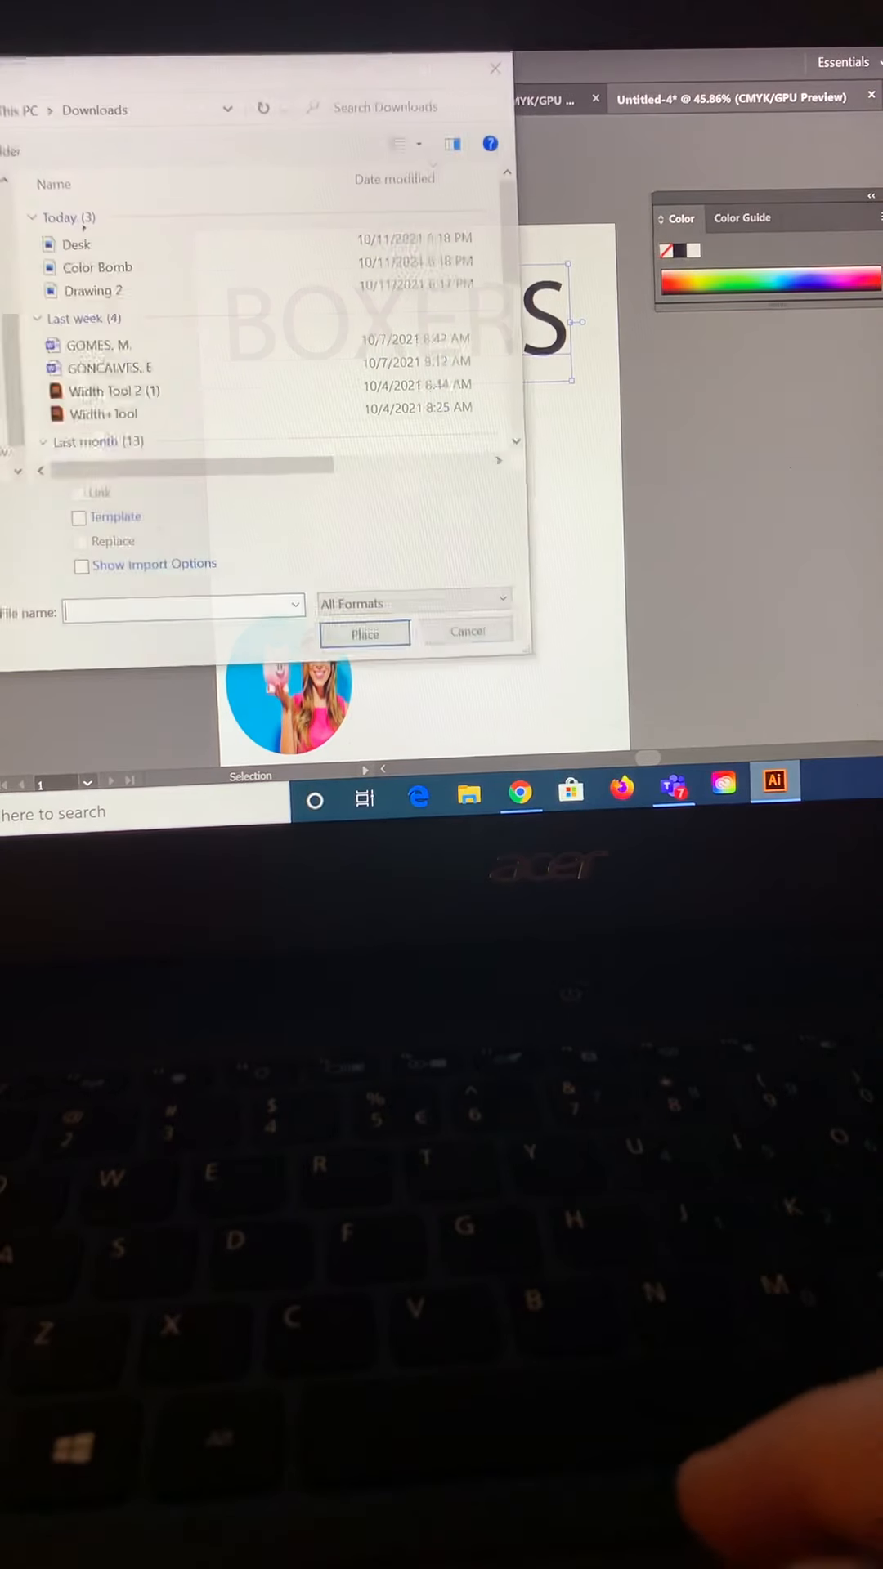
Place the 'Color Bomb' image from Downloads over the upper-left of the page
left_click(95, 266)
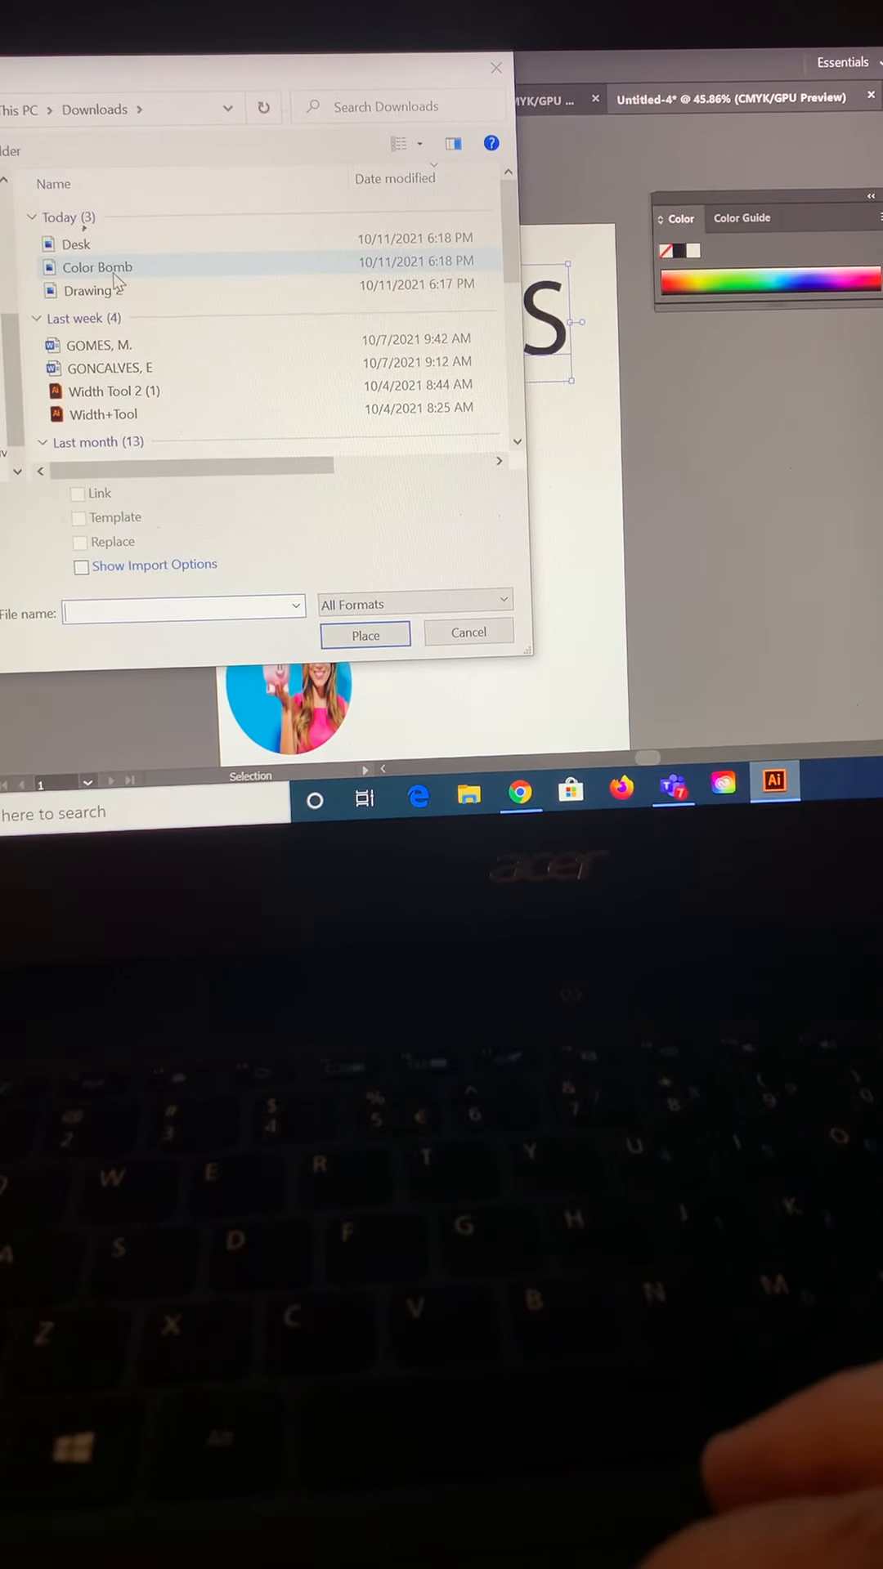
left_click(97, 267)
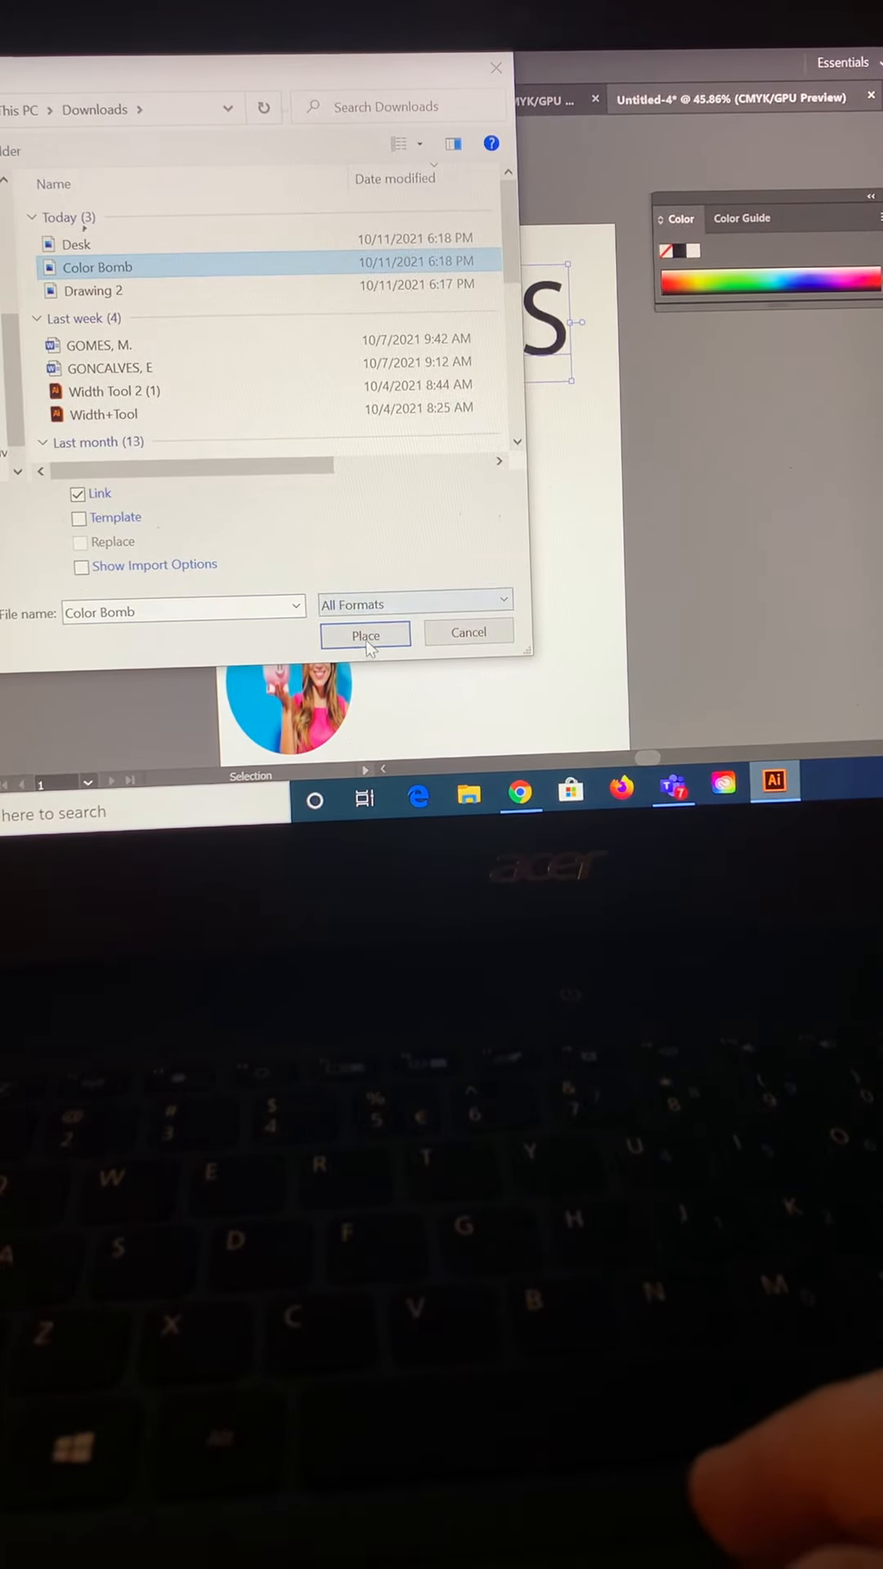
left_click(364, 634)
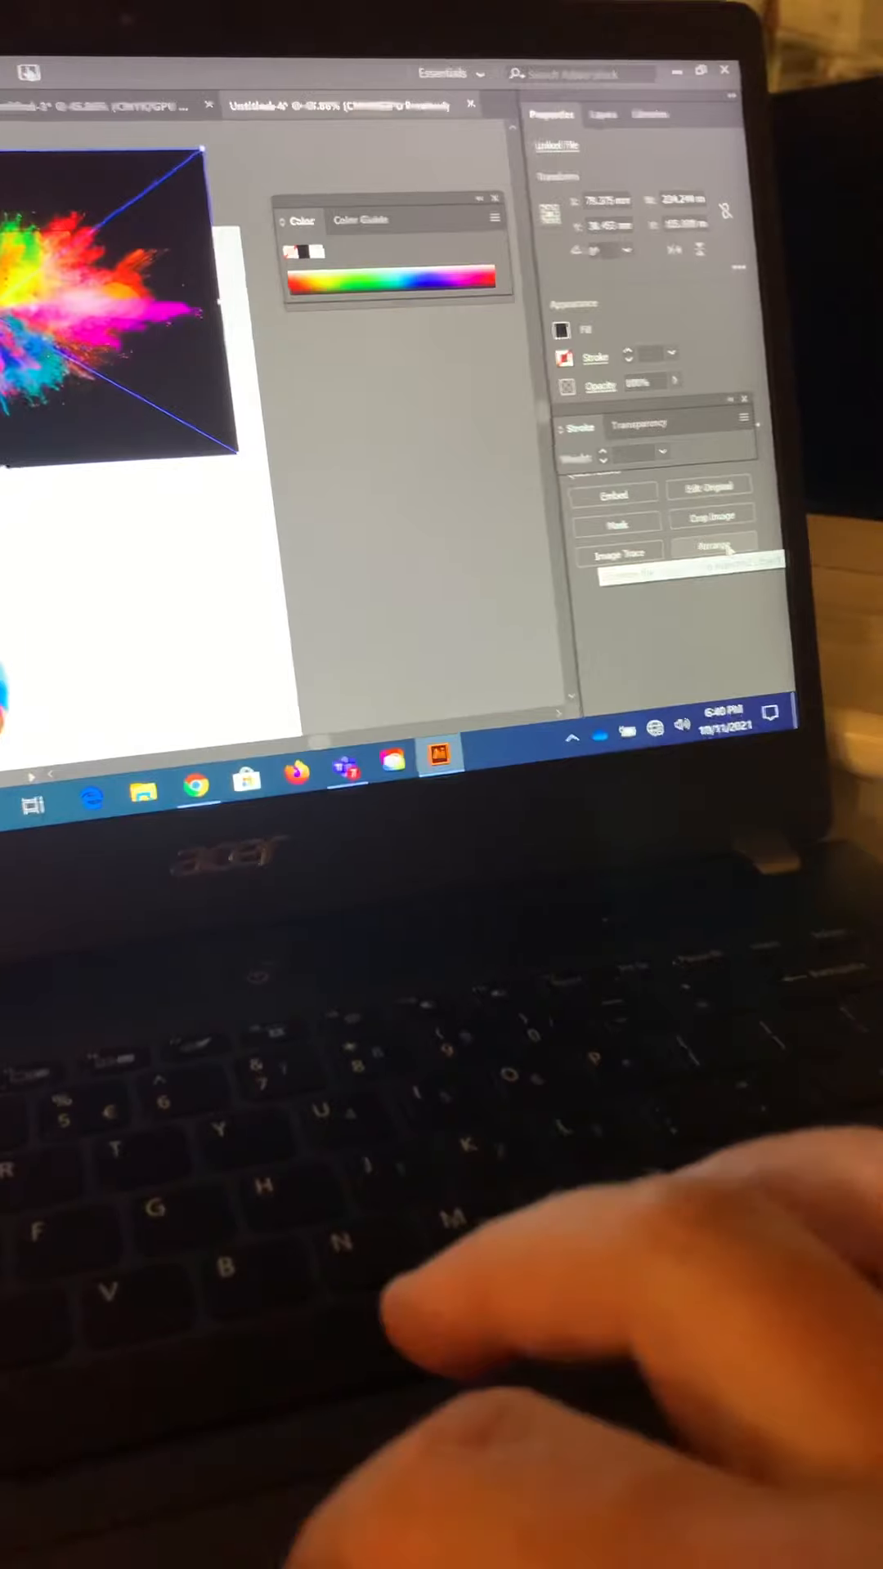
Send the Color Bomb image to the back behind the text and select both together
left_click(708, 554)
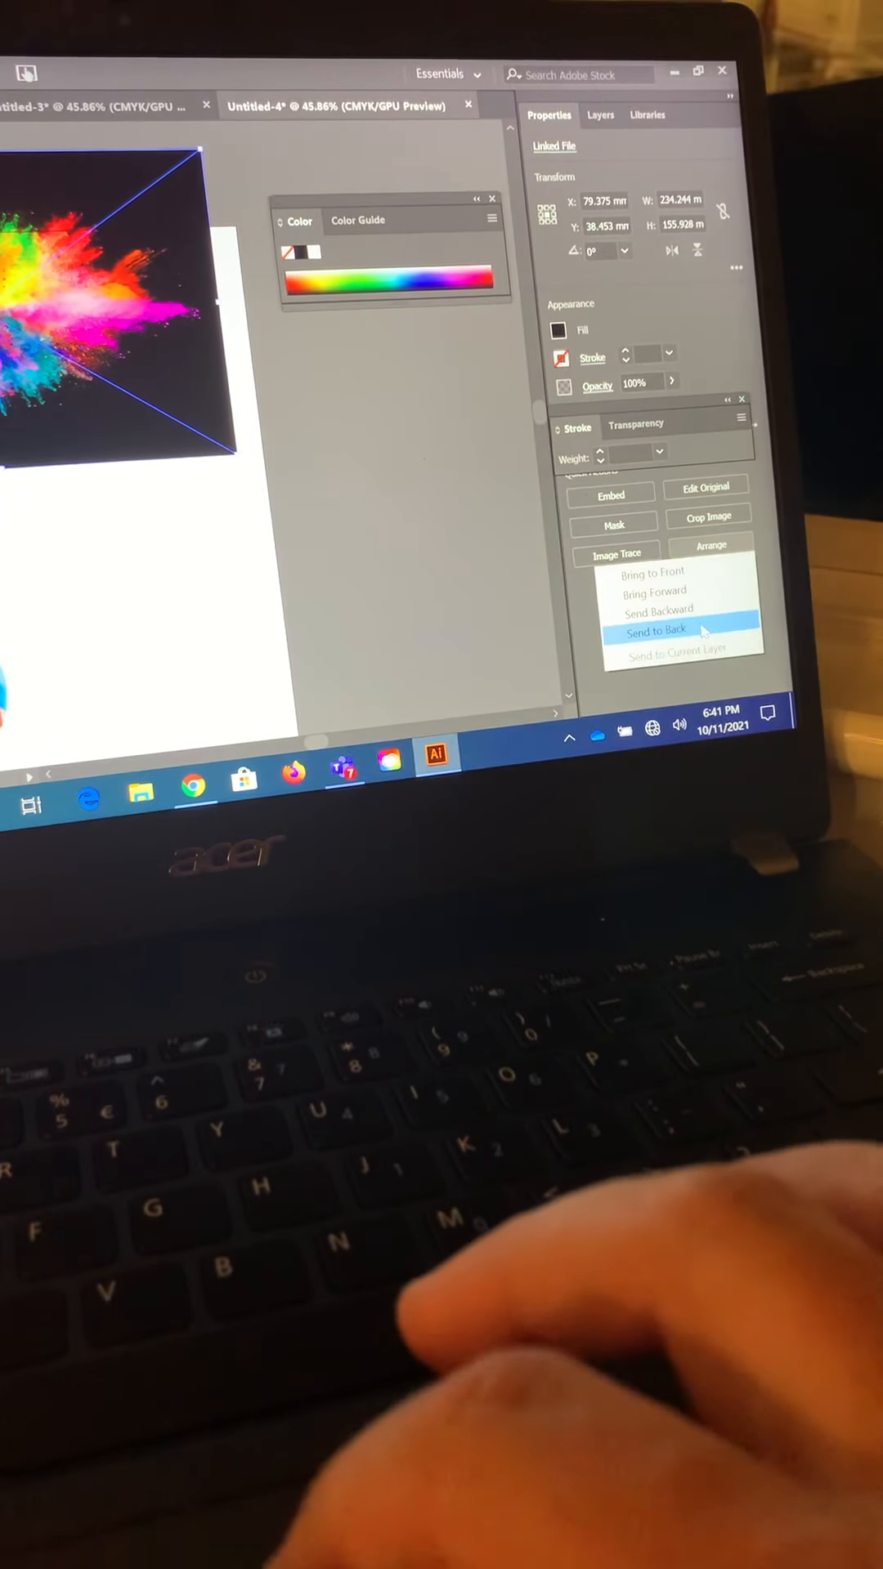
left_click(654, 631)
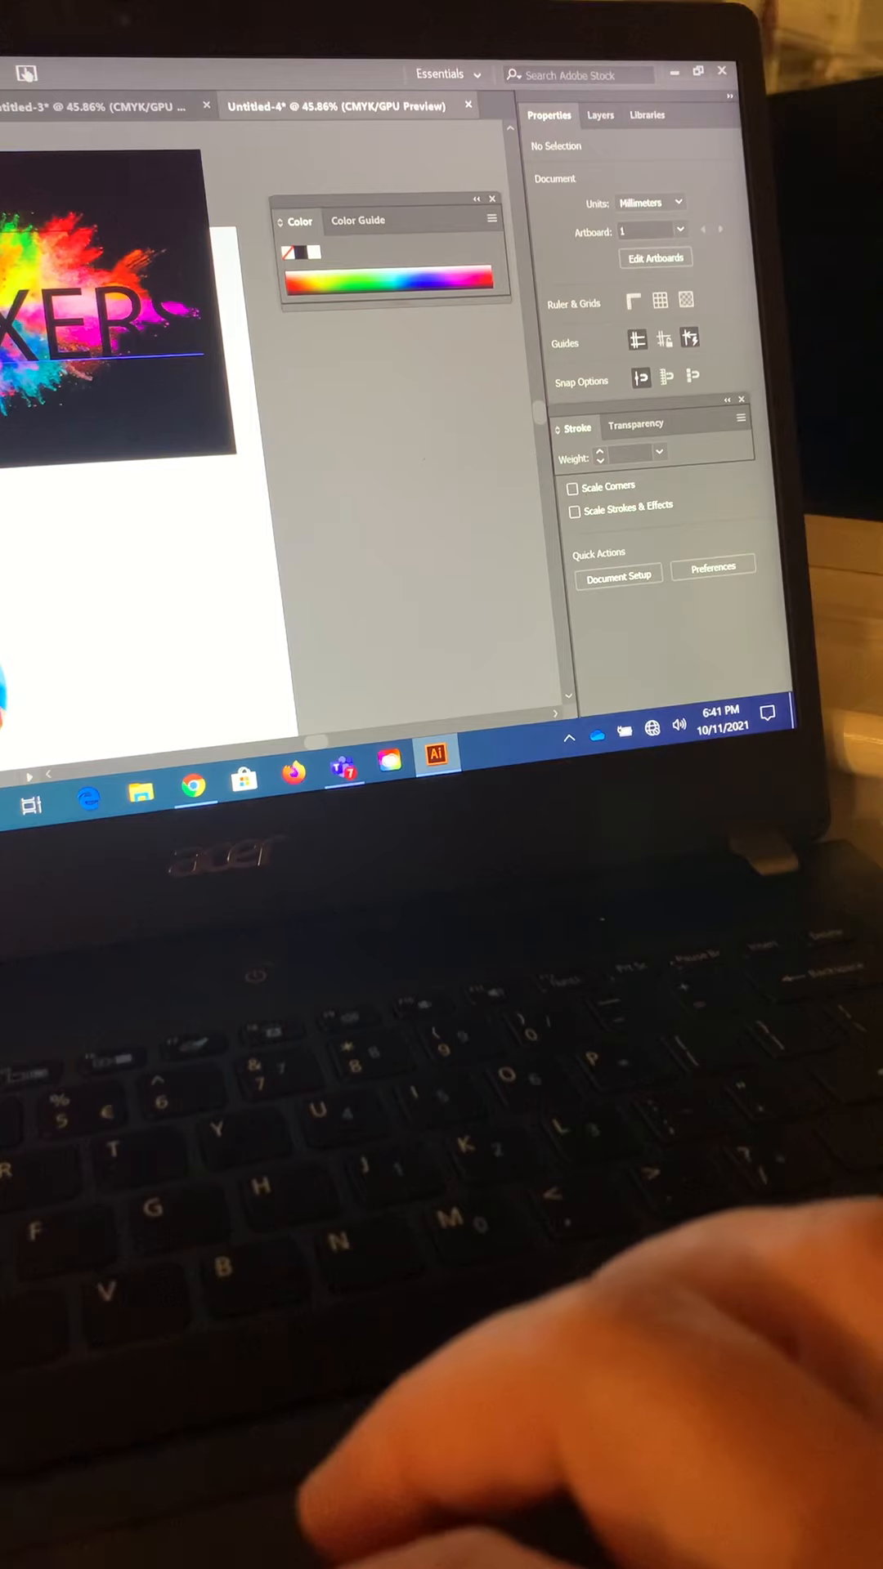
left_click(109, 350)
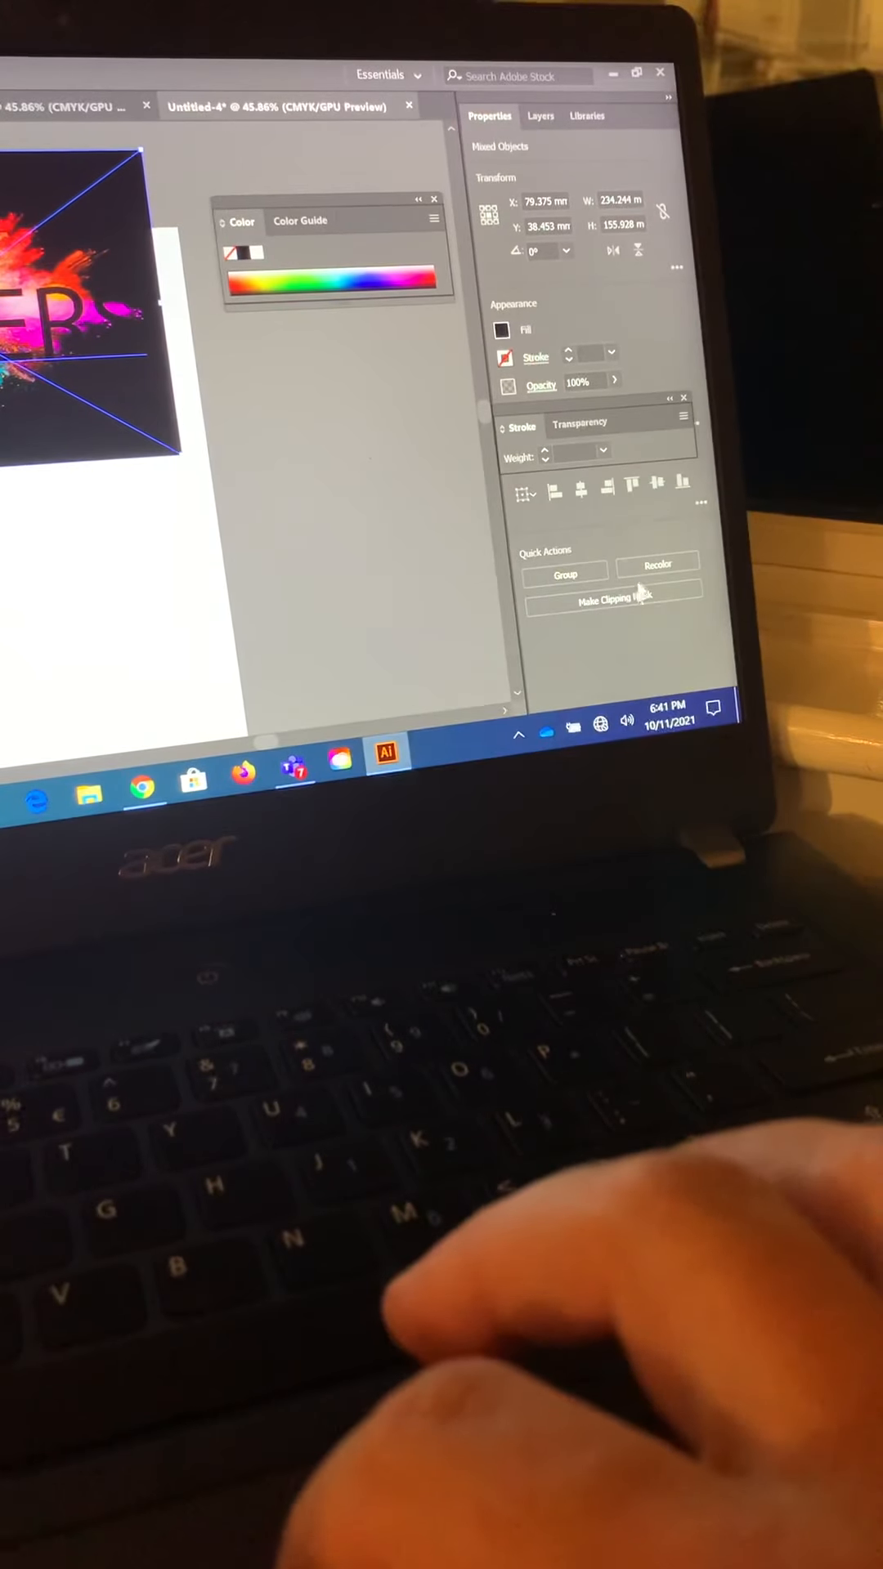
Make a clipping mask so the Color Bomb colours fill only the BOXERS letters
left_click(613, 600)
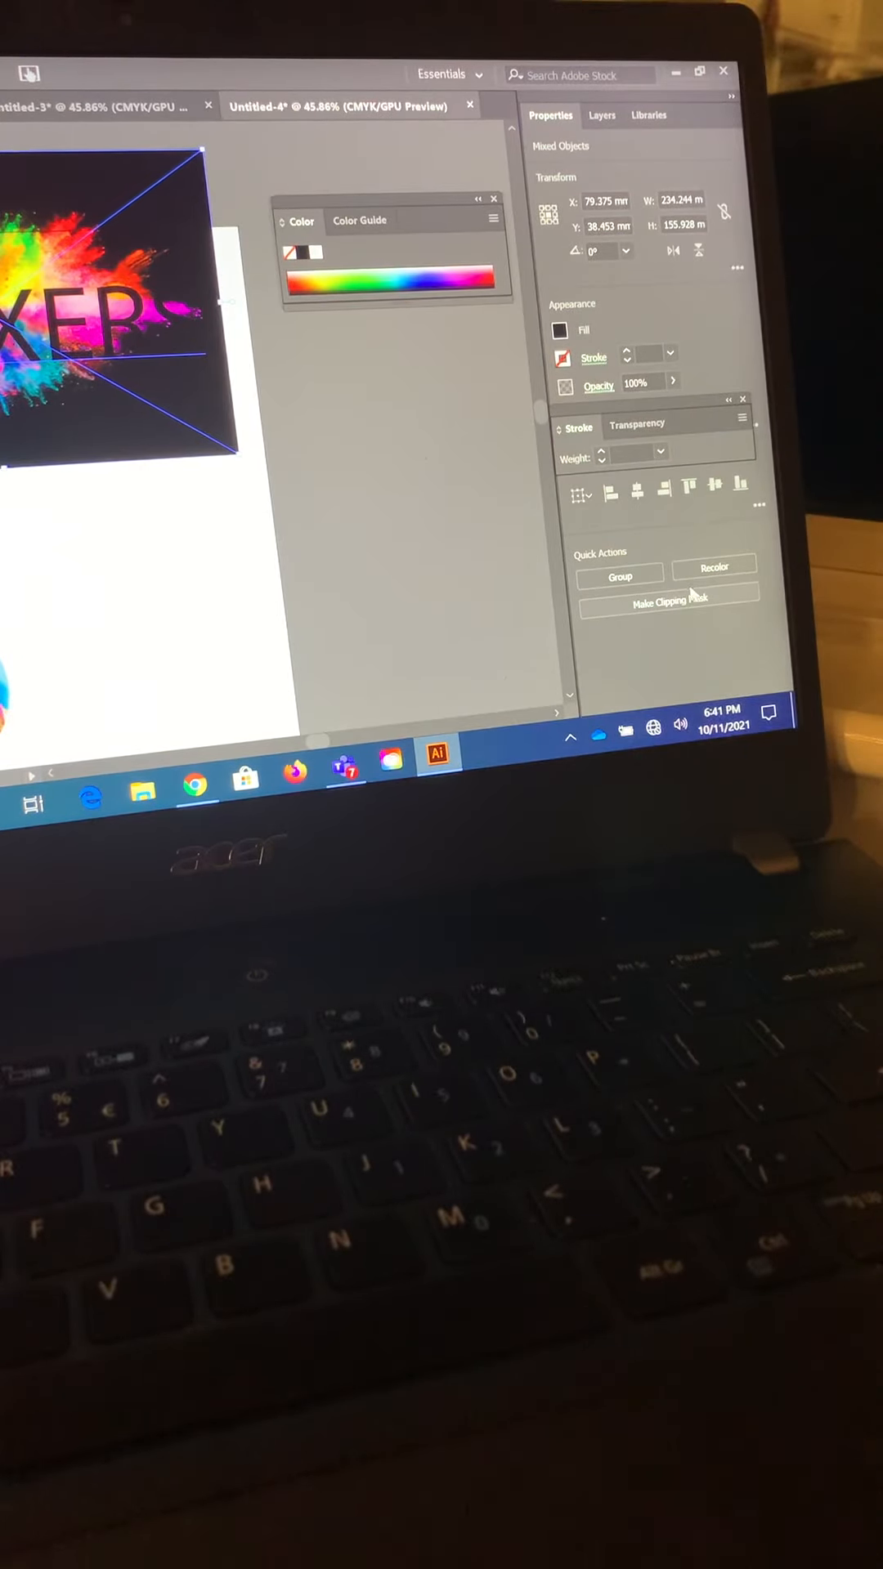
mouse_move(668, 597)
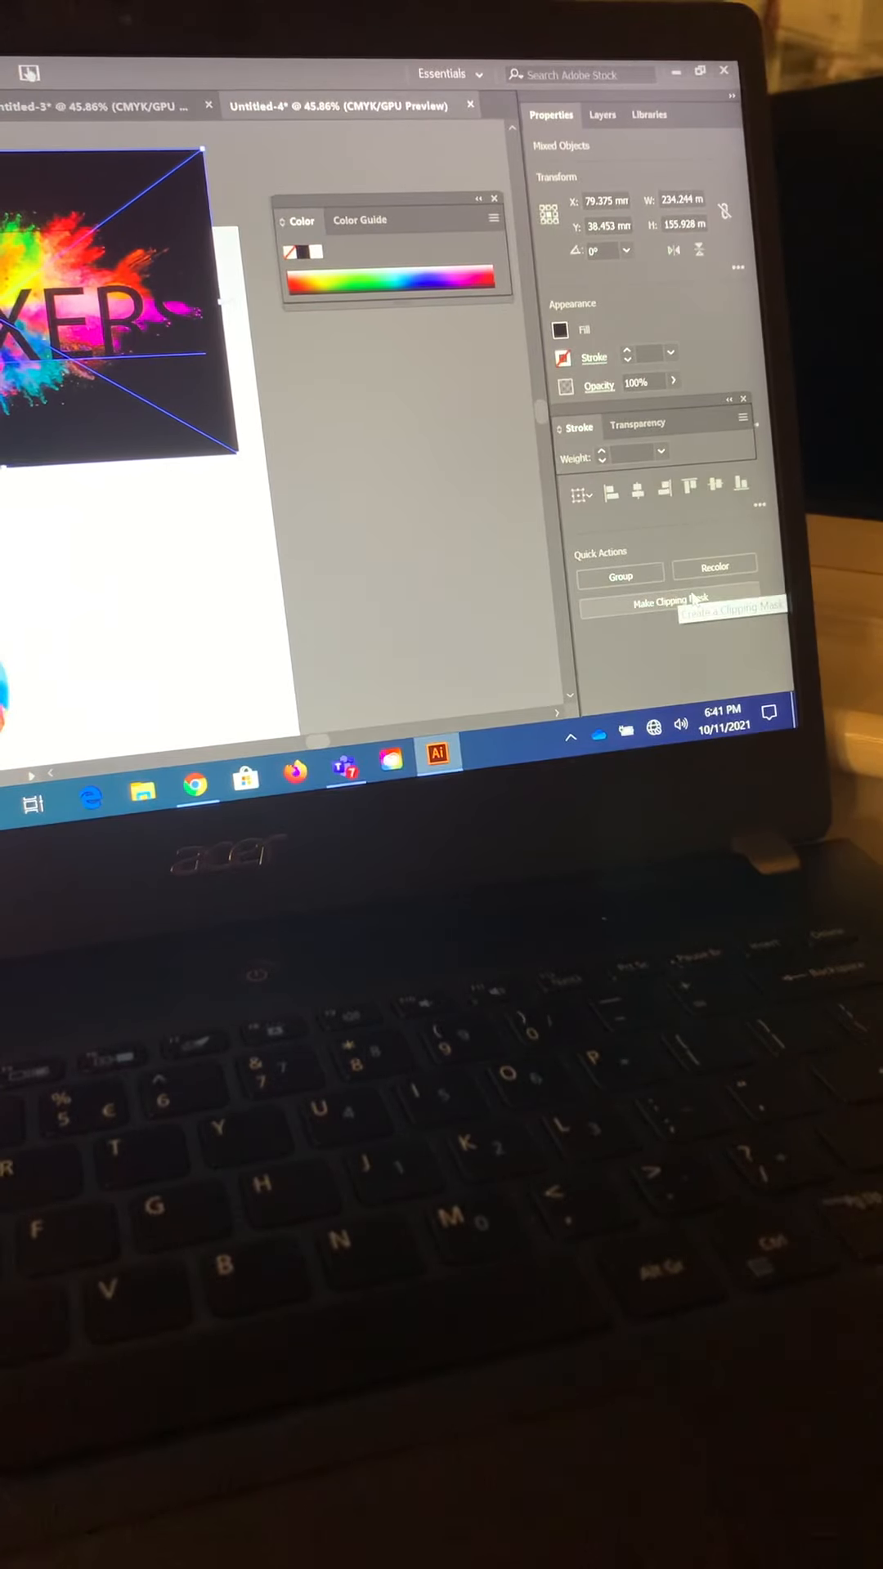
left_click(669, 603)
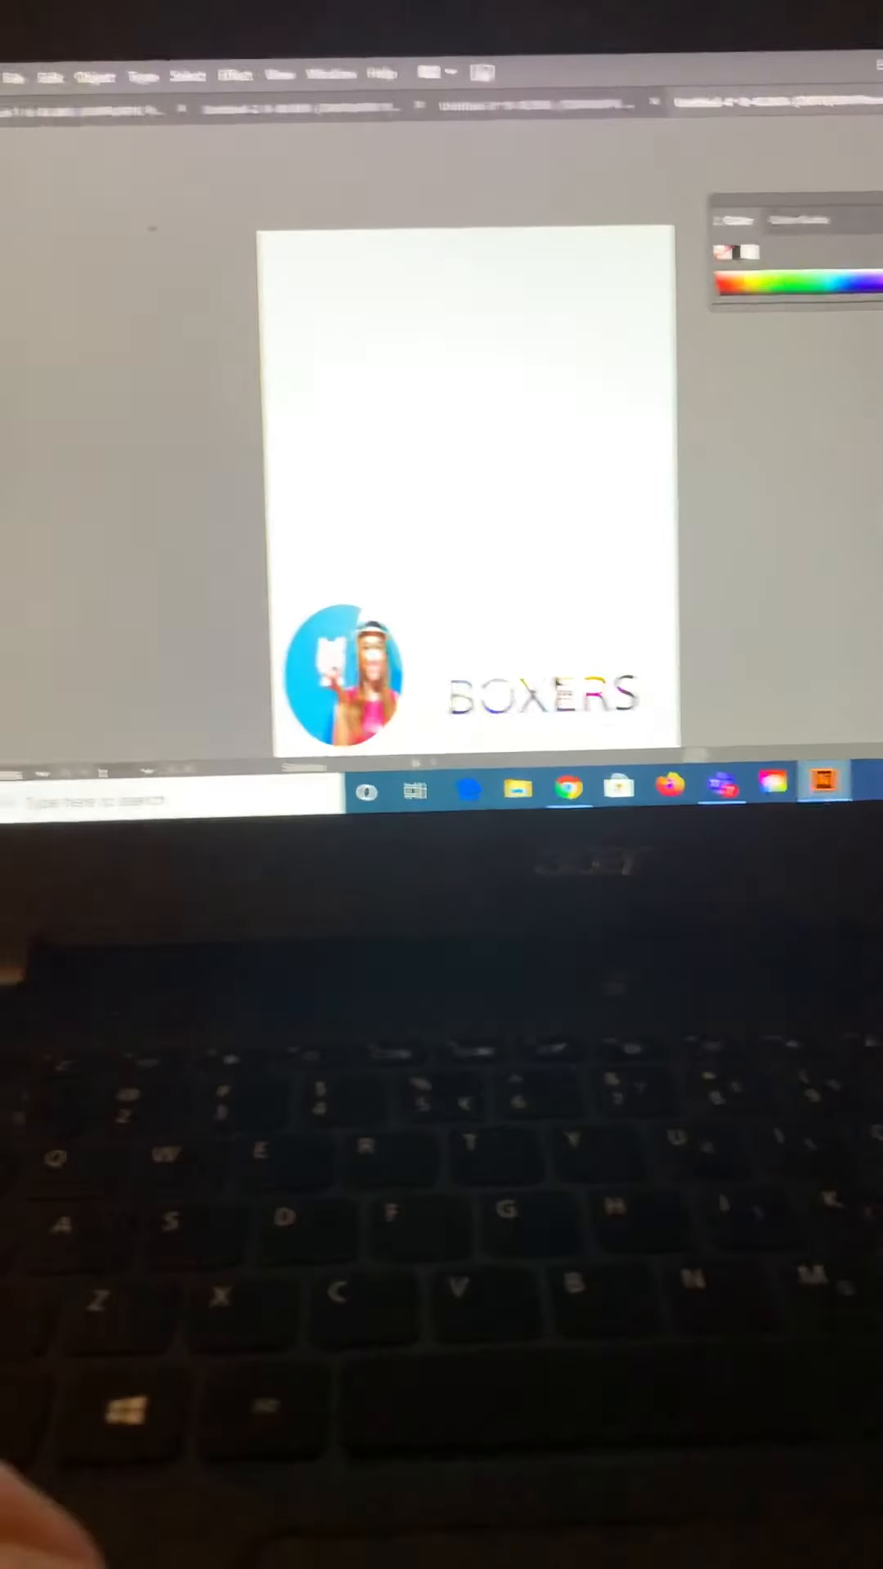
Delete the leftover star outline and draw a new five-point star at the top-left
left_click(546, 693)
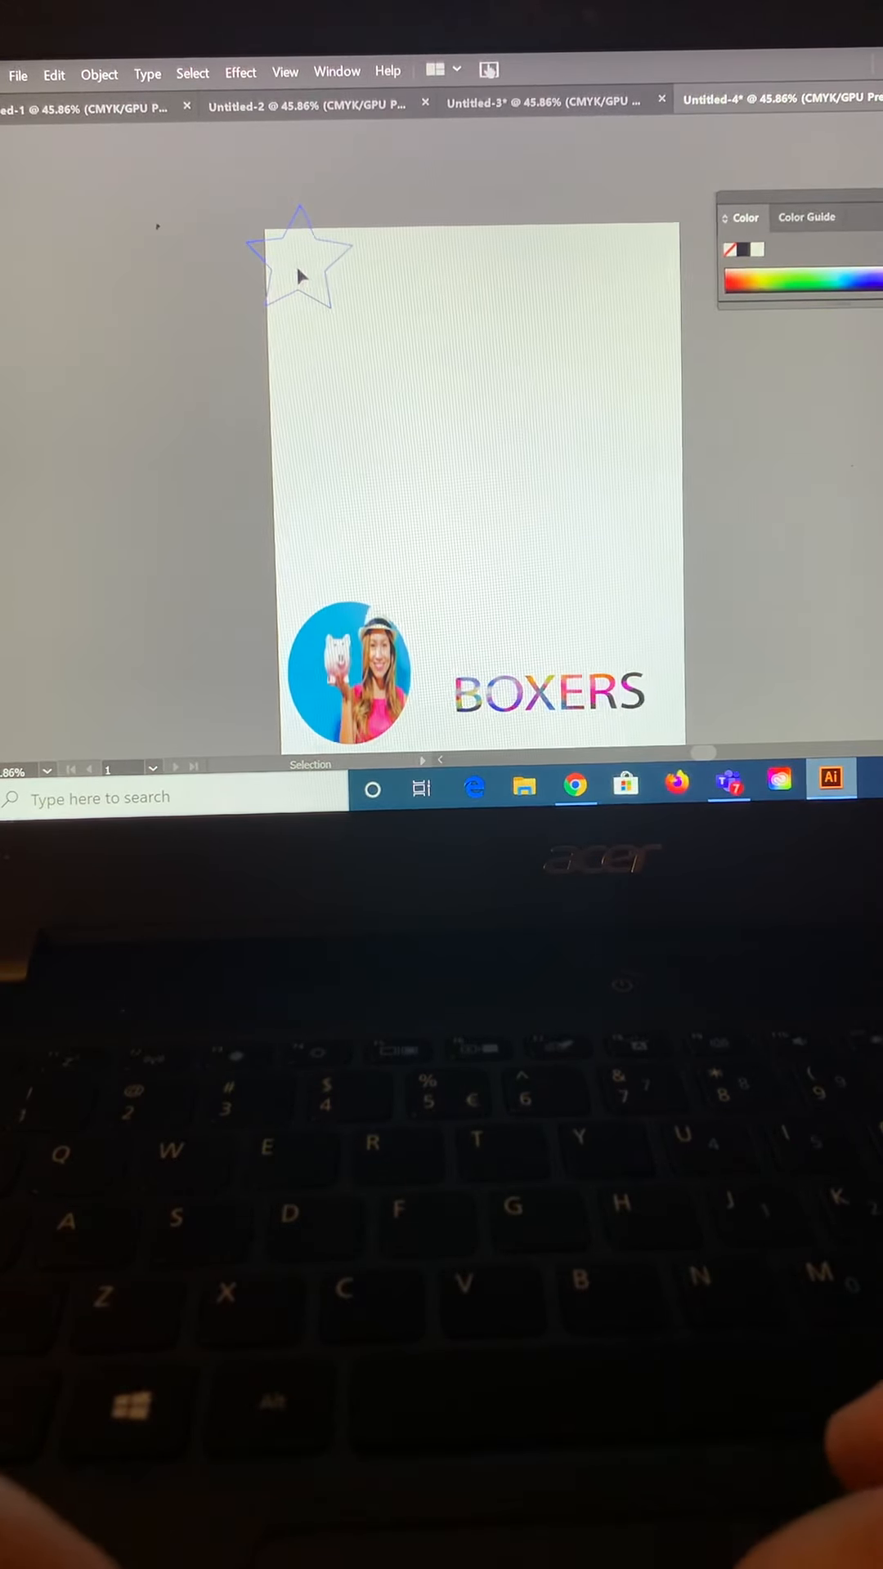
left_click(301, 260)
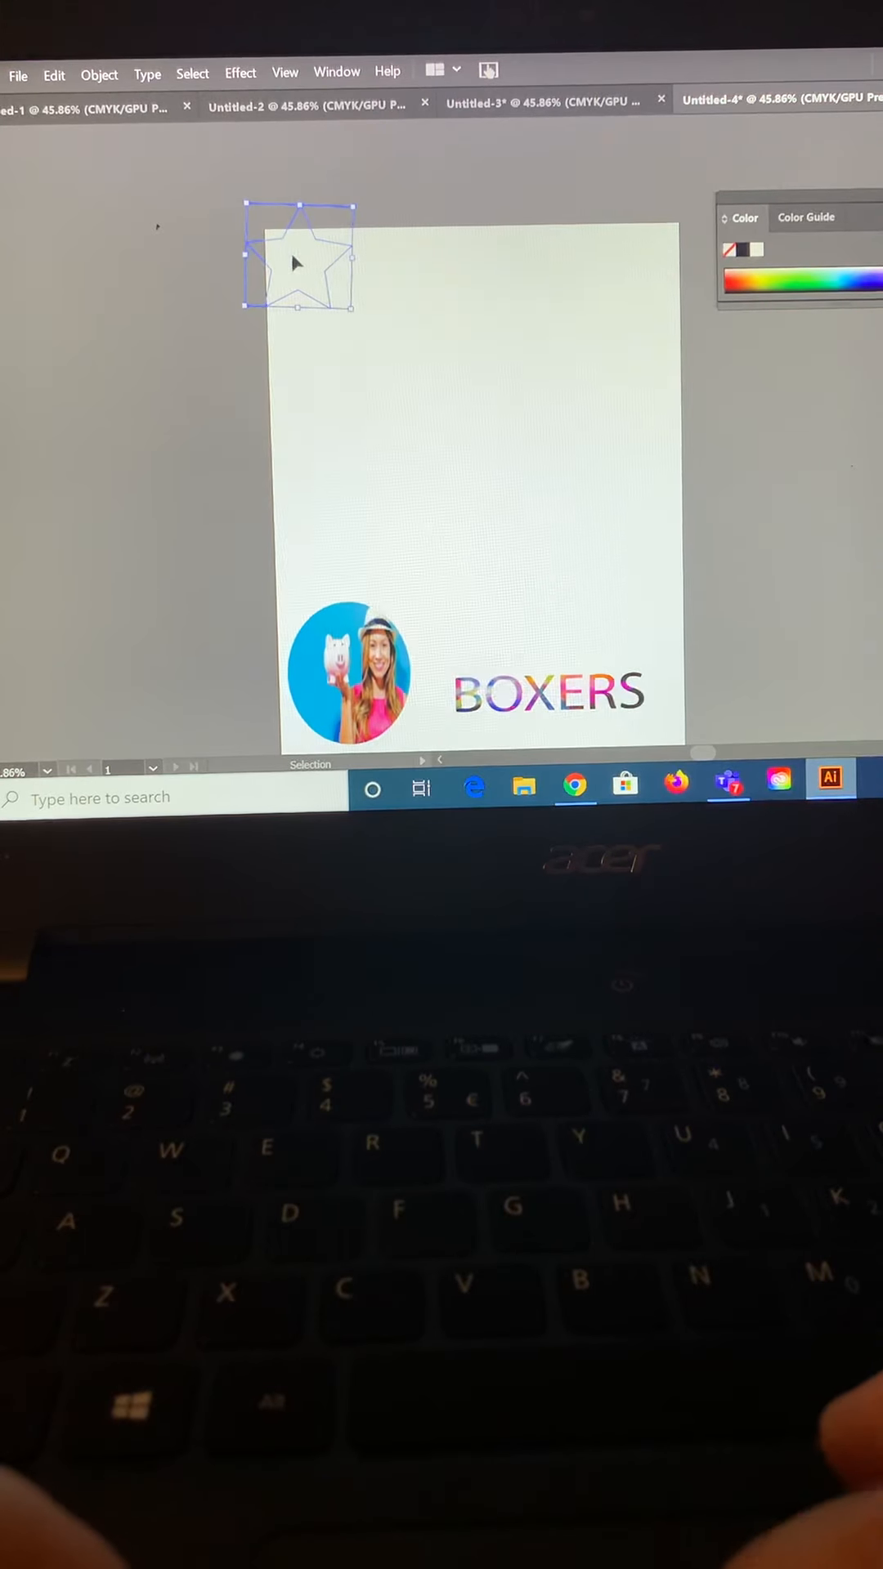
mouse_move(358, 325)
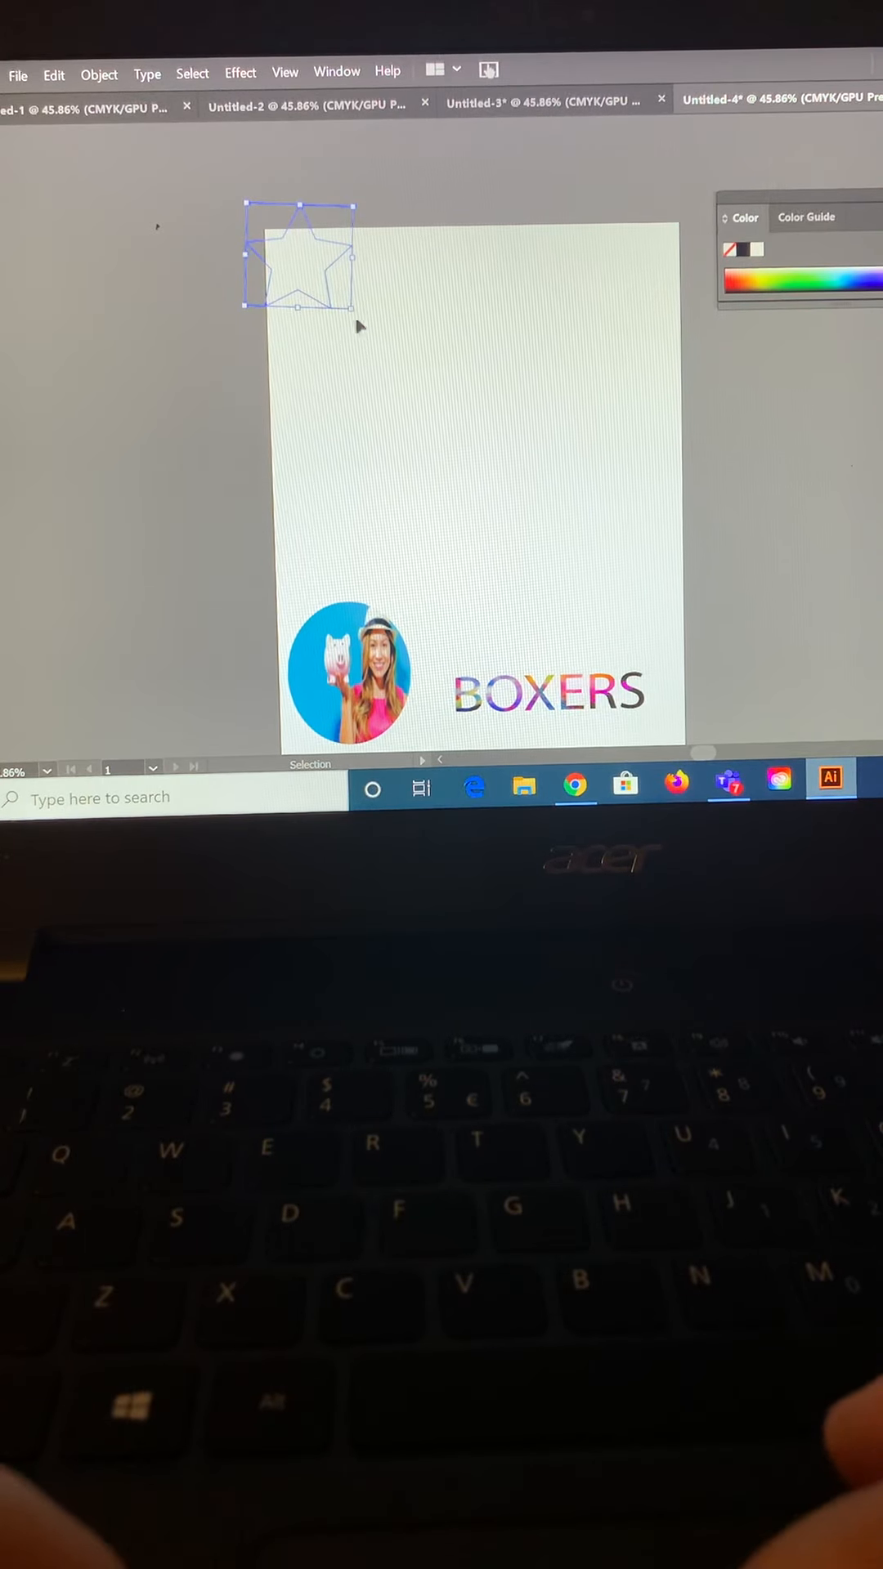
key("Delete")
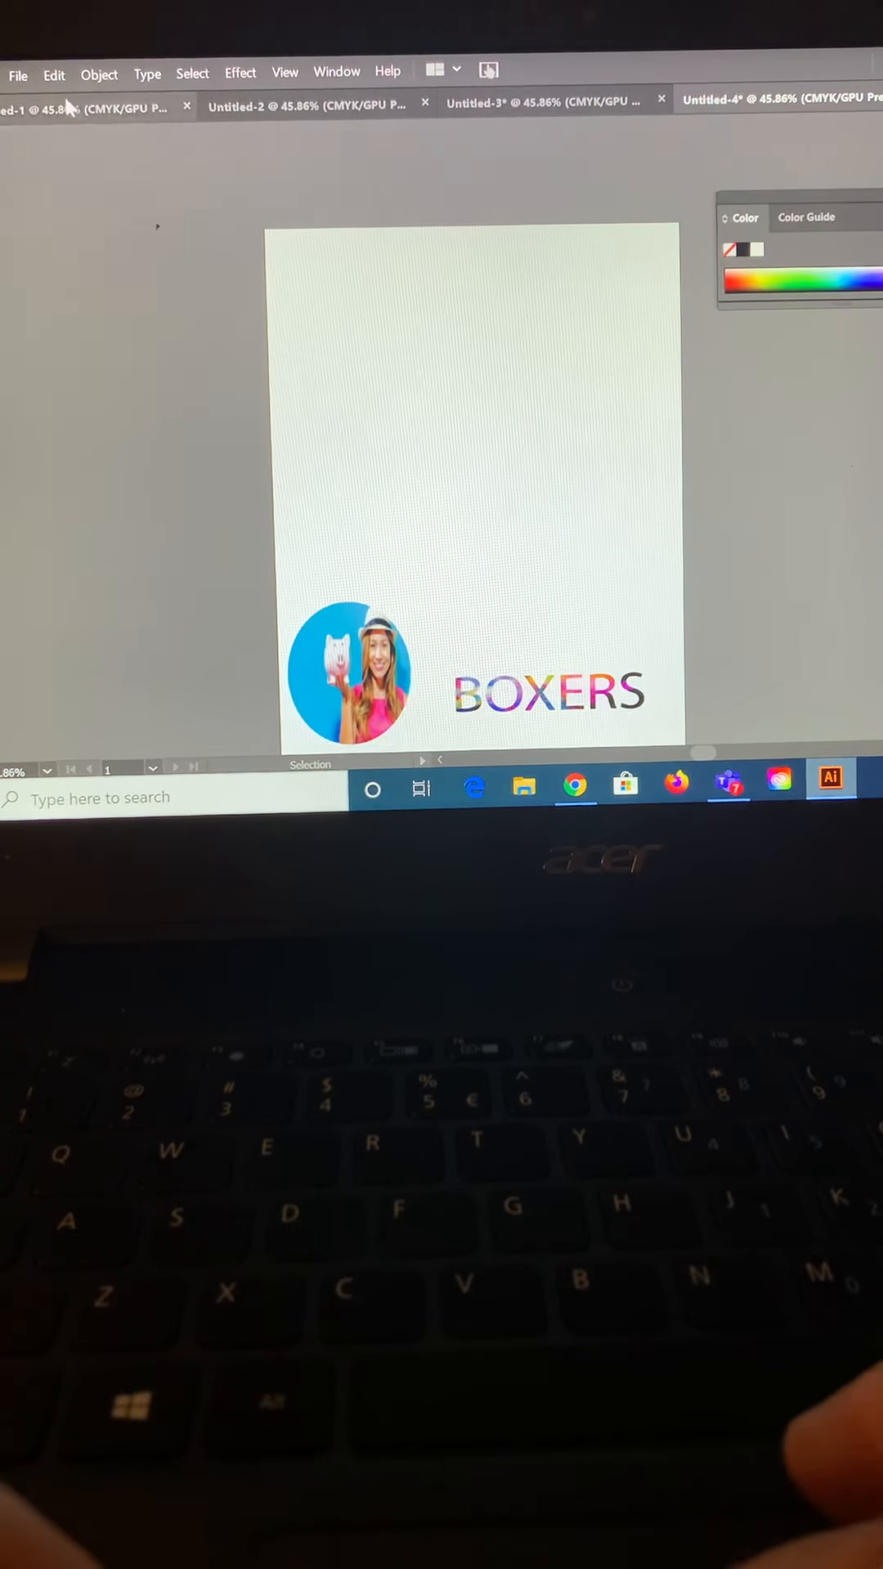
left_click(52, 70)
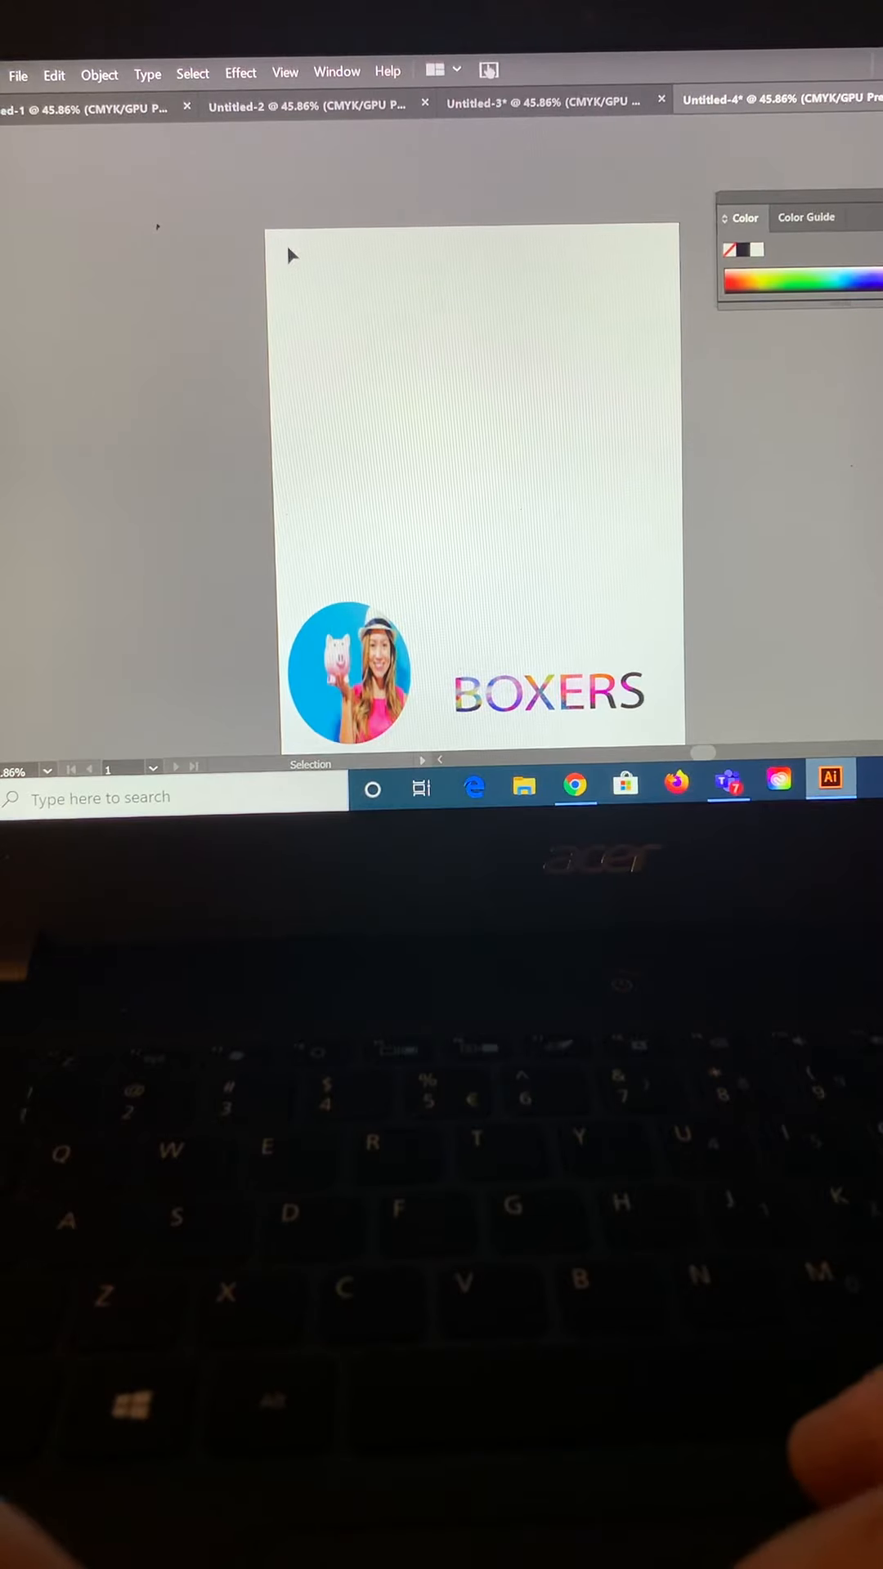
mouse_move(340, 303)
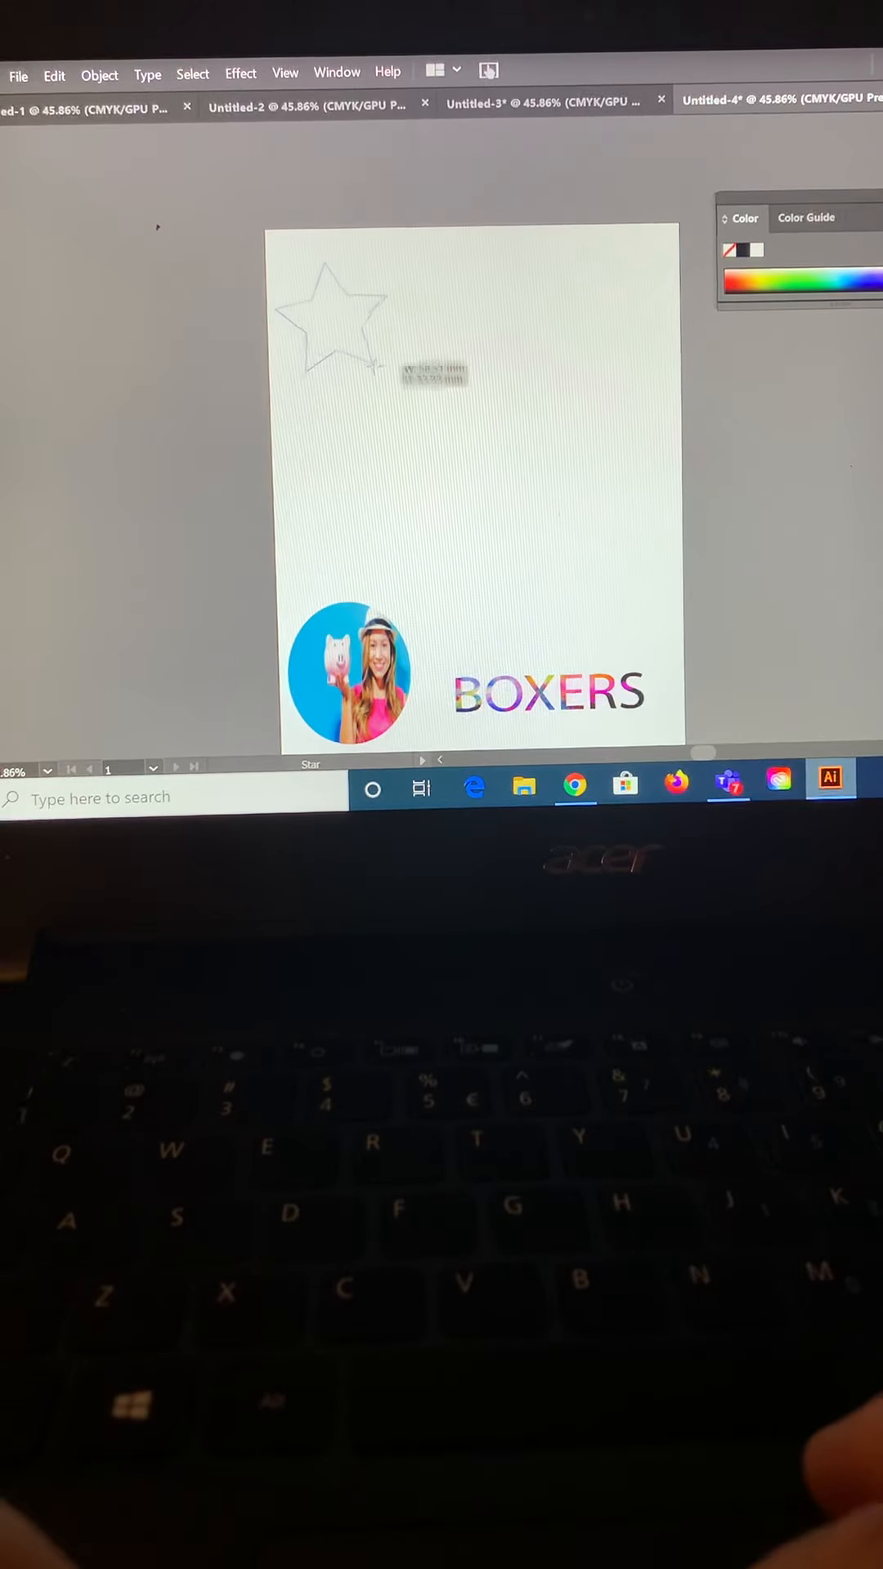
left_click(334, 318)
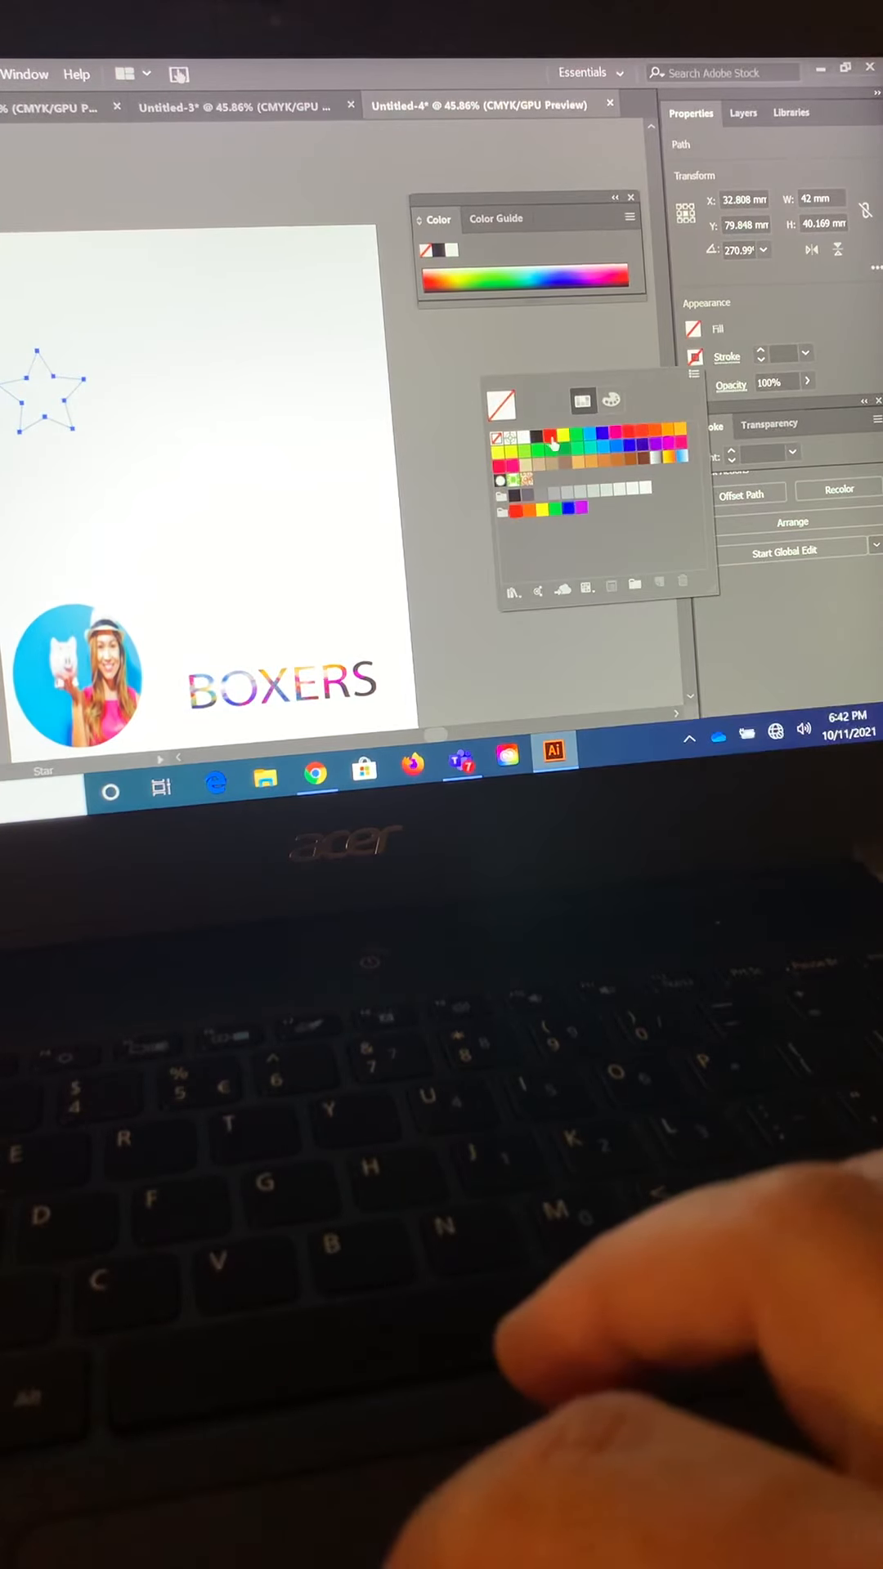
Give the top-left star a solid red fill from the swatches, dismissing the Sticky Keys prompt
left_click(551, 431)
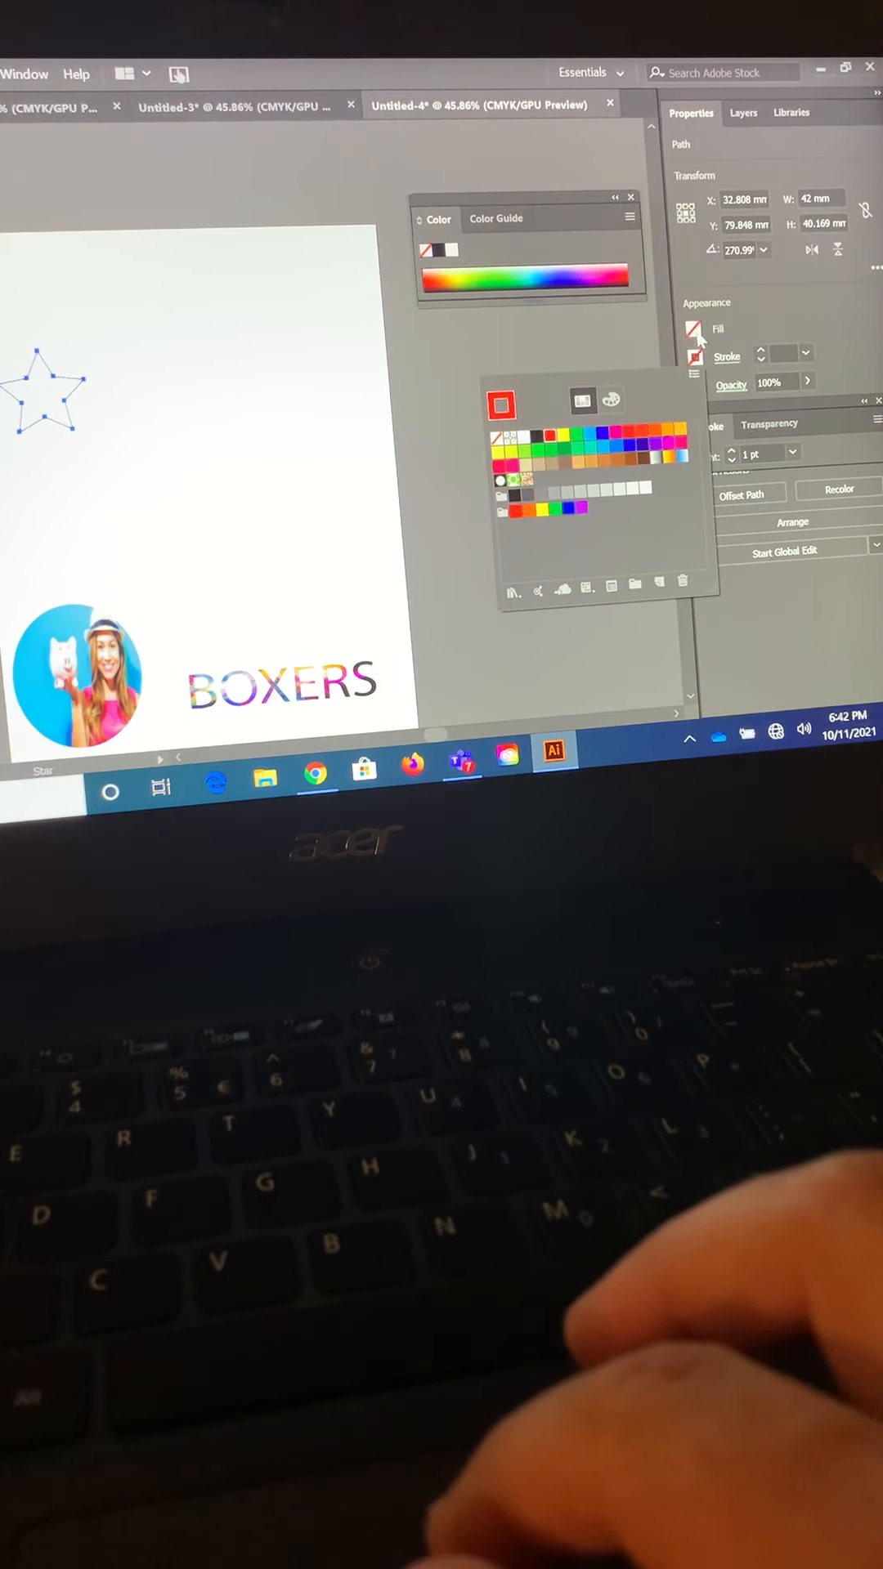
left_click(500, 410)
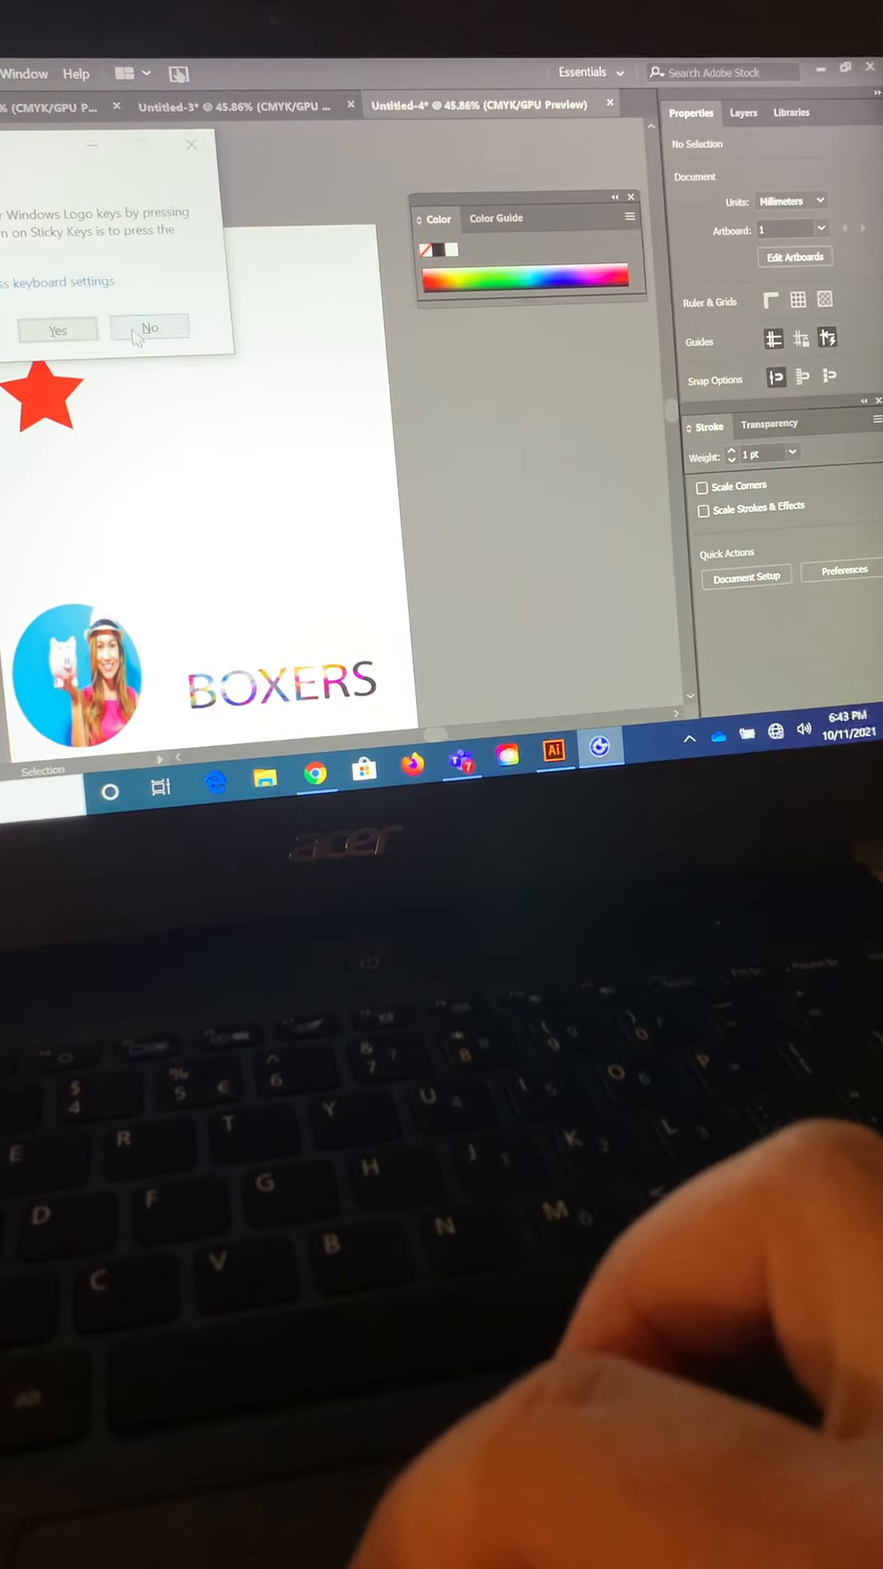
left_click(149, 329)
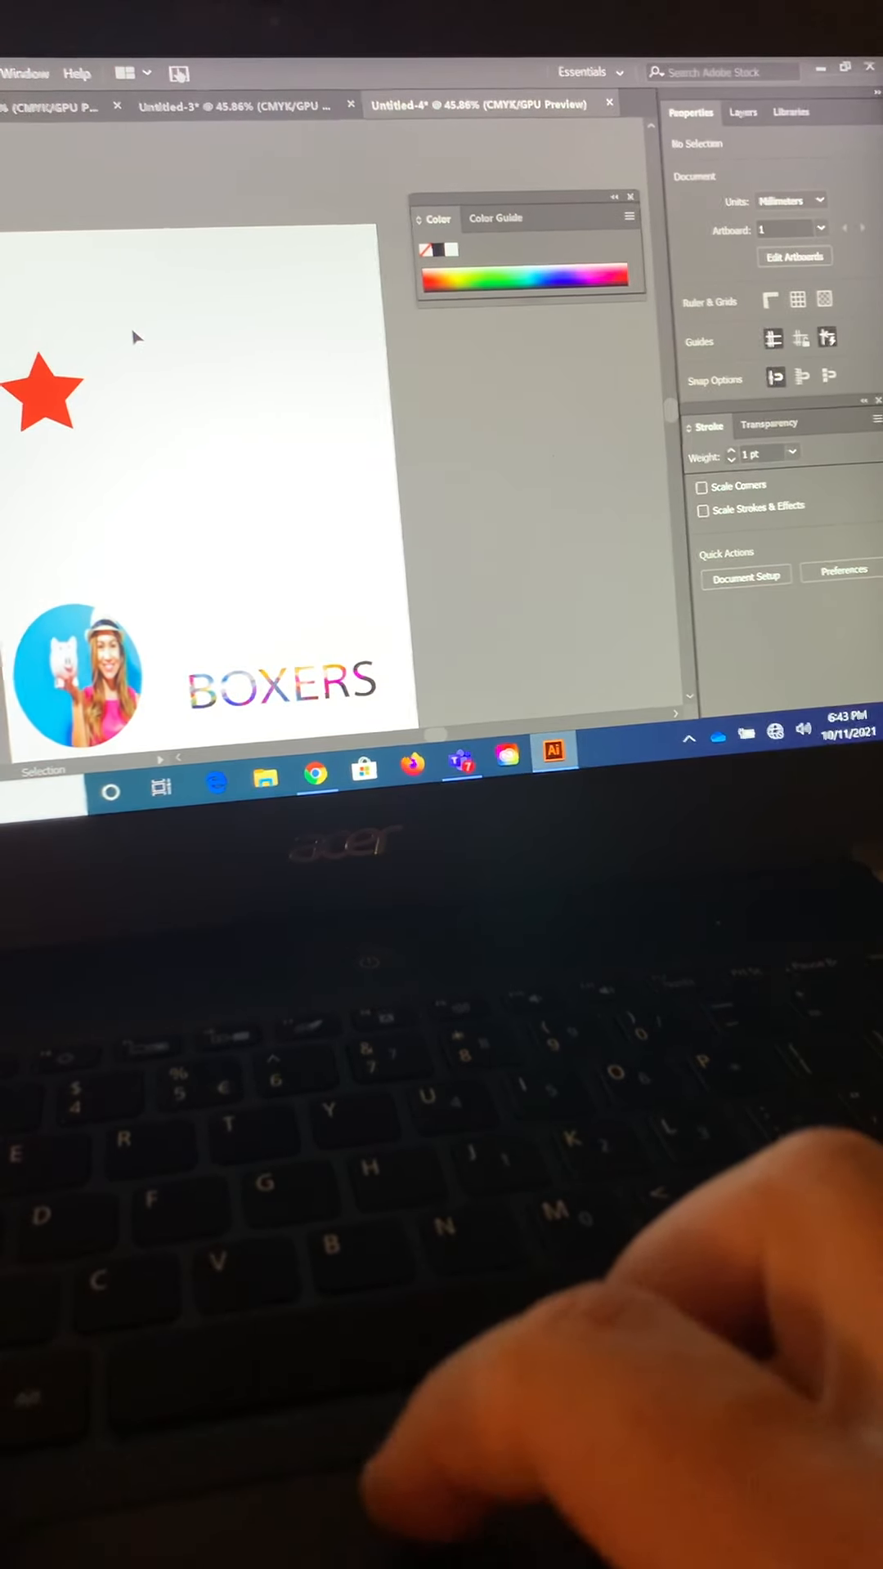
left_click(45, 390)
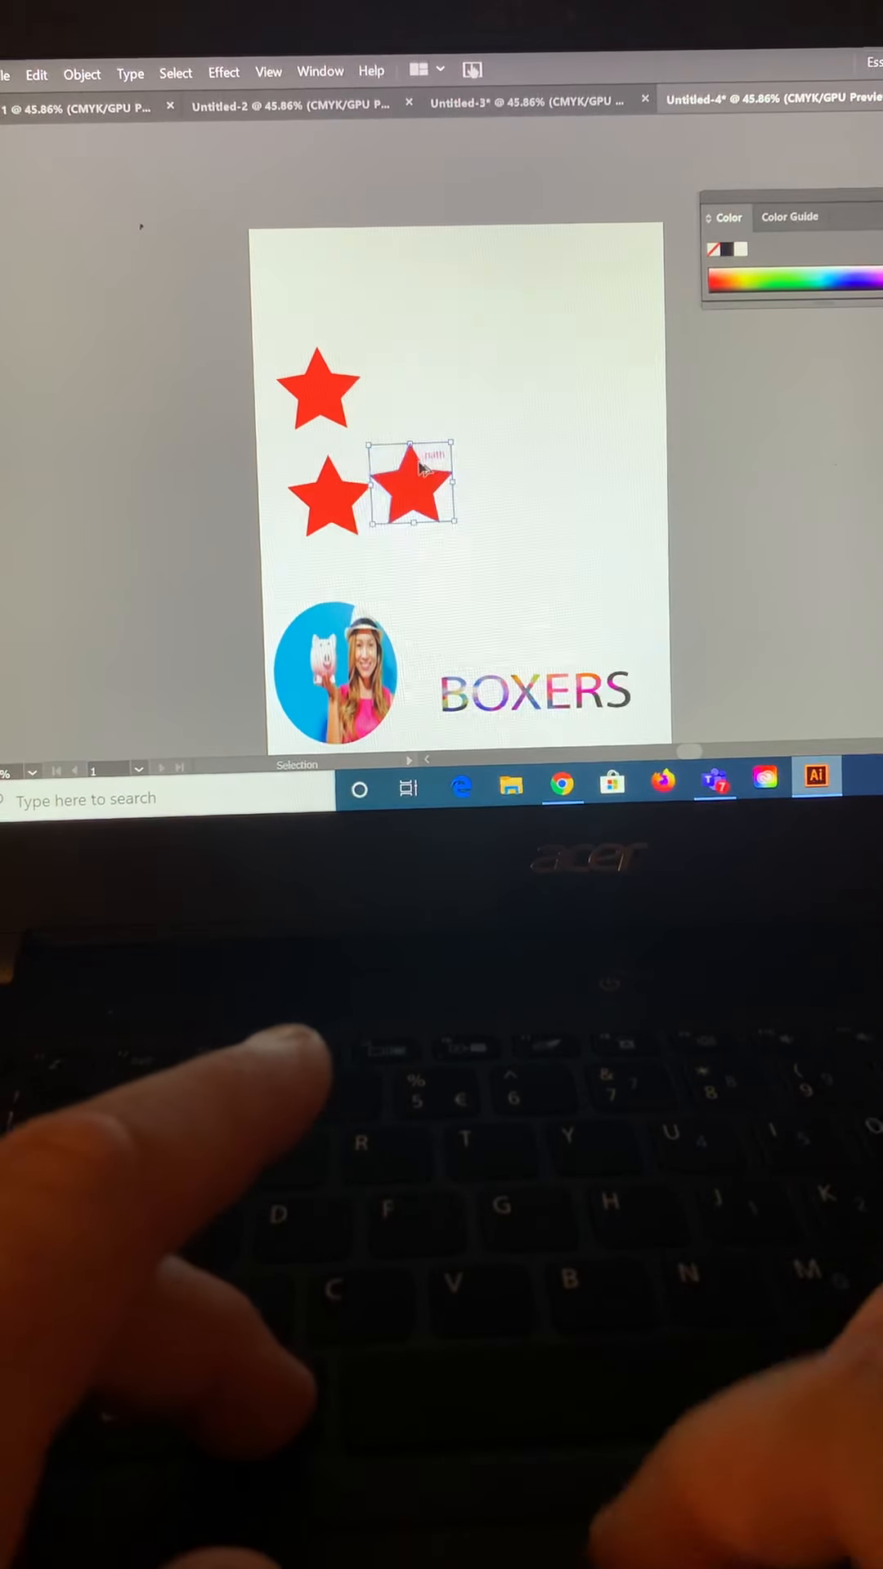
Alt-drag copies of the red star to build six stars in two columns of three
left_click_drag(411, 486, 406, 385)
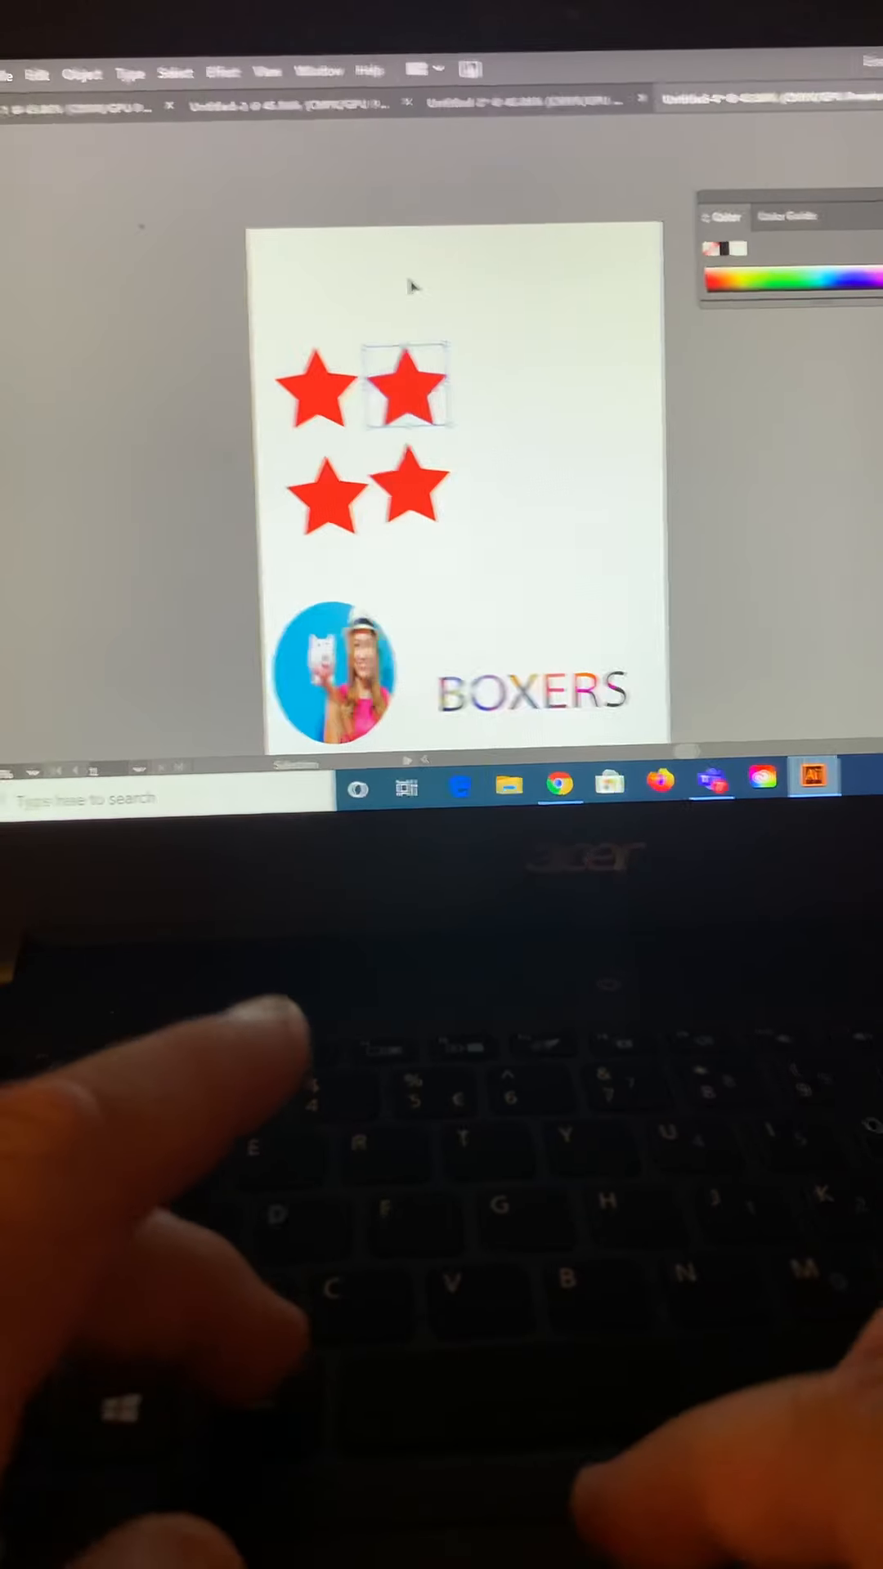
left_click(404, 389)
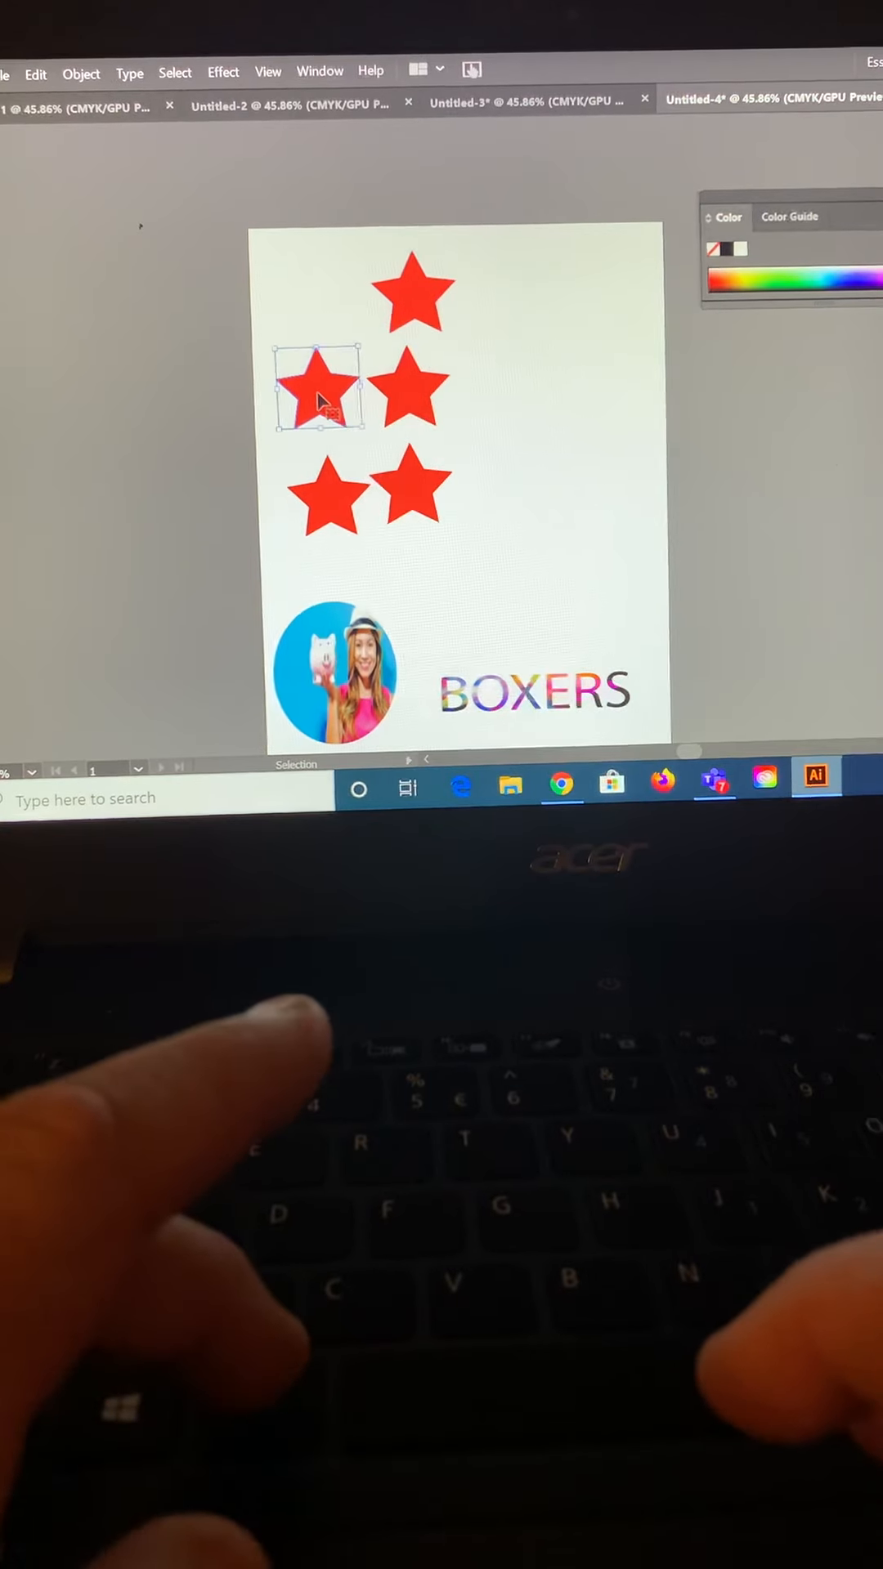
left_click_drag(319, 389, 309, 288)
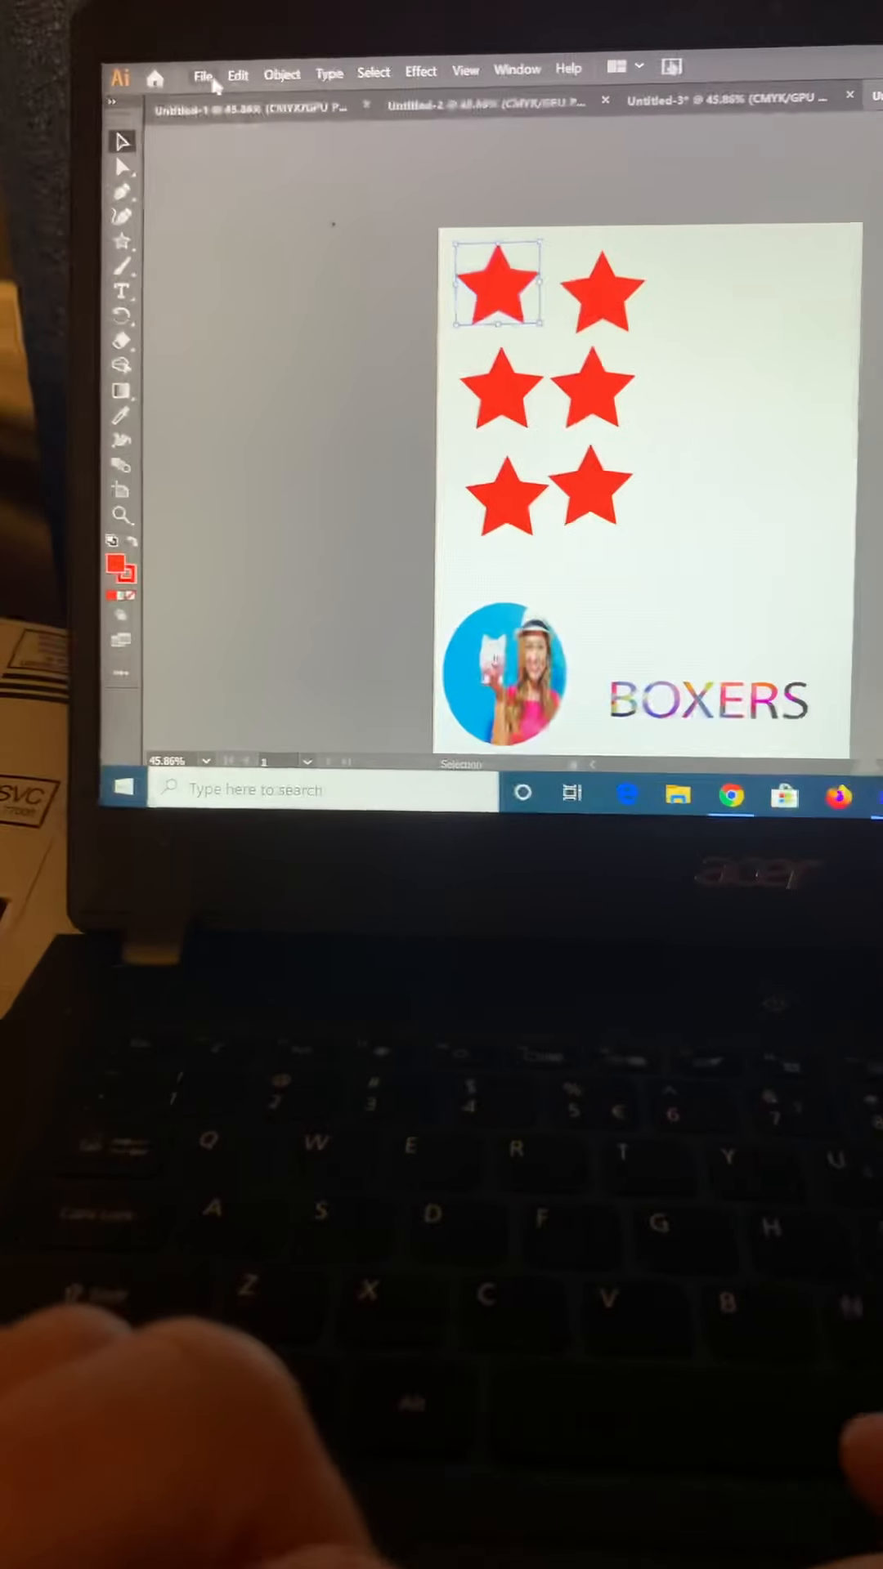
Place the Color Bomb image from Downloads onto the artboard over the stars
left_click(203, 75)
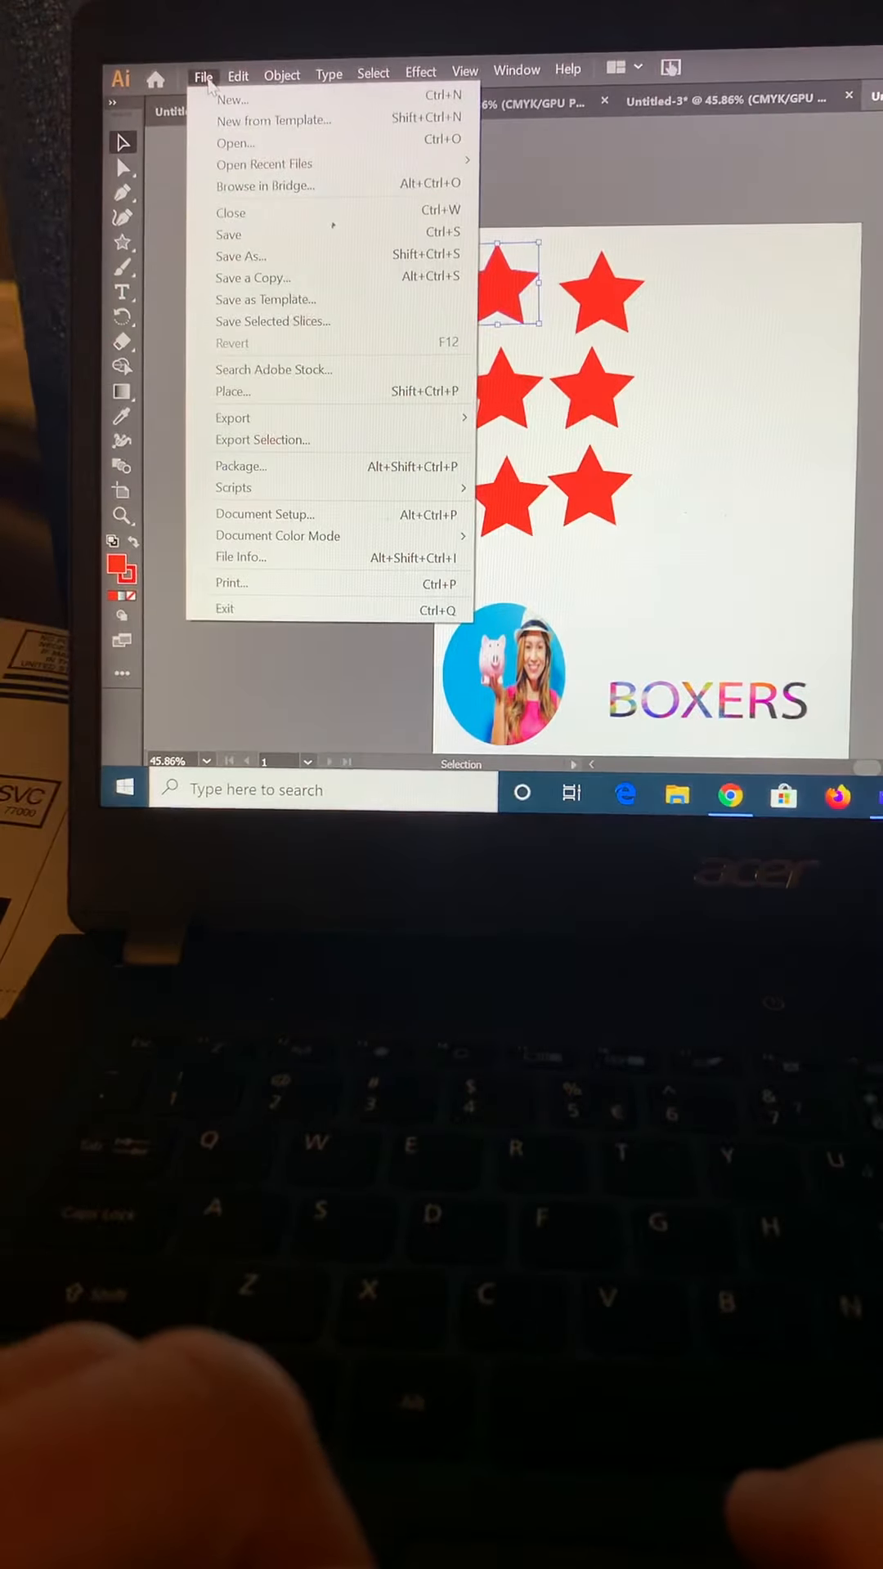
mouse_move(232, 391)
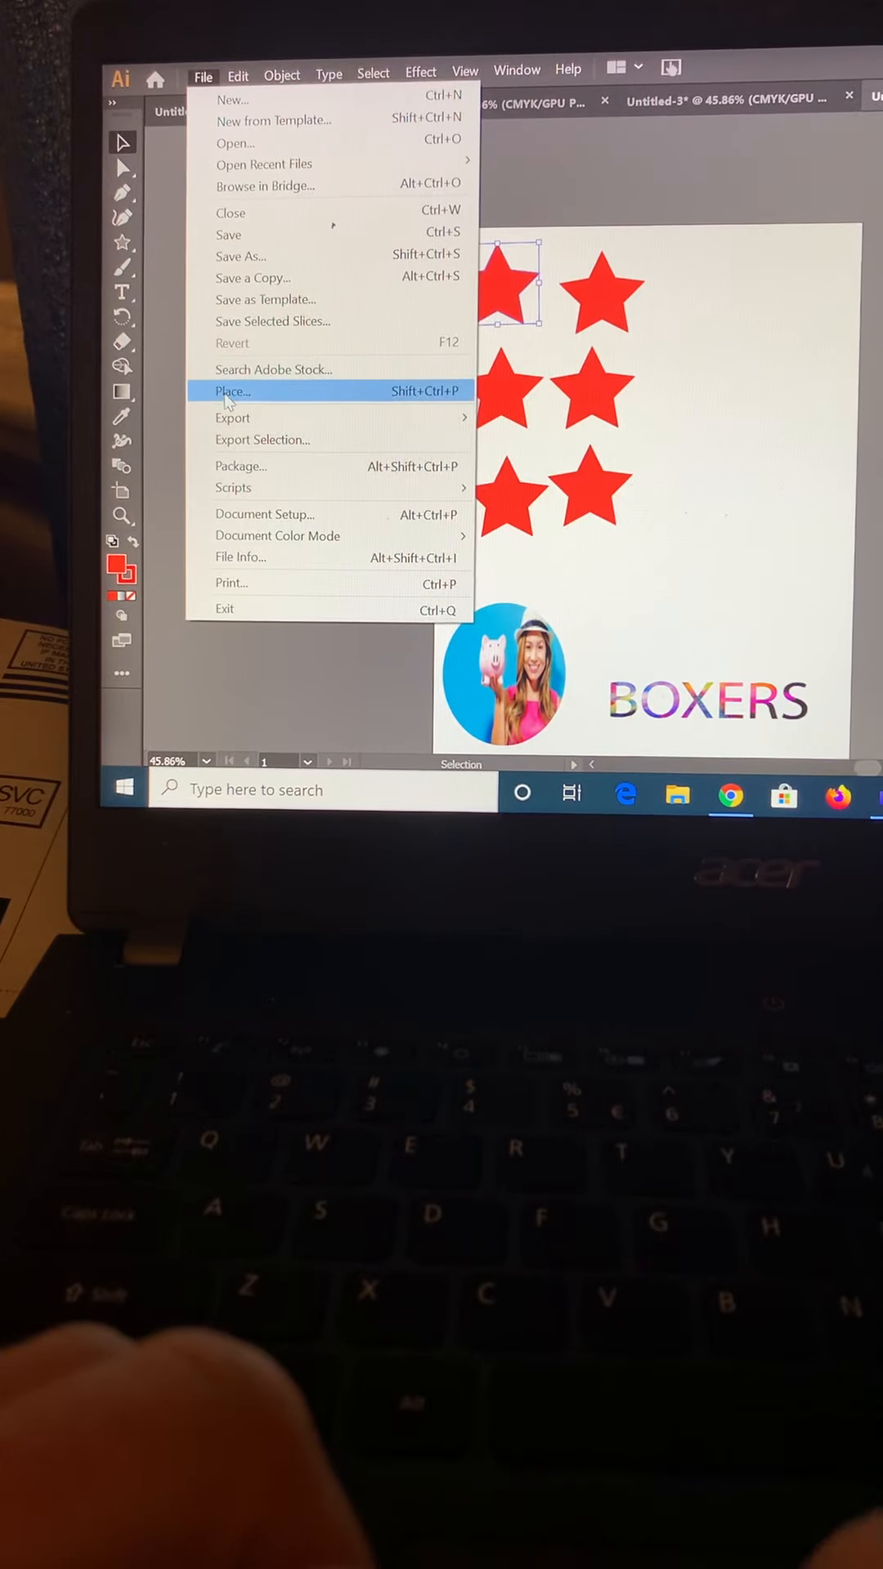
left_click(232, 391)
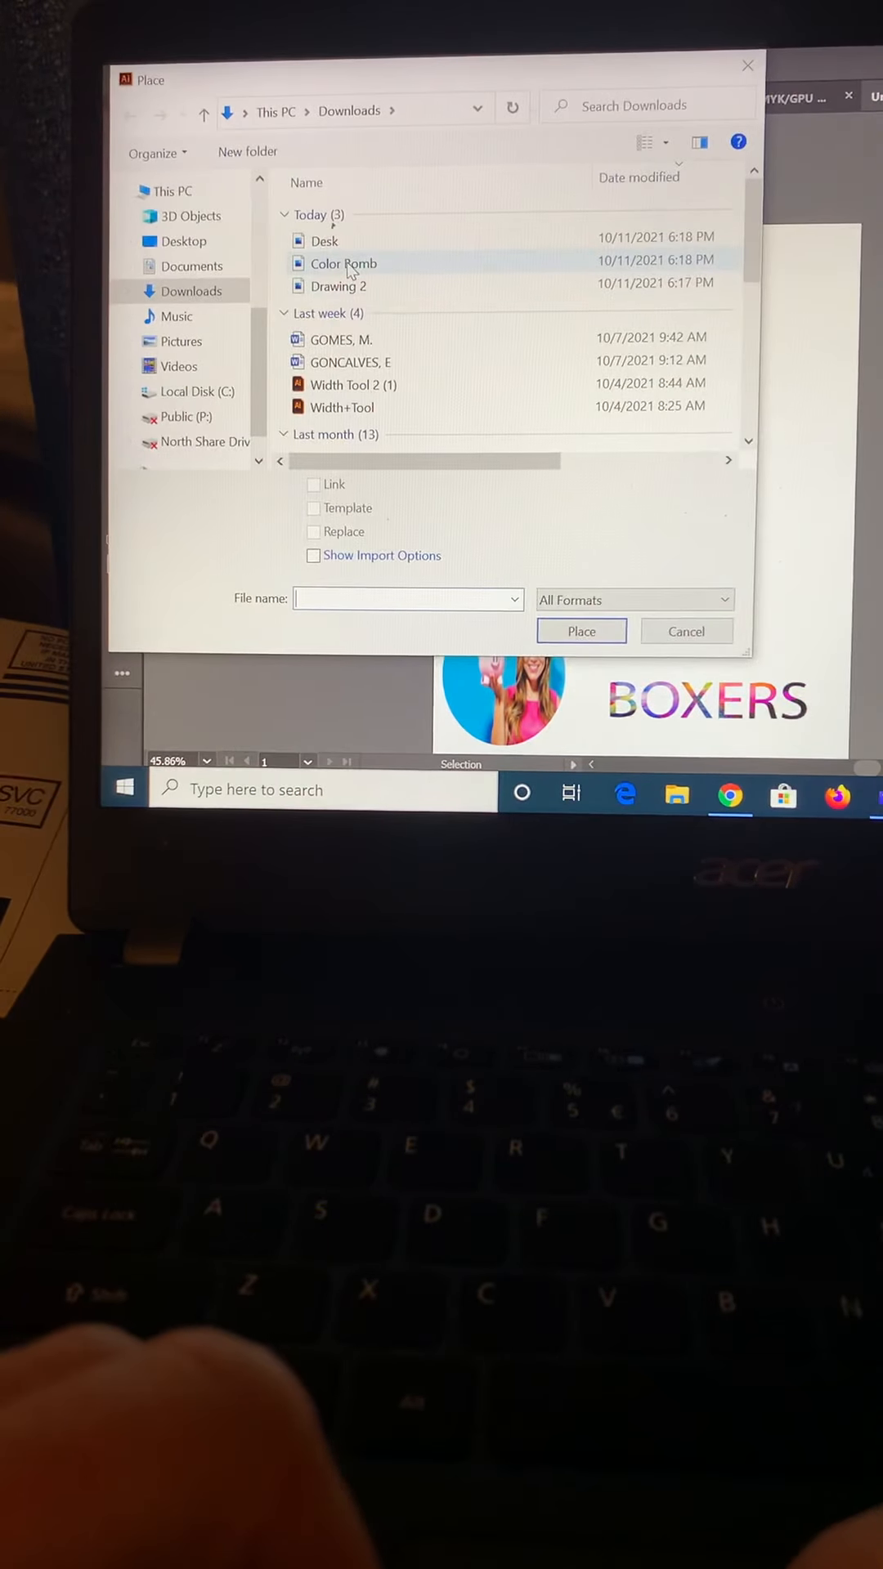
left_click(345, 261)
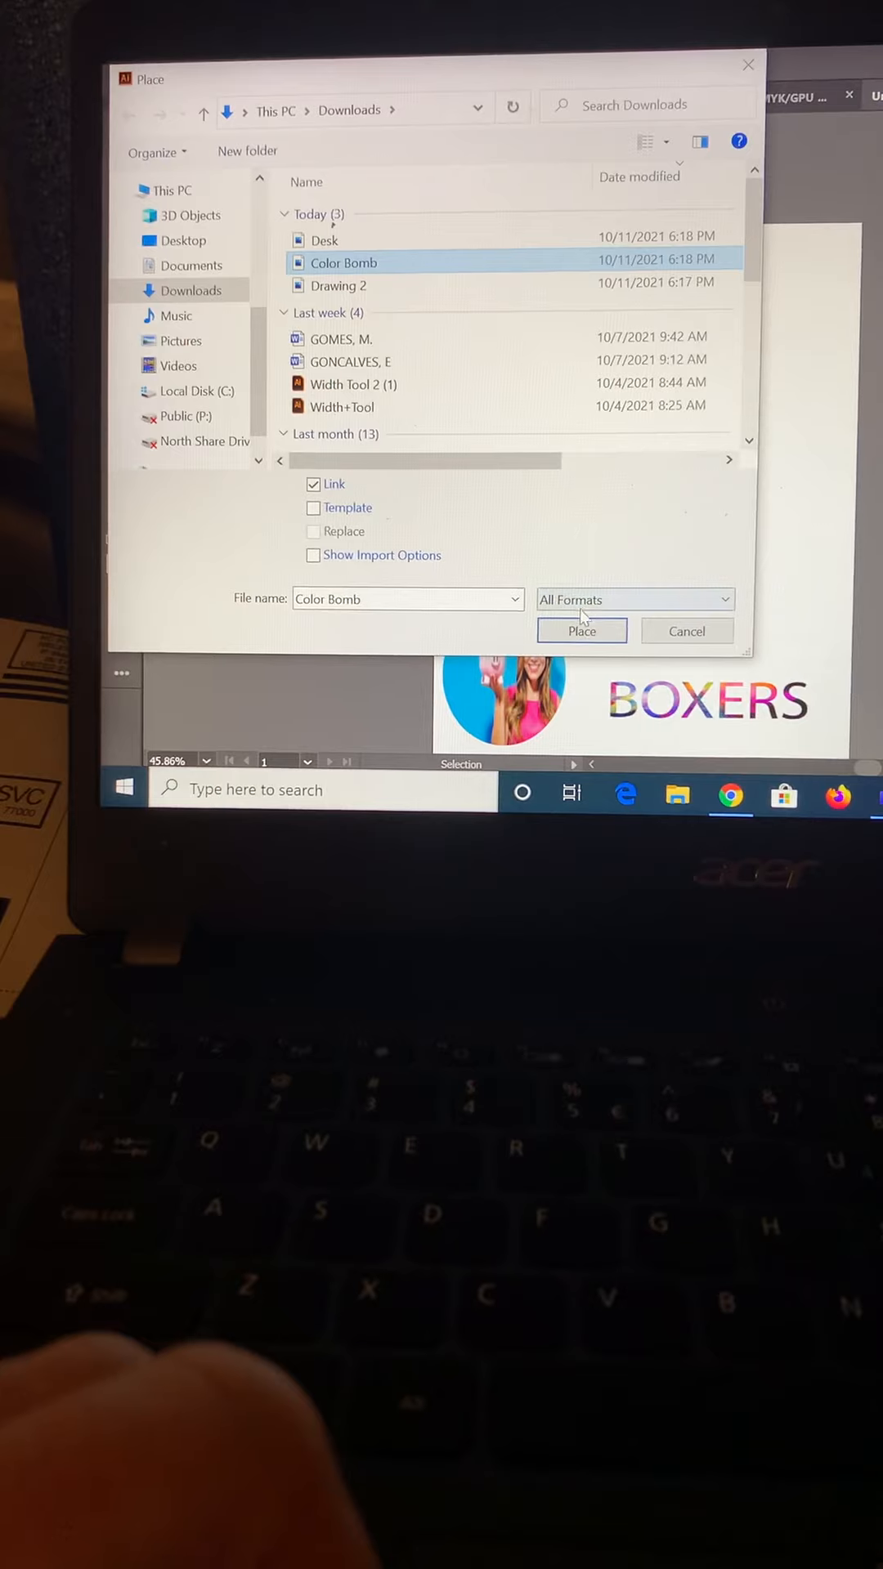
left_click(582, 631)
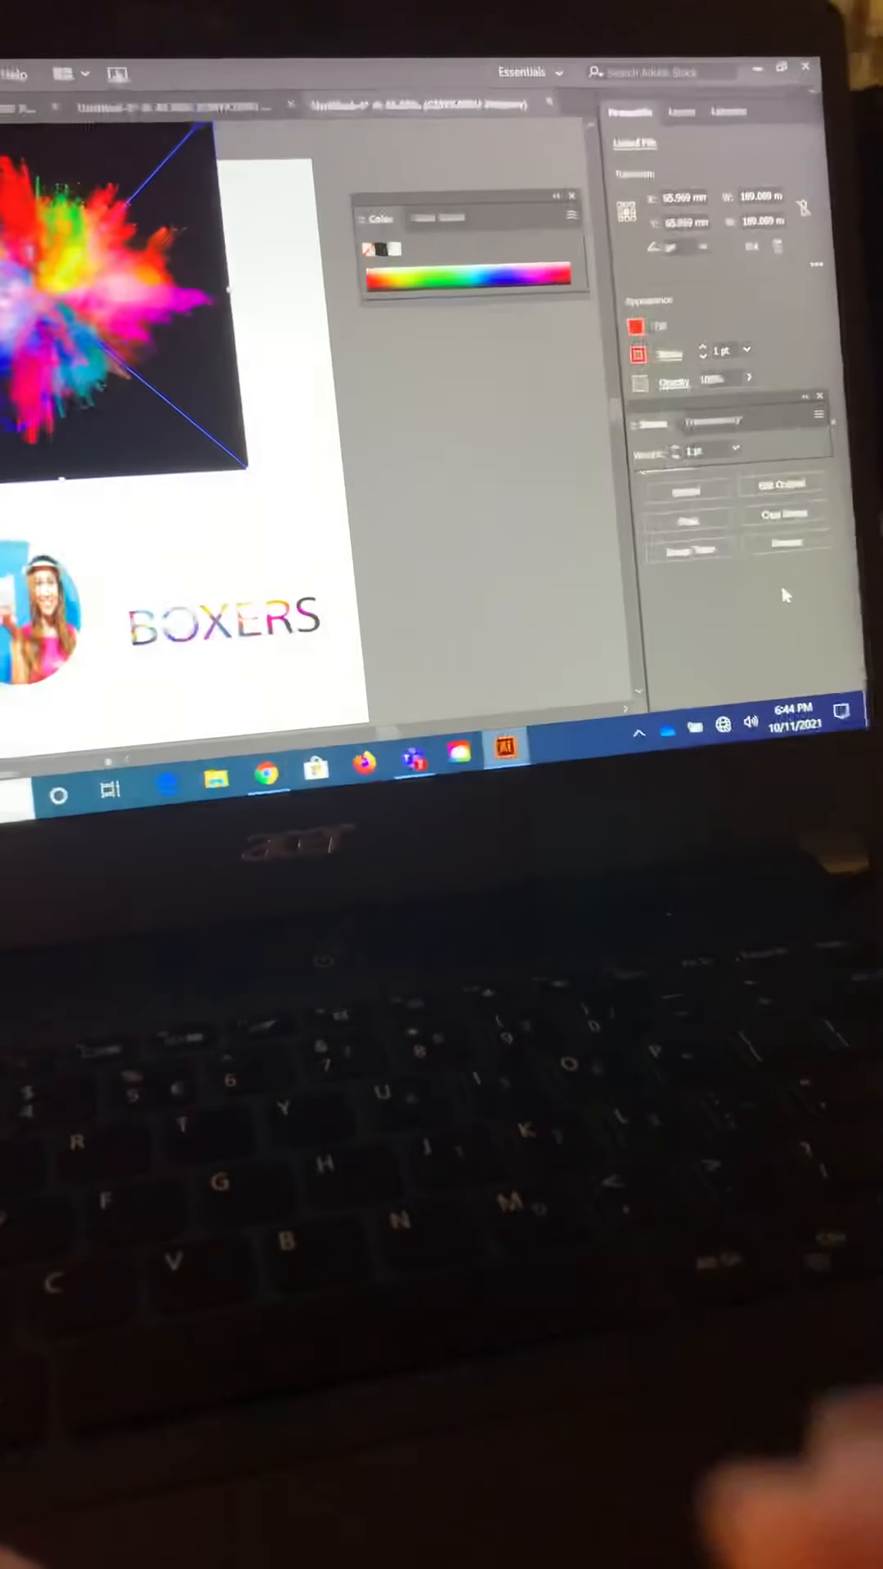
Send the placed Color Bomb image to the back via Arrange so the stars show on top
left_click(773, 541)
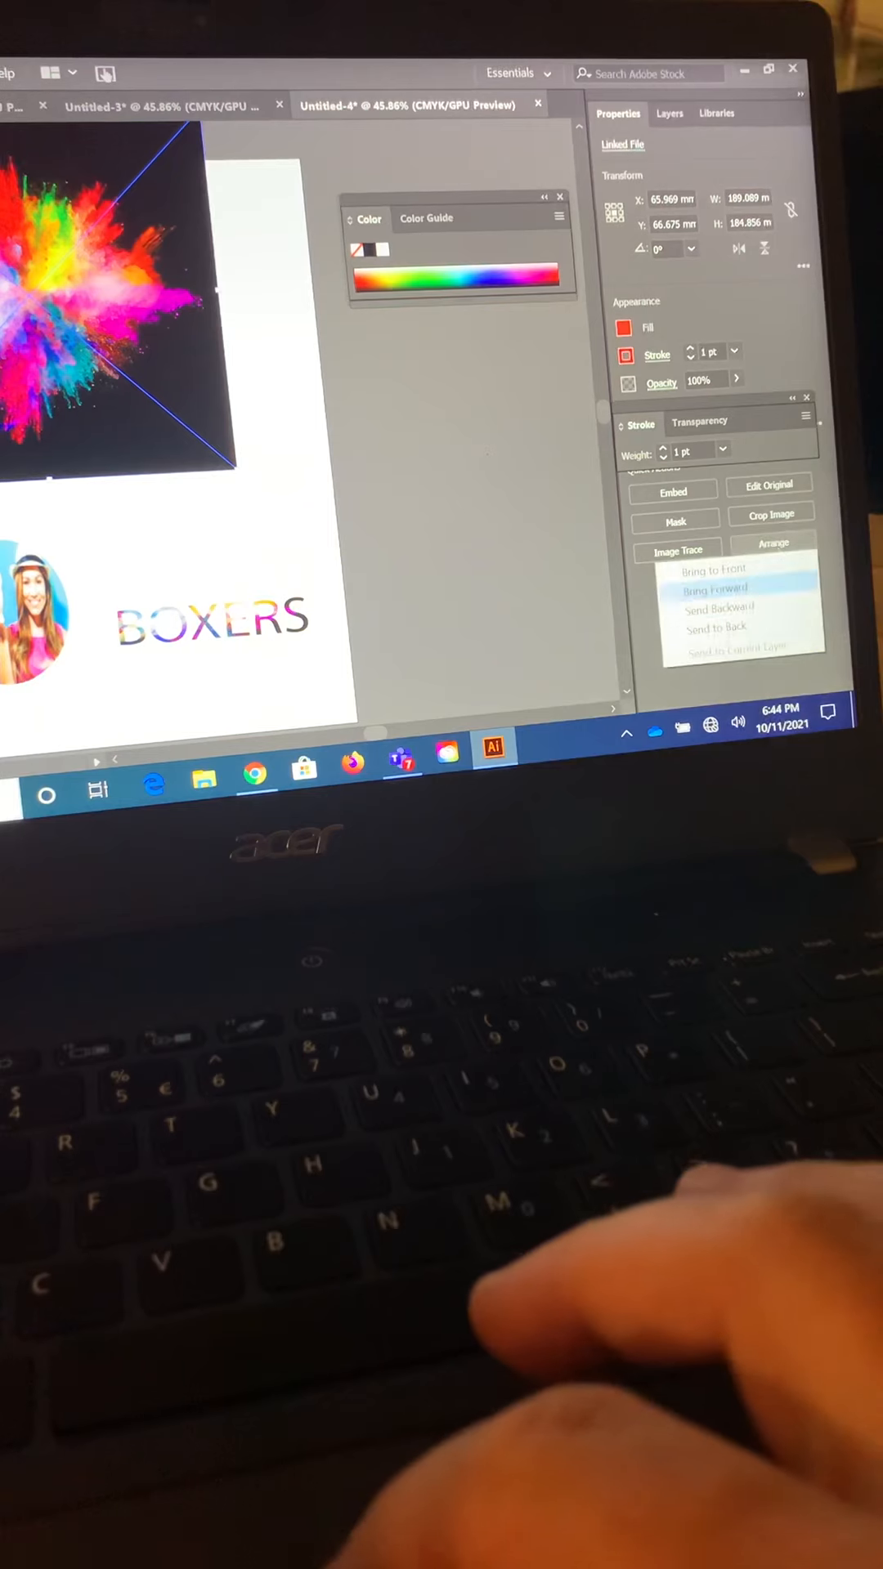
left_click(714, 586)
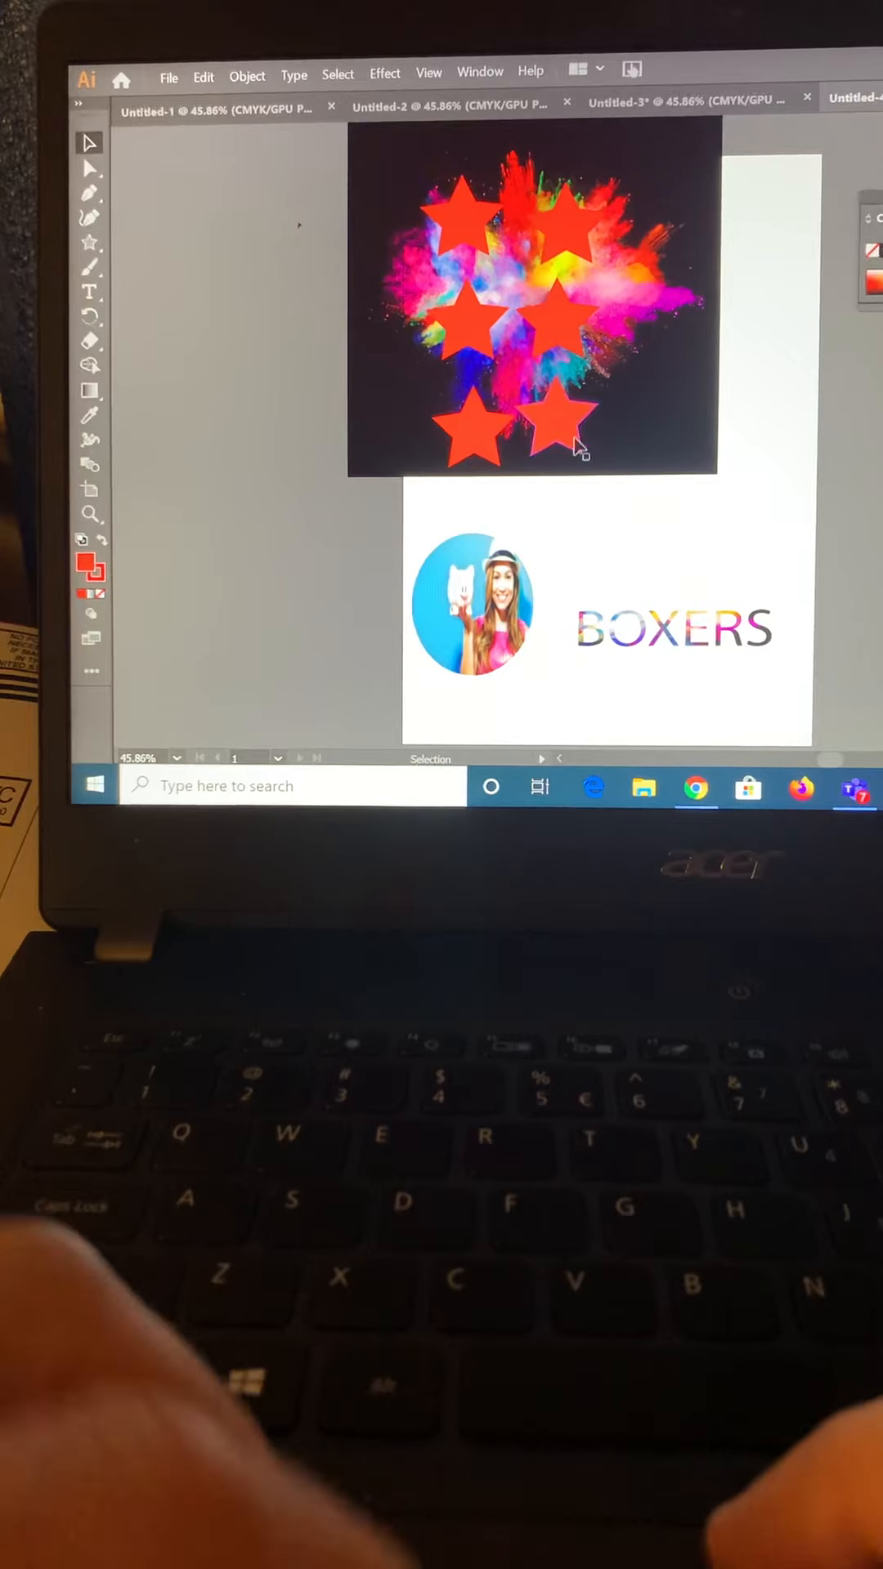
left_click(561, 434)
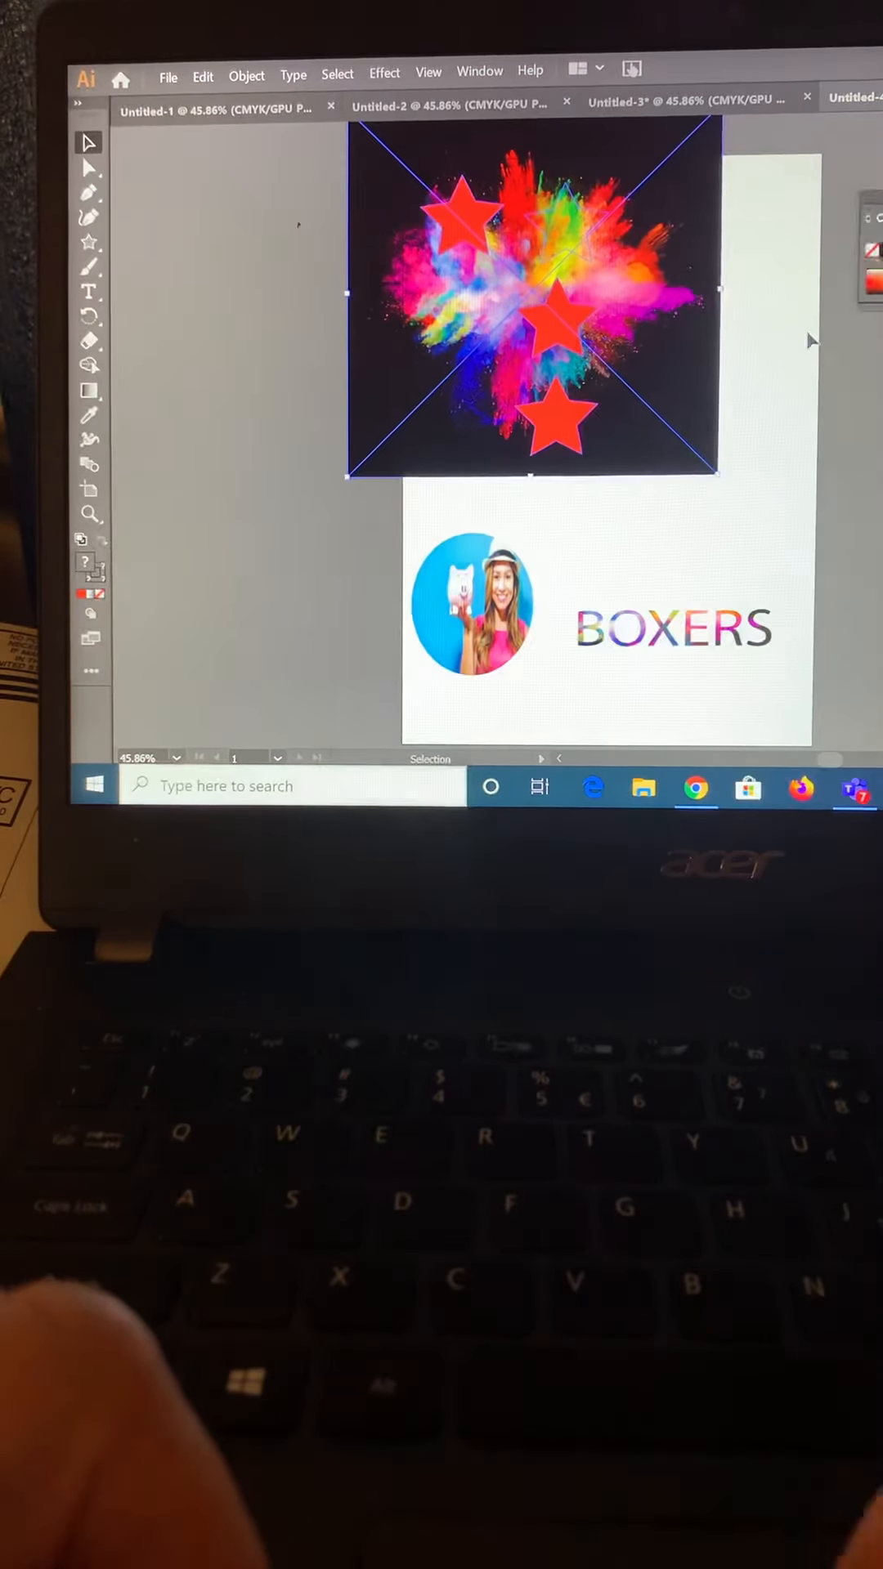
Undo Make Clipping Mask and Send to Back, leaving the six red stars uncovered
left_click(203, 77)
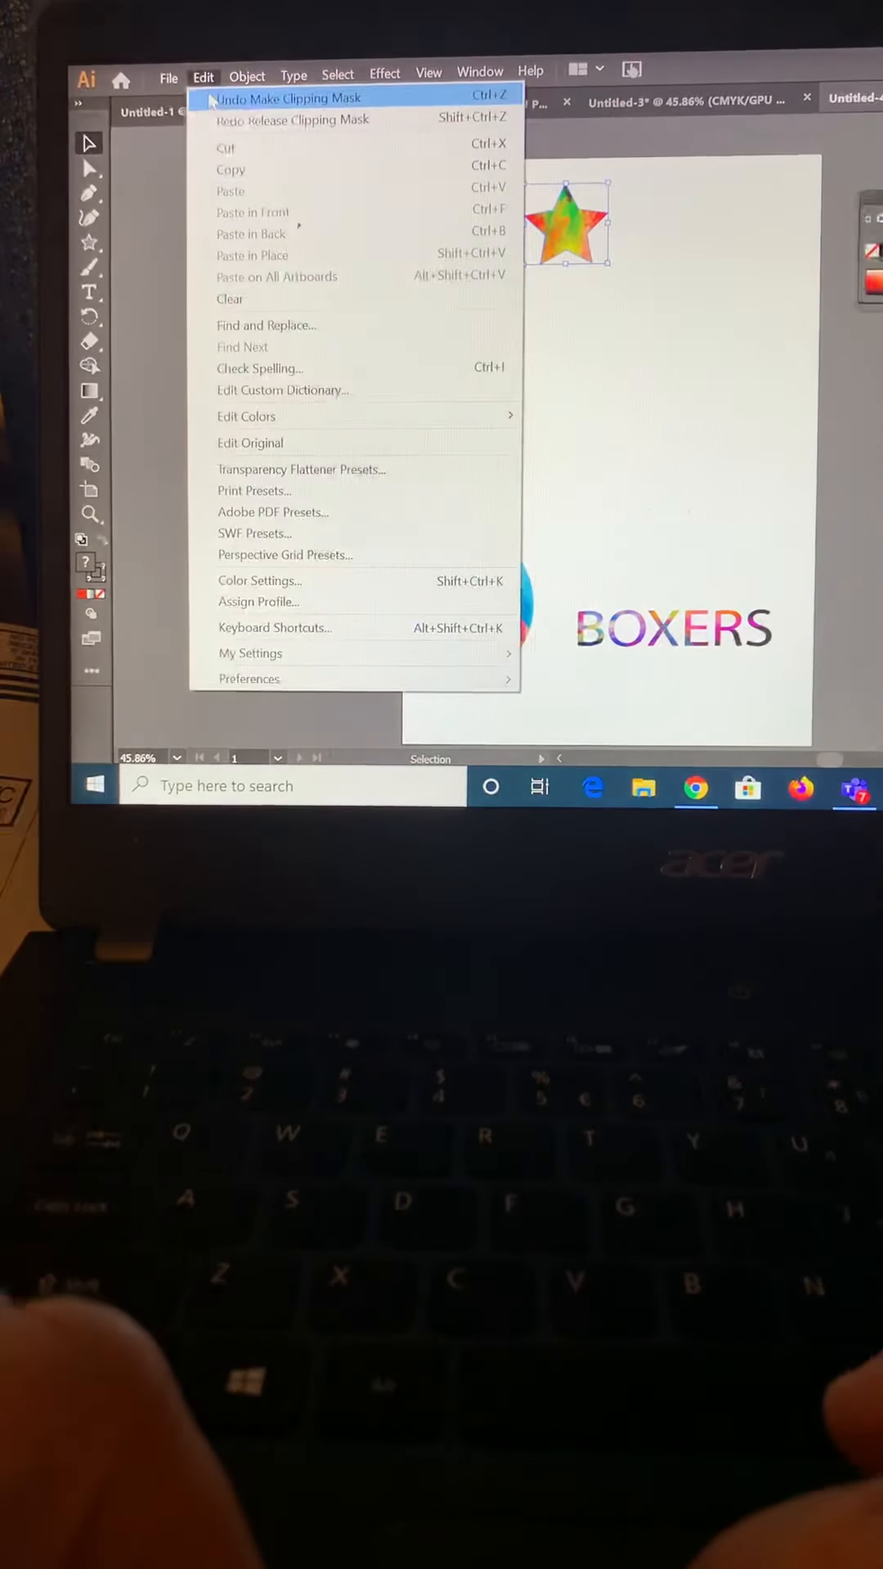
left_click(286, 96)
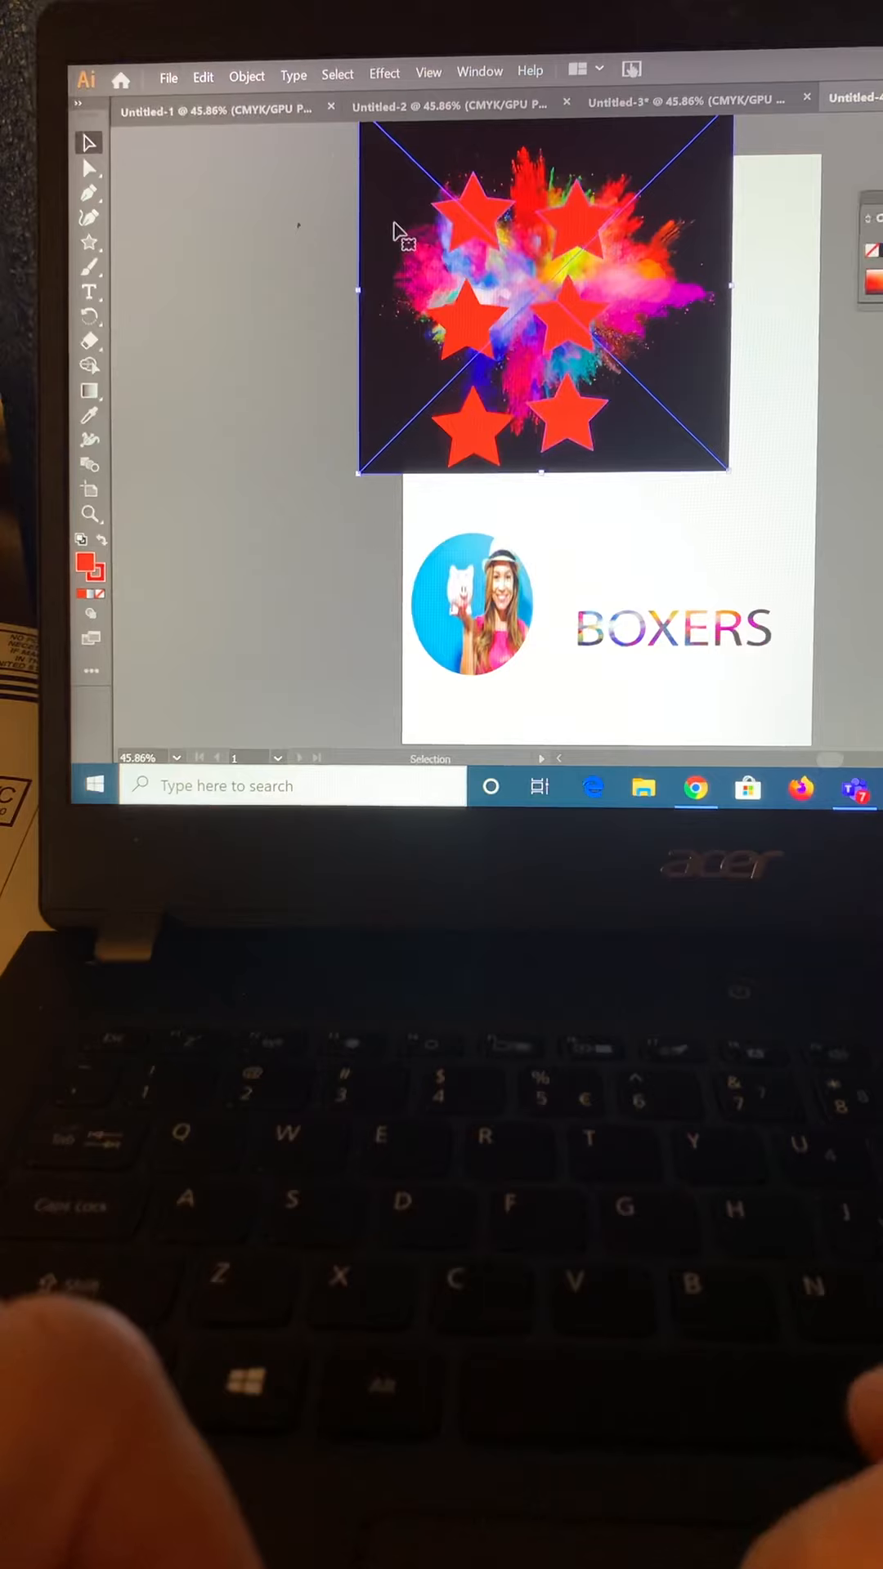
left_click(203, 70)
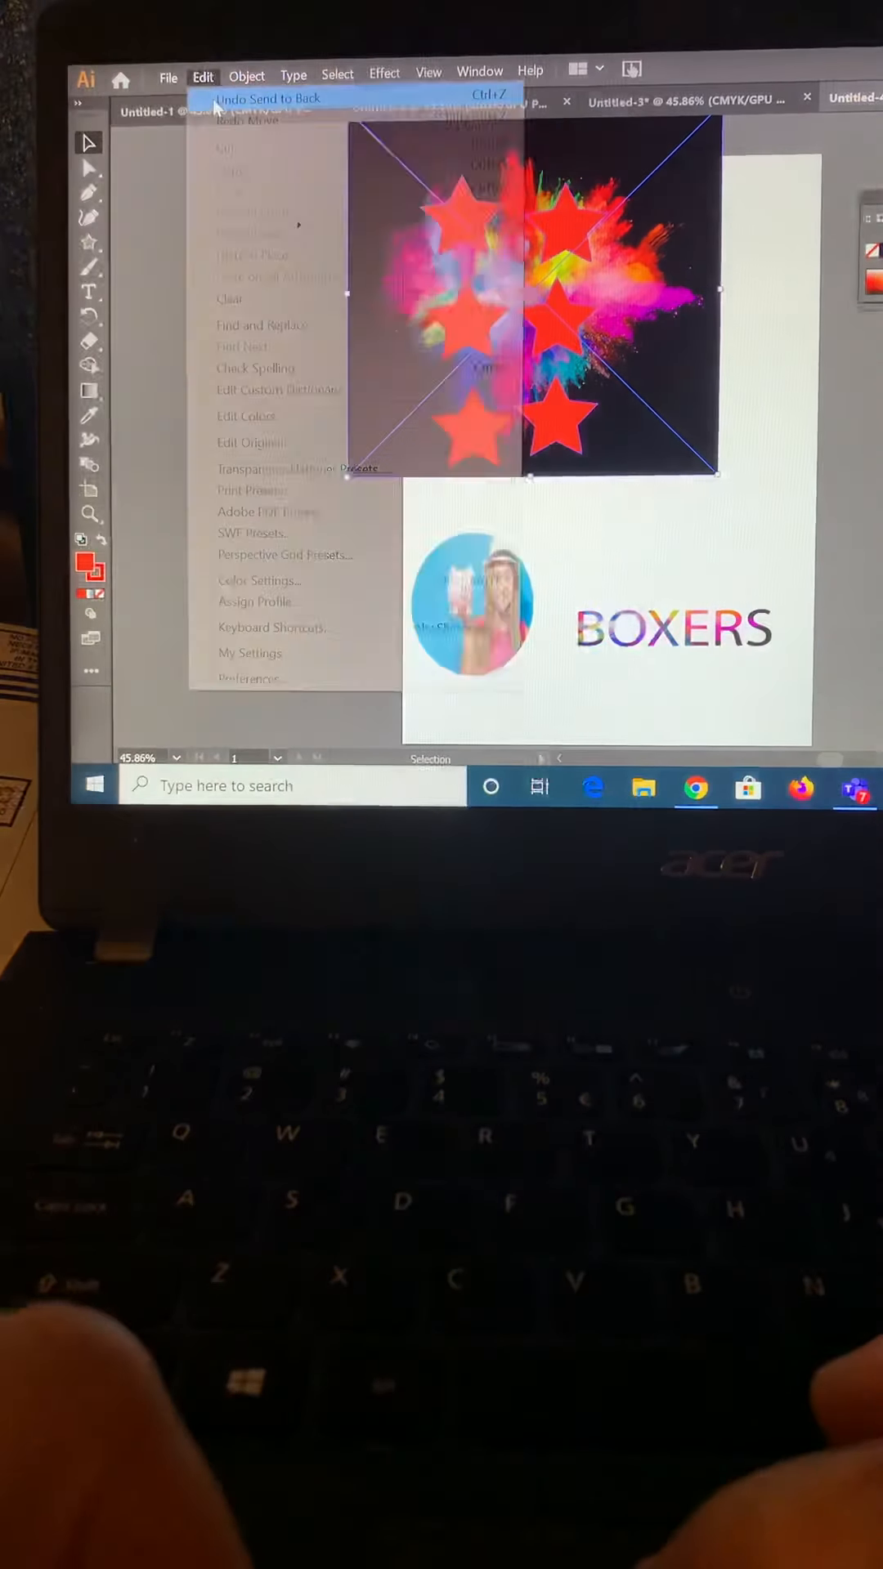
left_click(266, 96)
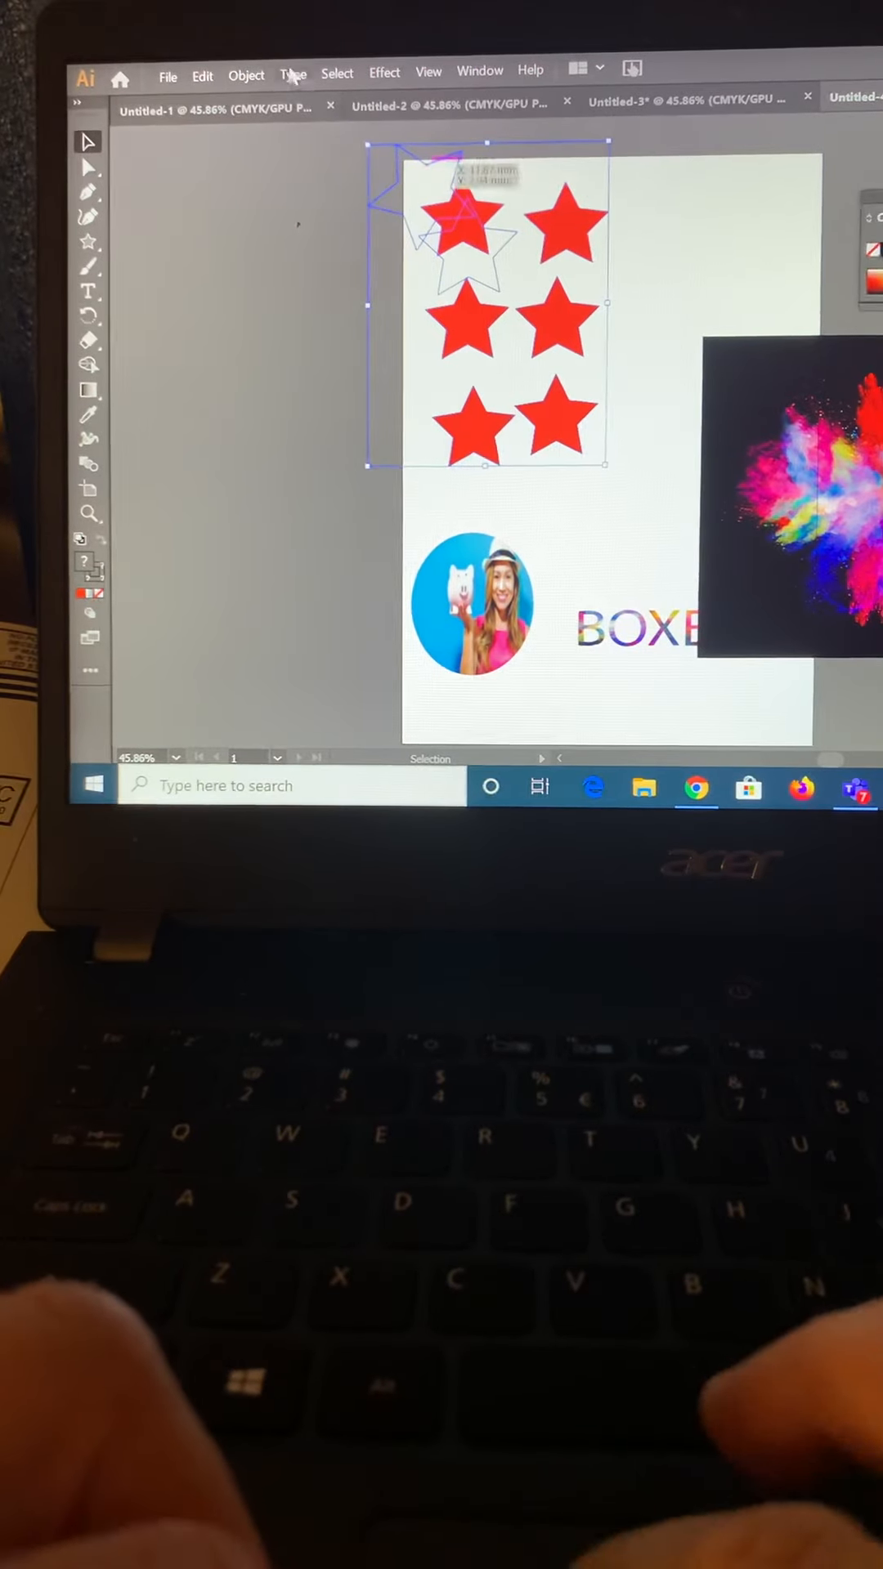
Make the six stars one compound path via Object > Compound Path > Make
left_click(167, 70)
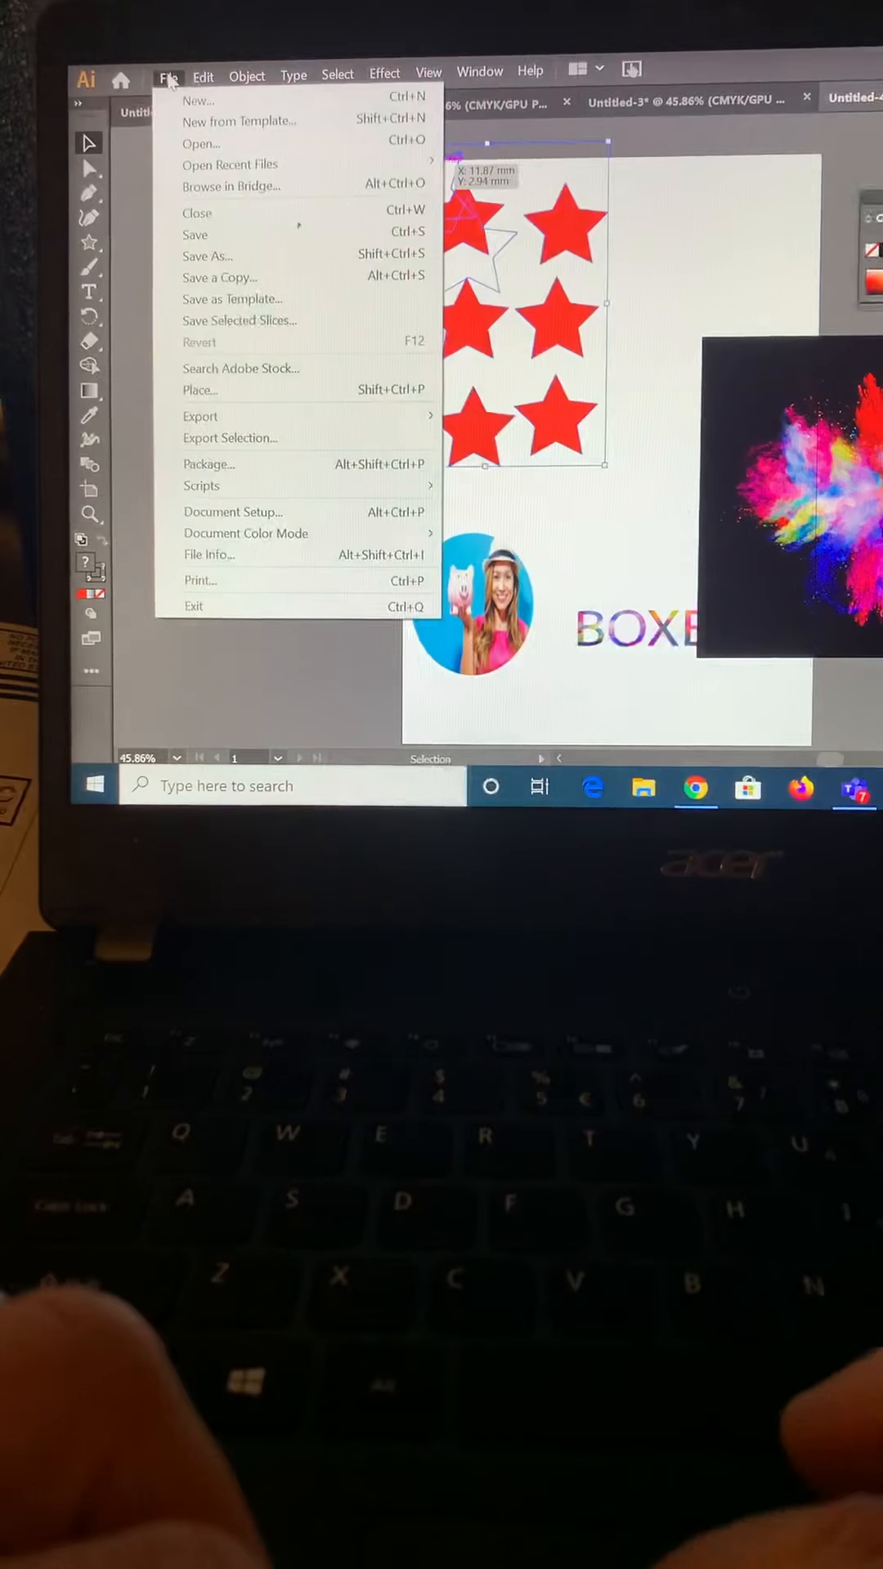
left_click(246, 77)
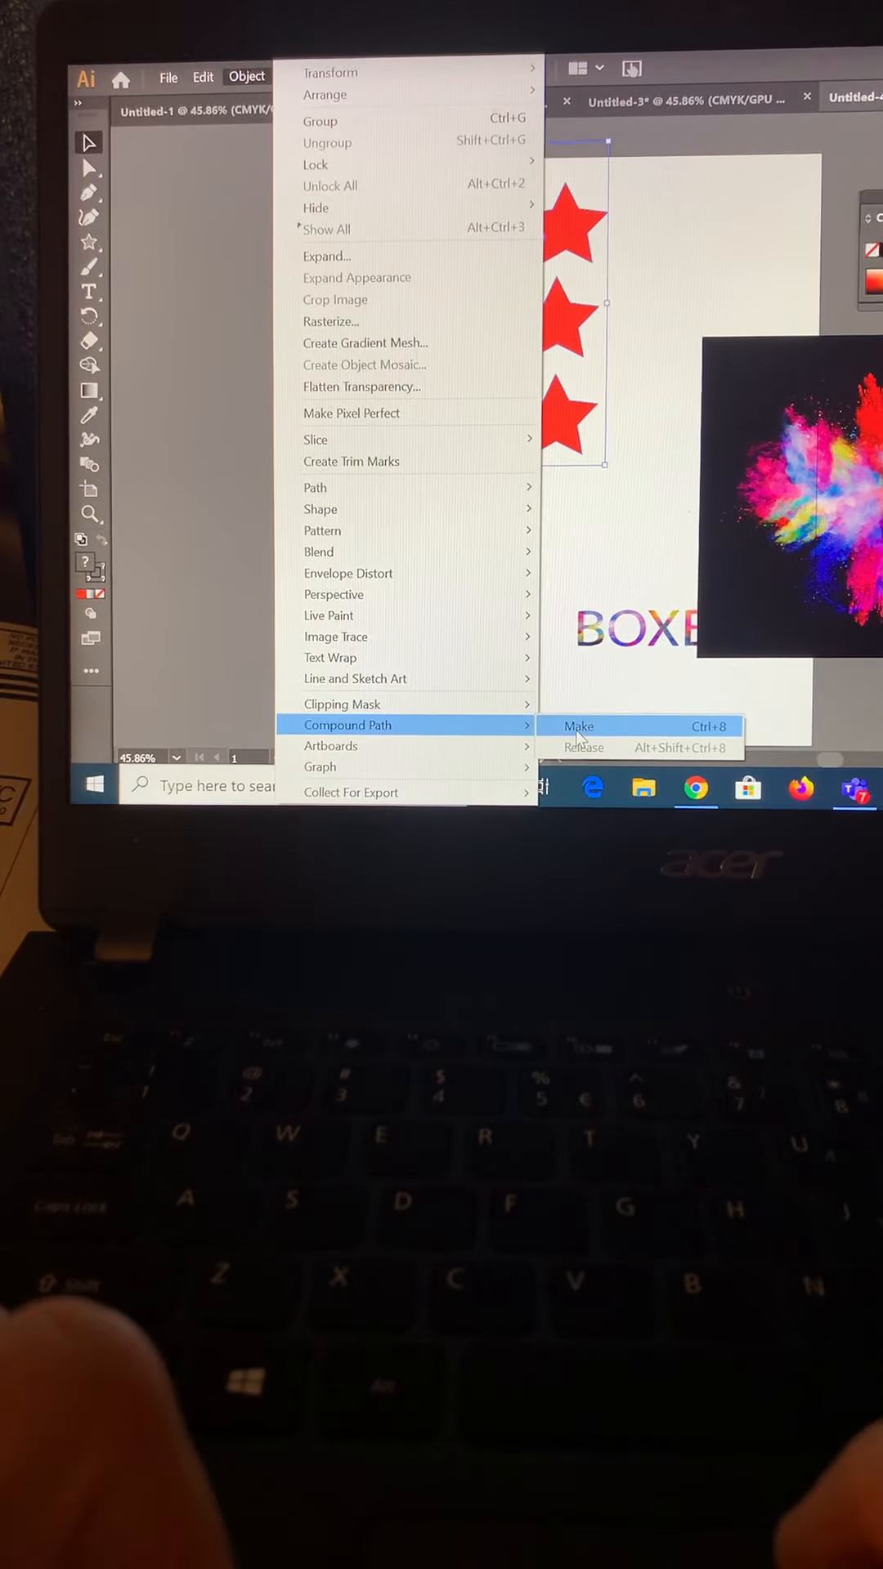
left_click(579, 726)
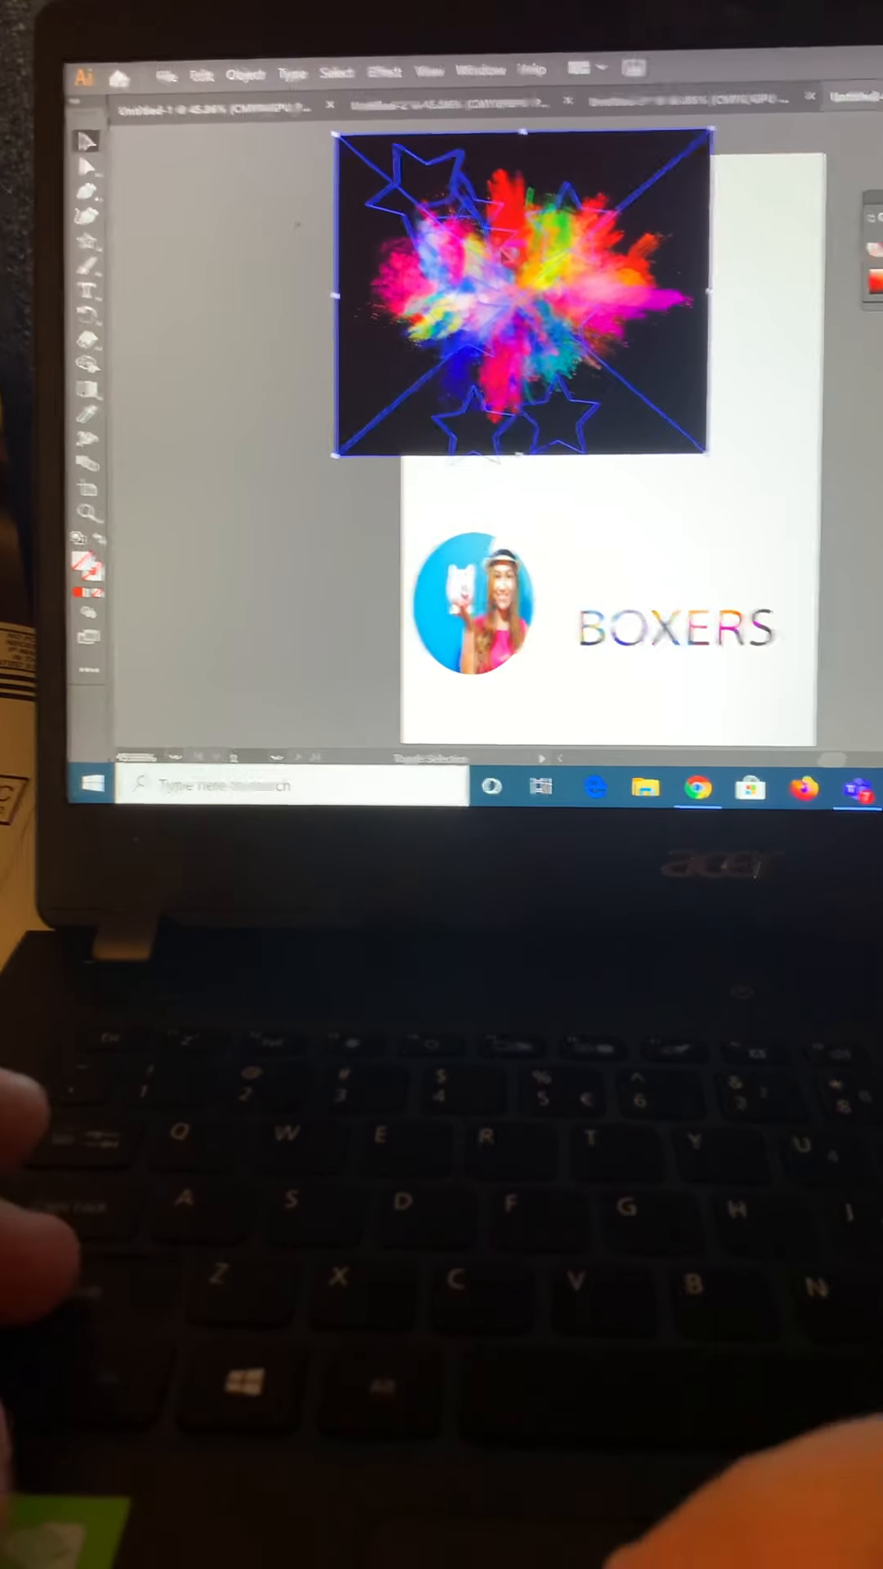
Make a clipping mask (Ctrl+7) so the Color Bomb image shows inside the stars
key("shift")
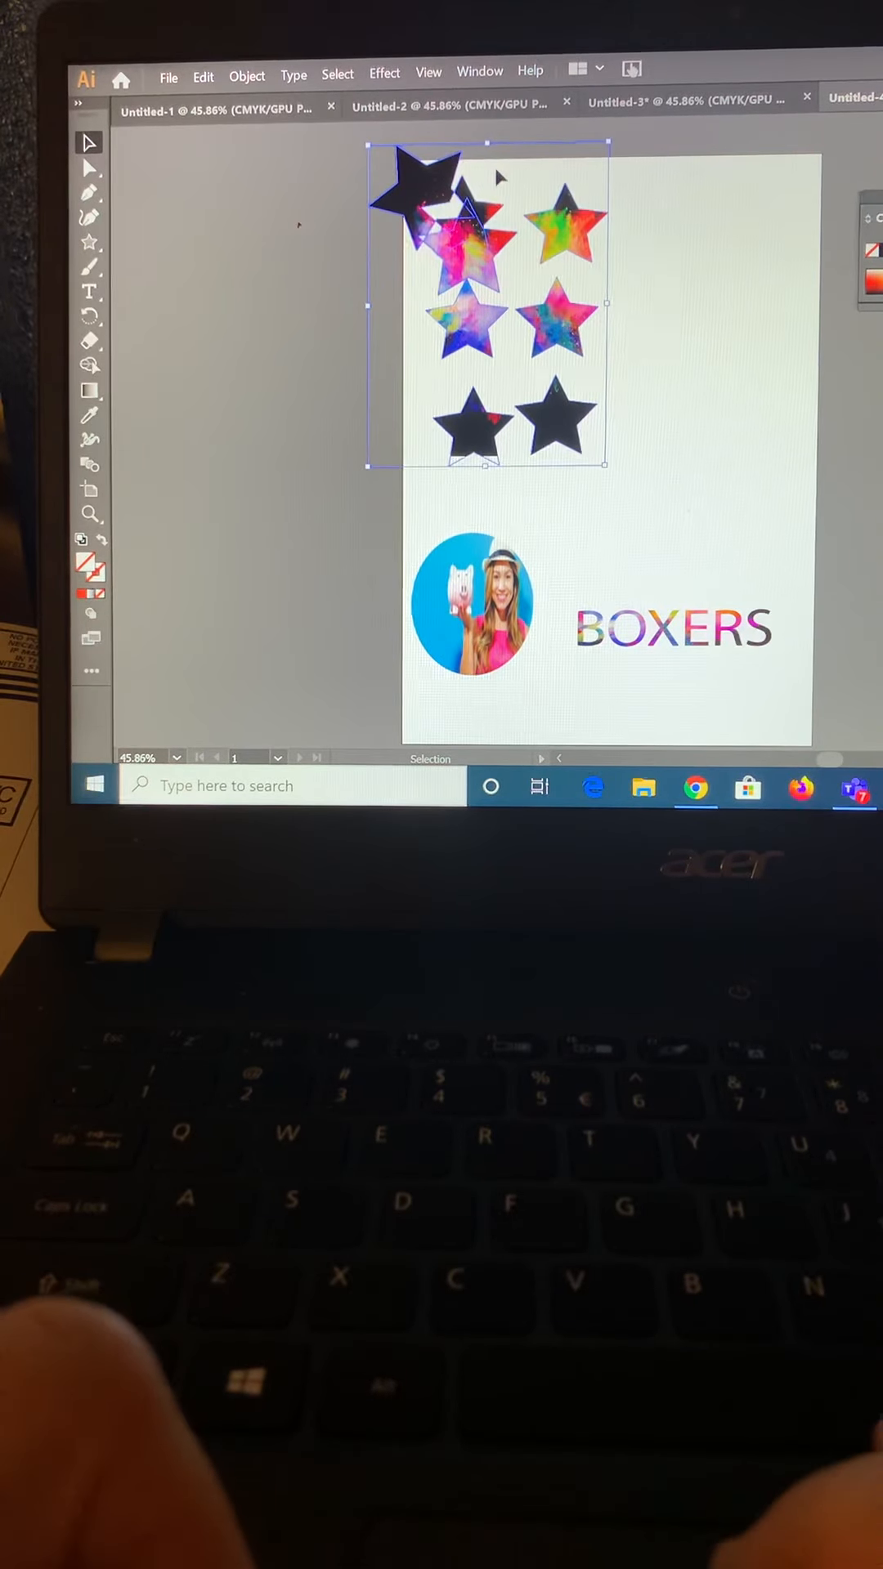
left_click(400, 260)
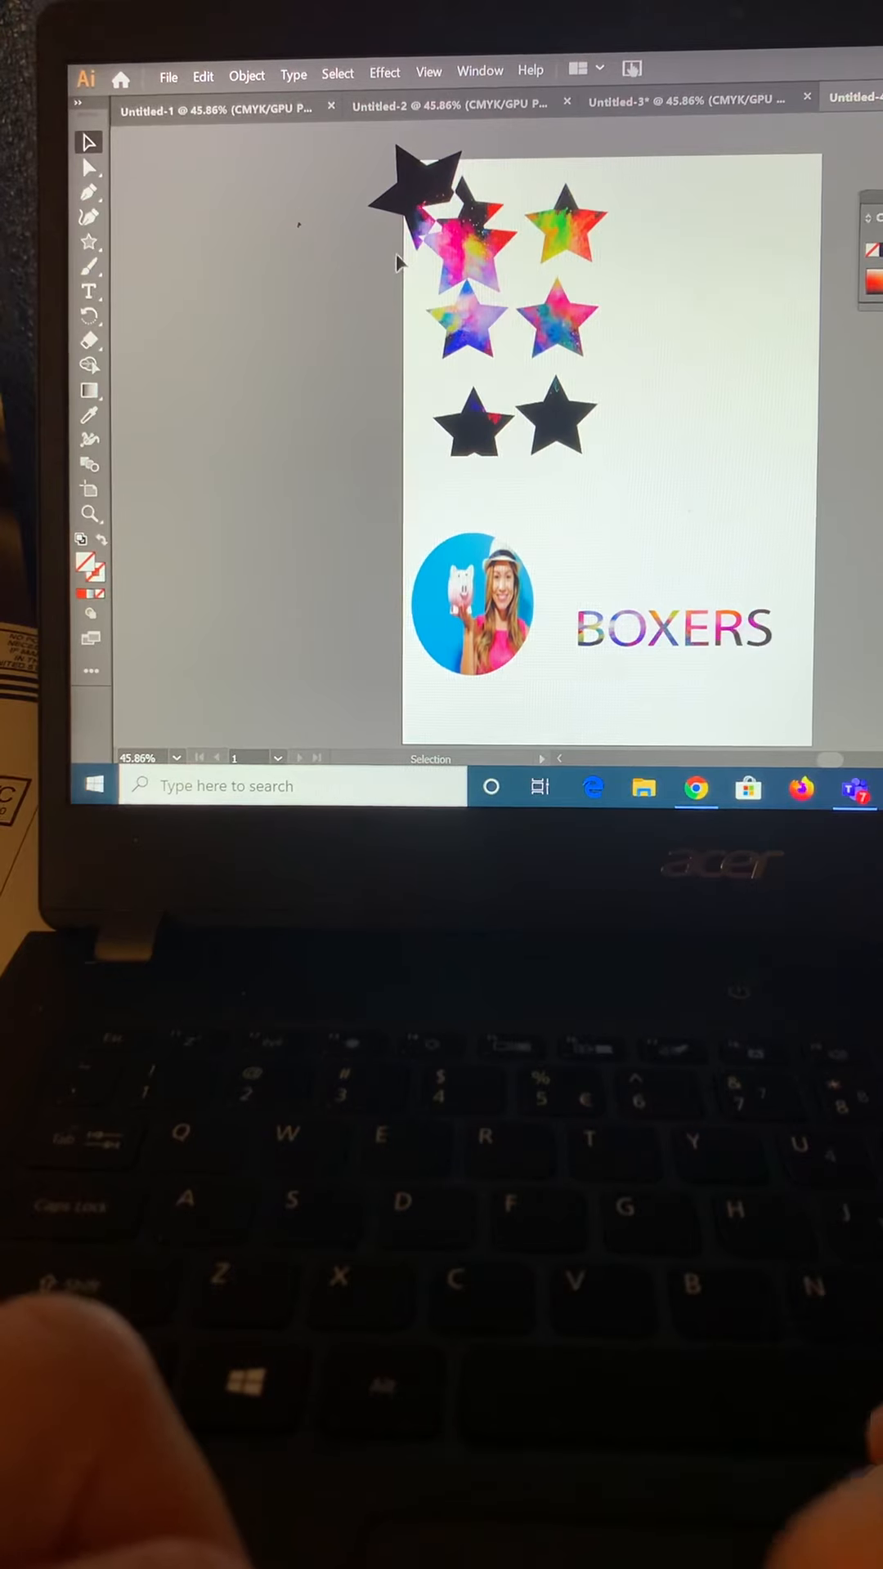